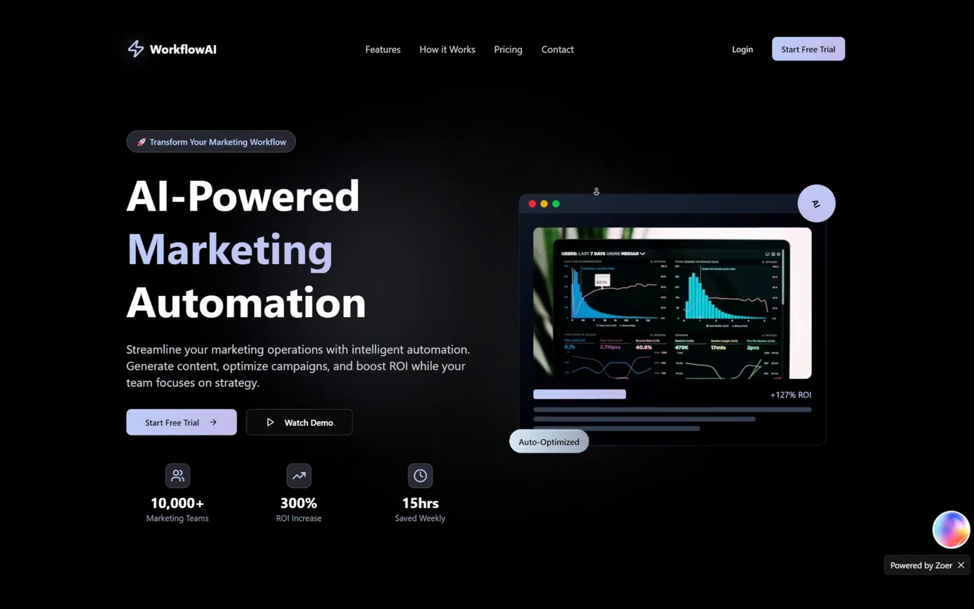
Review the WorkflowAI landing page sections and confirm the $40 app price for the community preview.
scroll(down, 3)
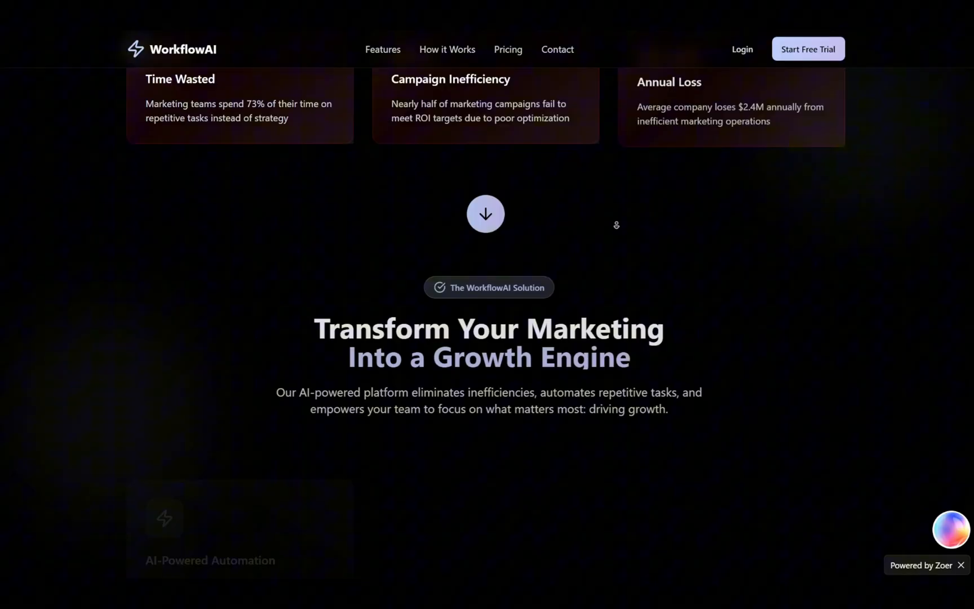
scroll(down, 3)
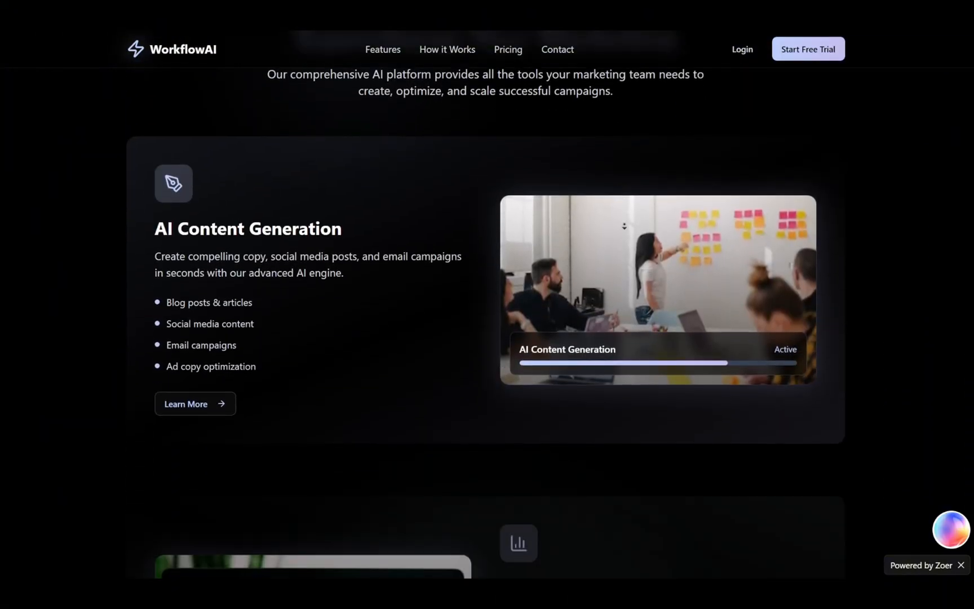
scroll(down, 3)
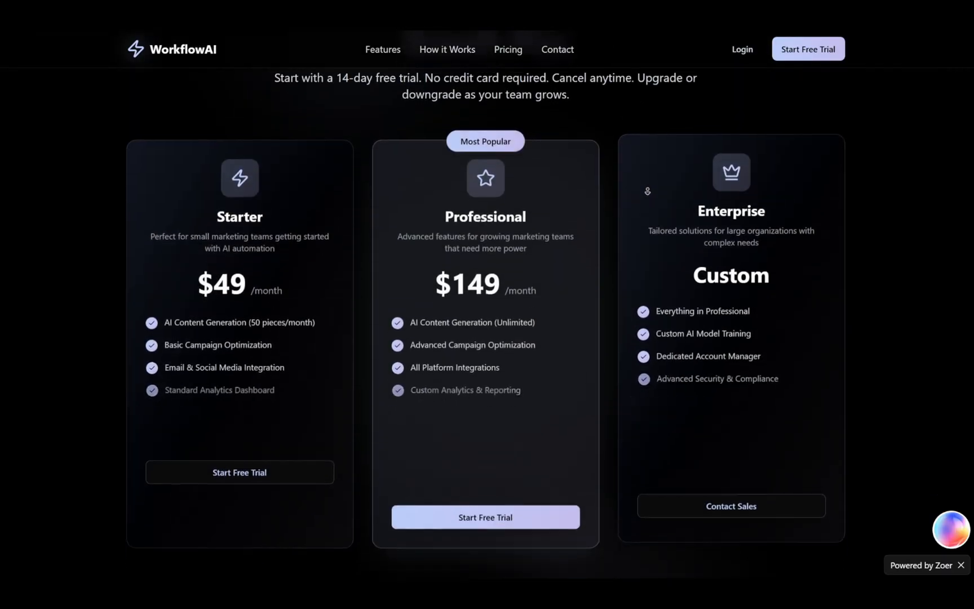
scroll(down, 3)
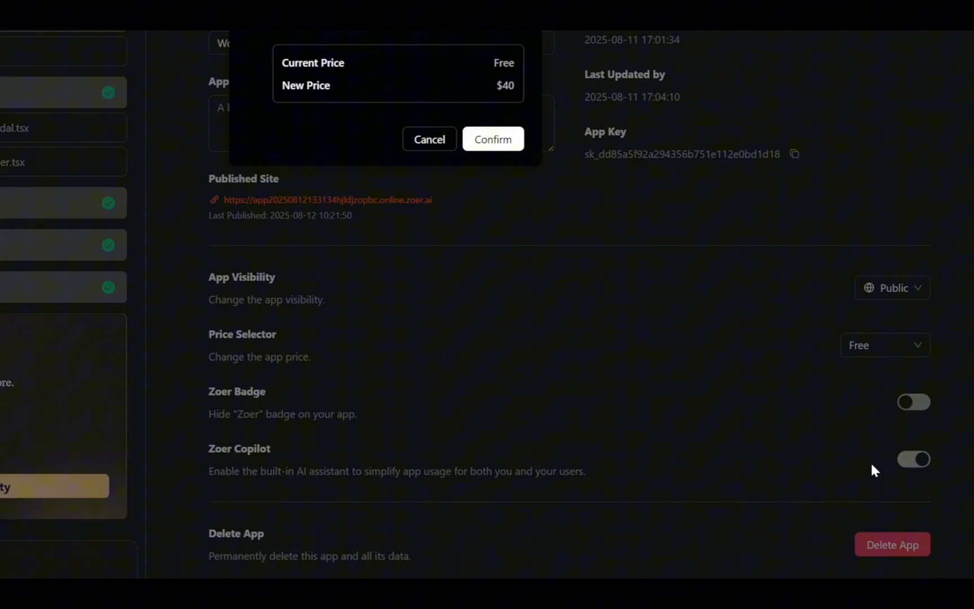
click(491, 139)
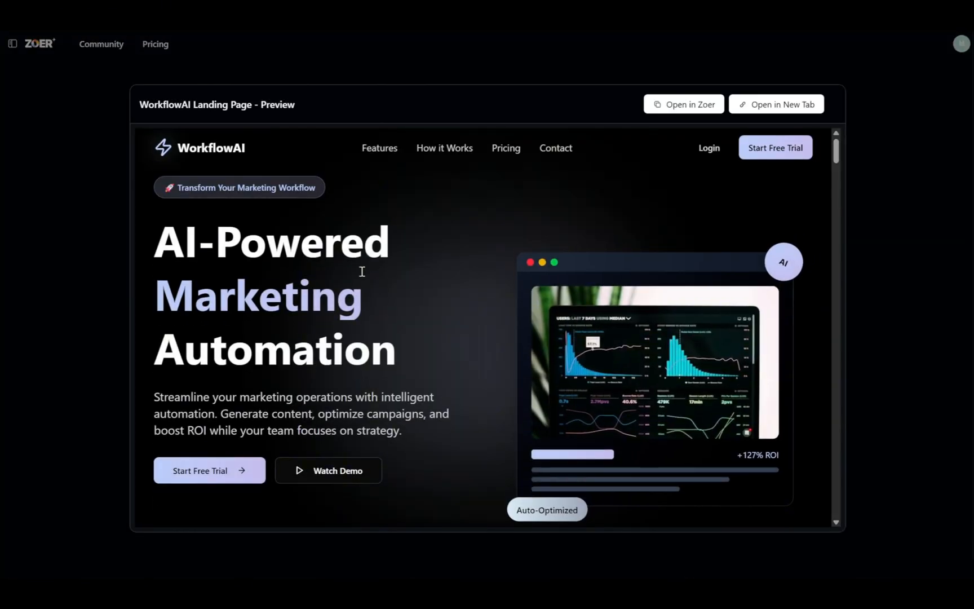
Browse the project's public and src folders with the logo SVG code, then return to Zoer home.
click(838, 45)
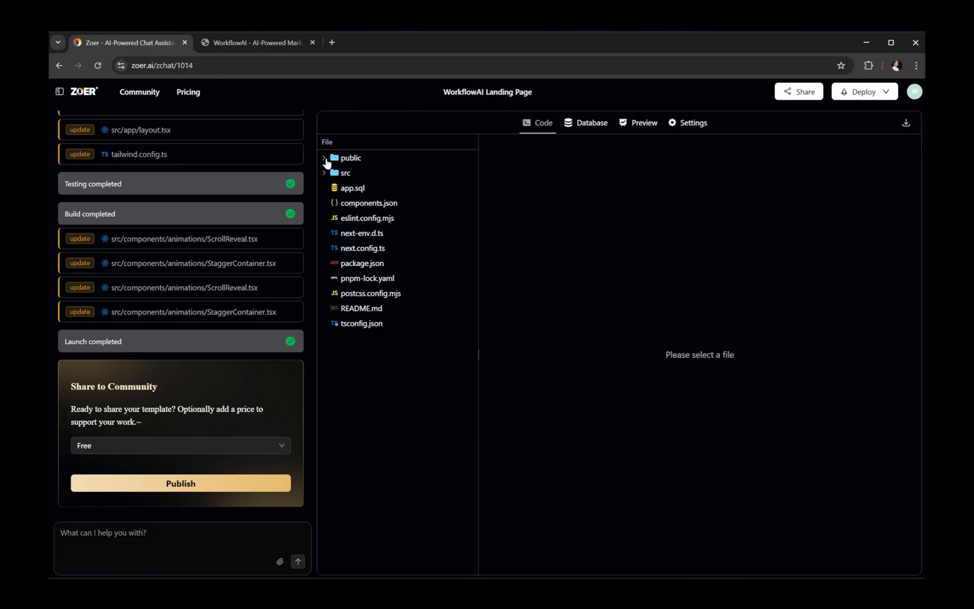
click(345, 172)
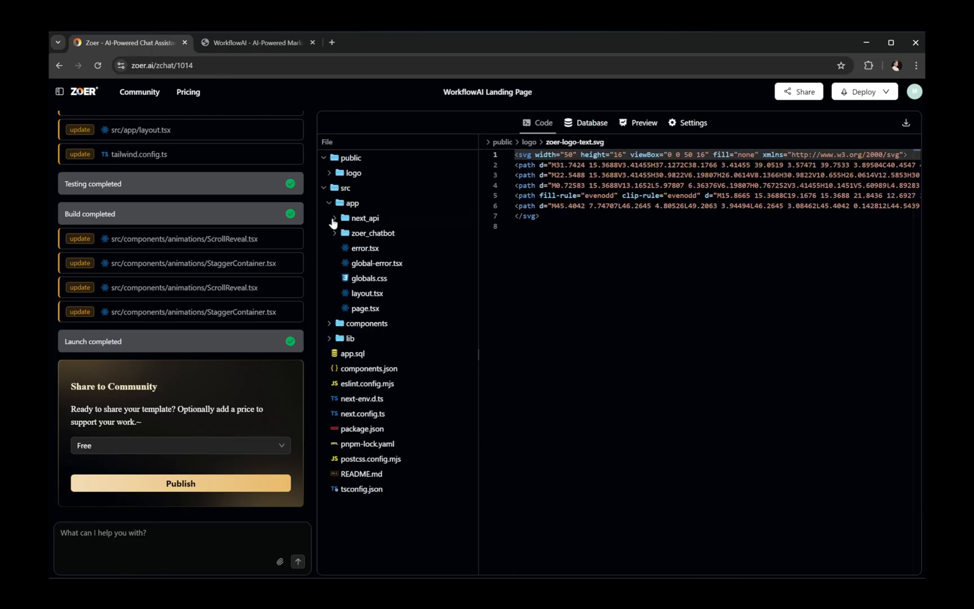
click(878, 66)
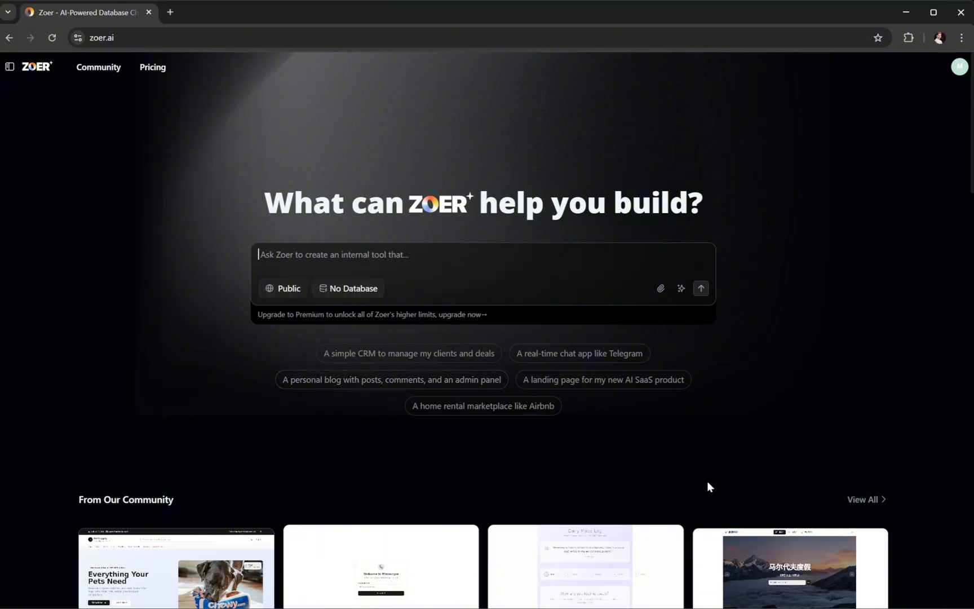
text(Ask Zoer to create a web a)
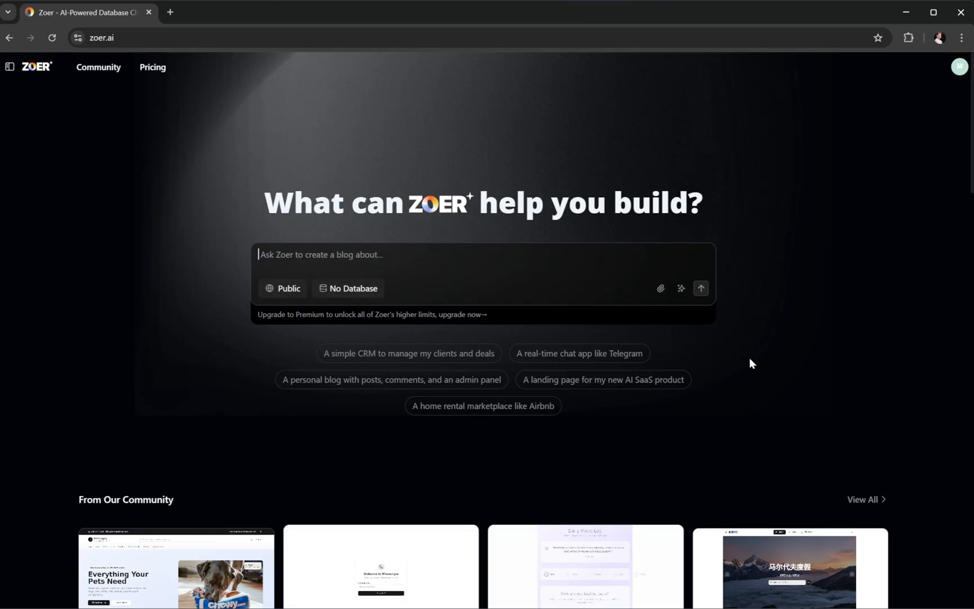
text(Ask Zoer to create a landing)
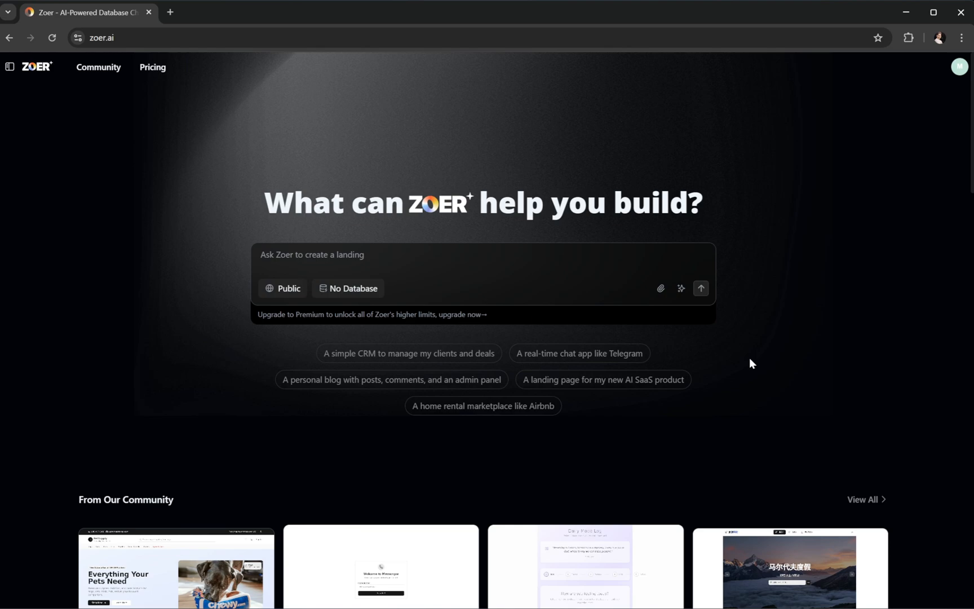
text(page for my..)
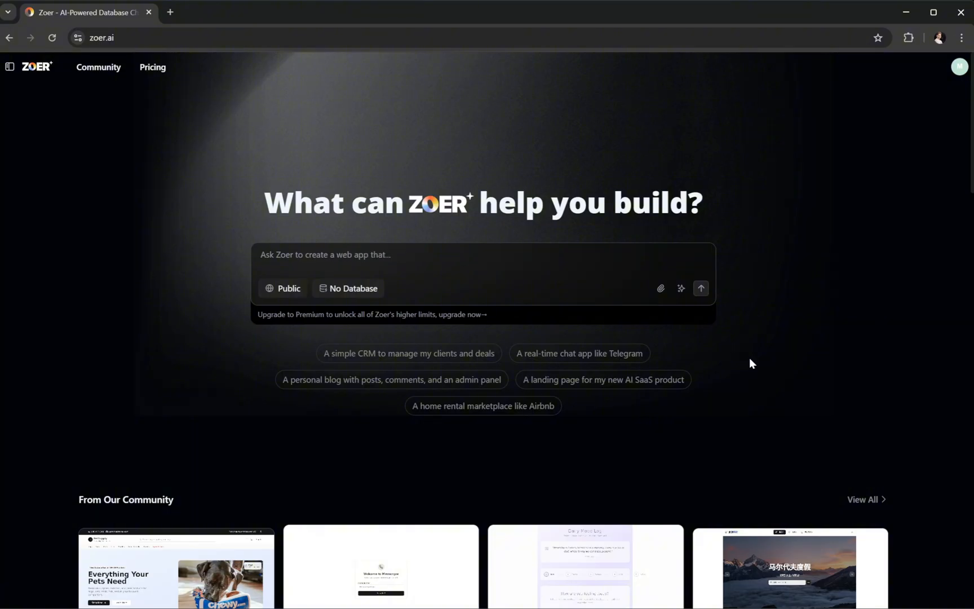
text(Ask Zoer to create a b)
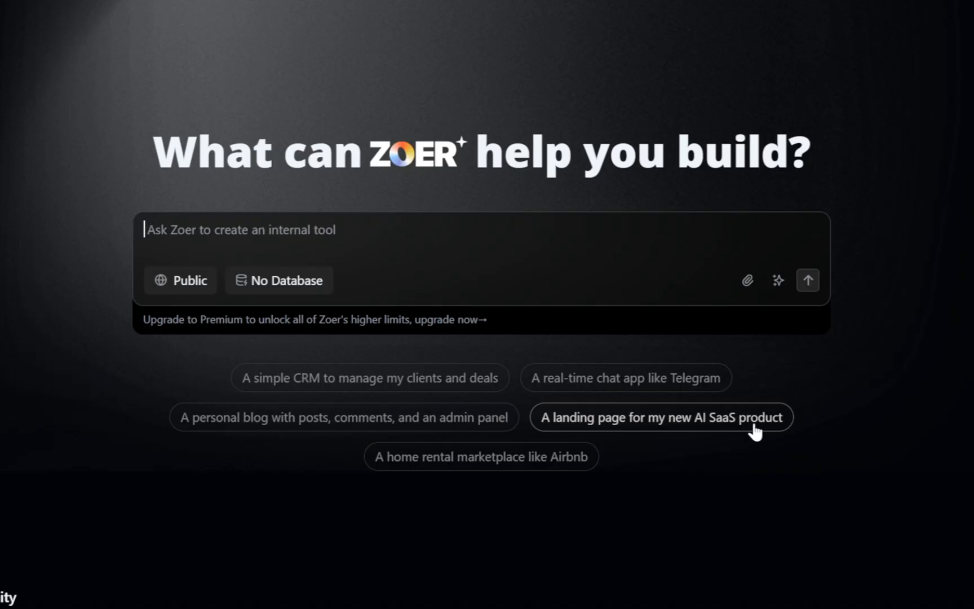
Start from the 'A landing page for my new AI SaaS product' suggestion and have Zoer enhance the prompt.
click(660, 417)
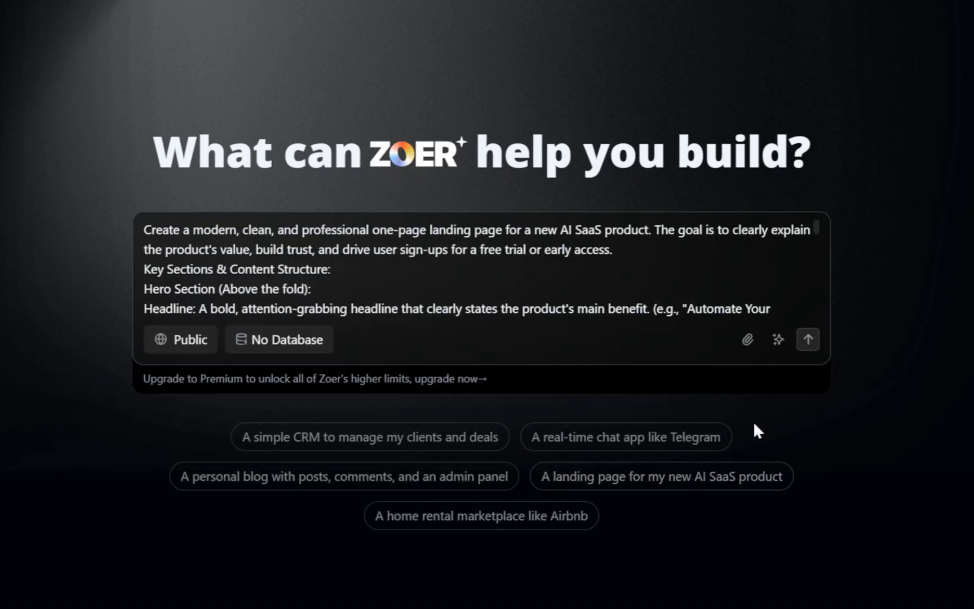
scroll(down, 3)
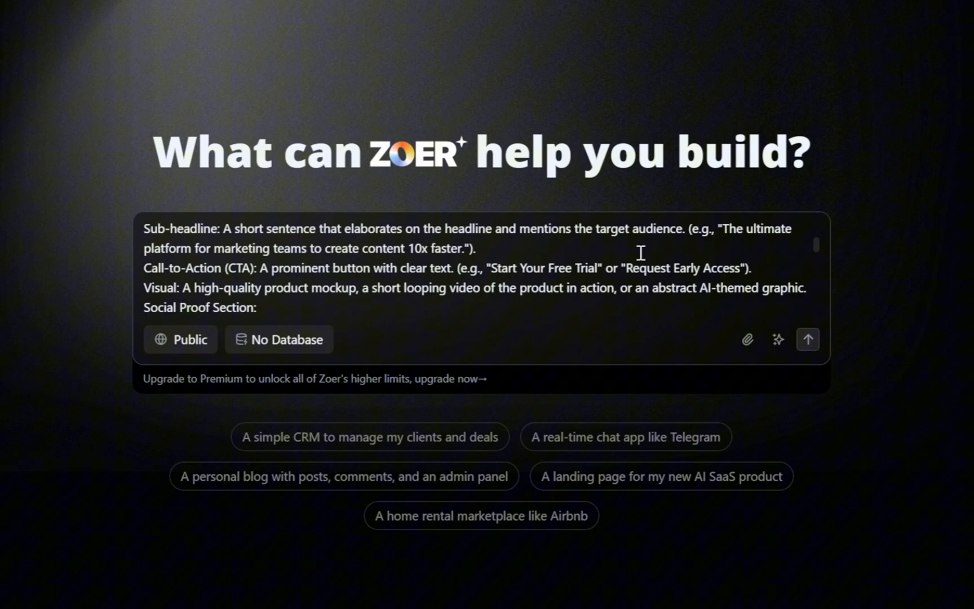
scroll(down, 3)
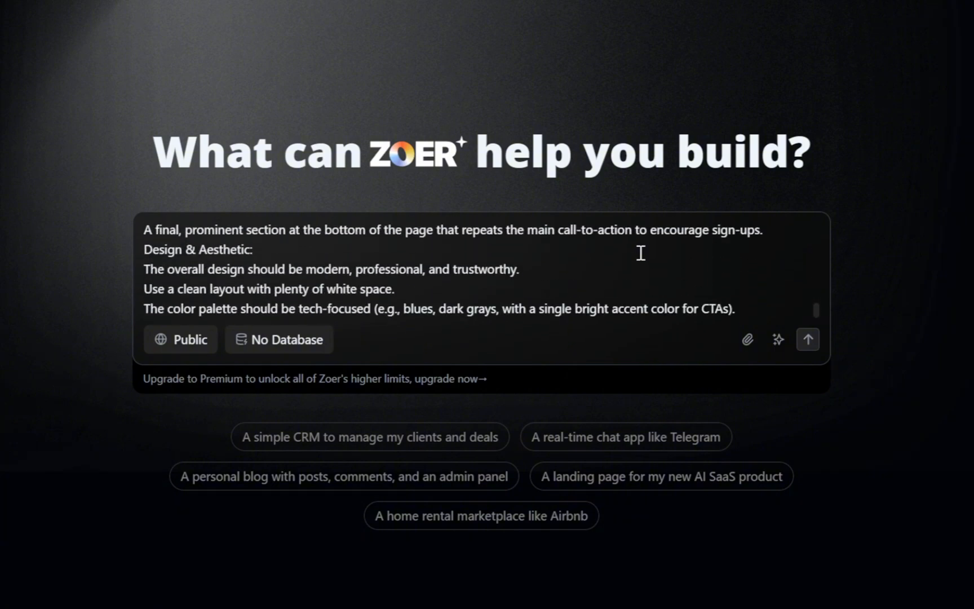
mouse_move(760, 259)
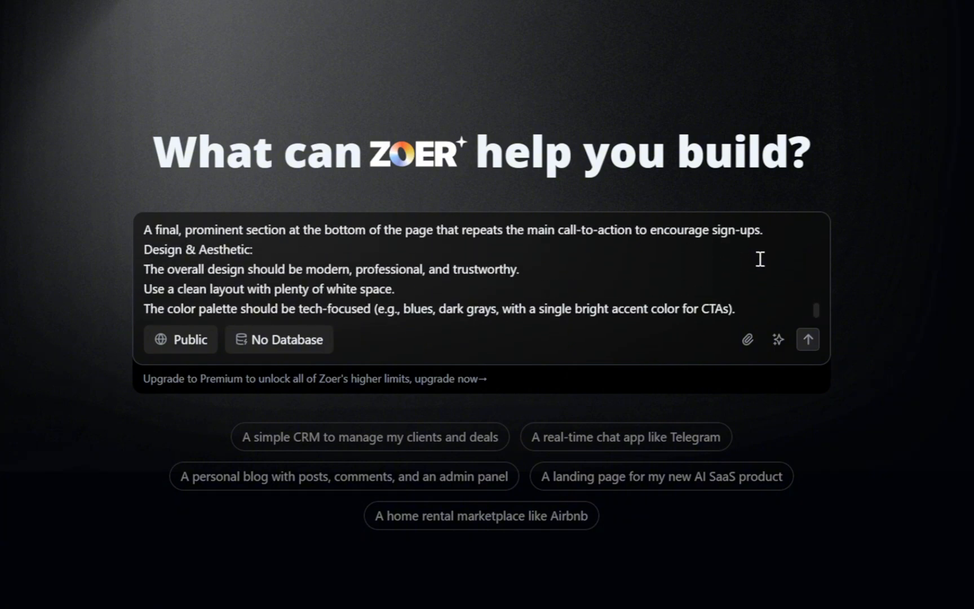
mouse_move(776, 339)
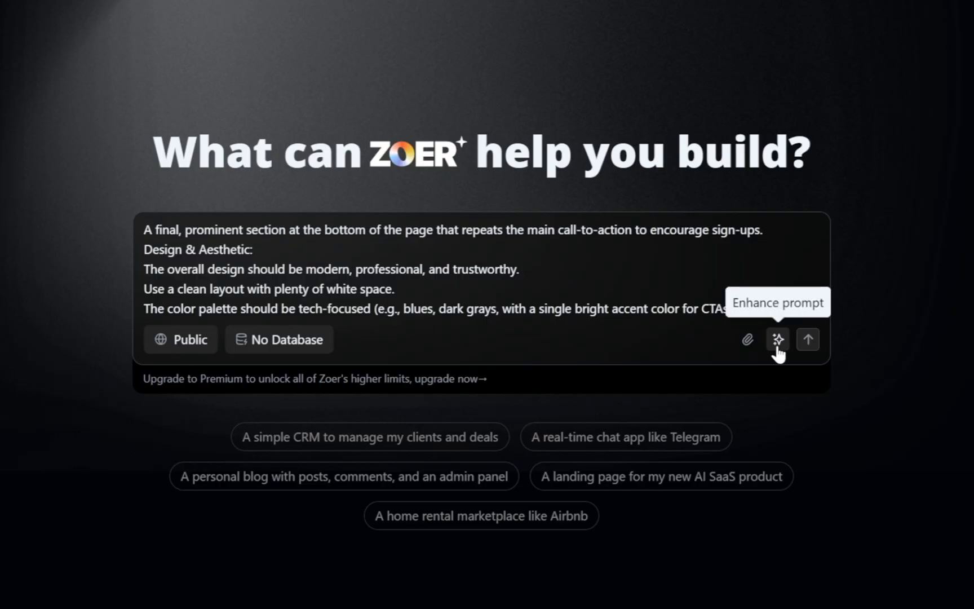
click(777, 339)
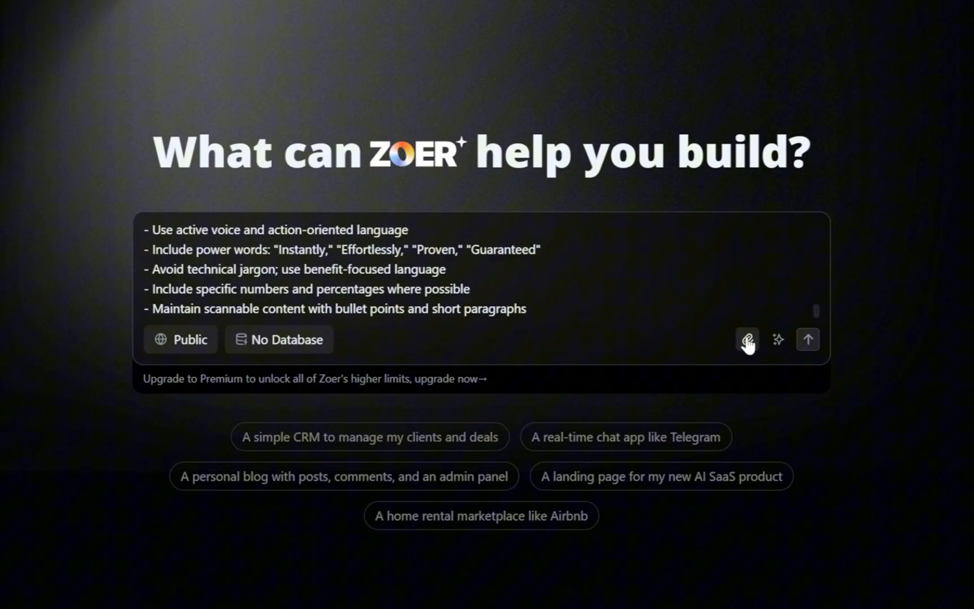
mouse_move(747, 339)
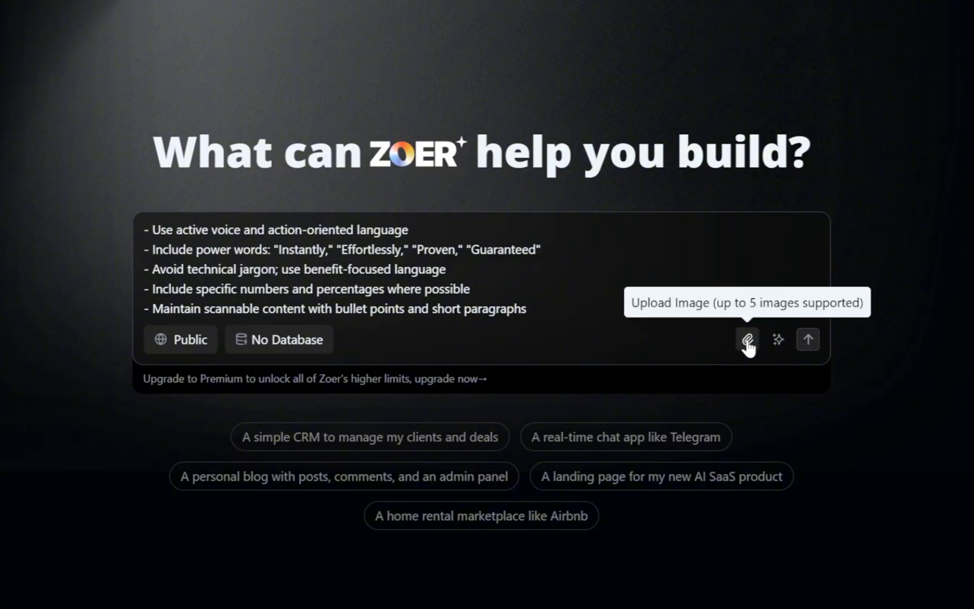
Attach the five 2025-08-12 dark screenshots as reference images to the prompt.
click(746, 340)
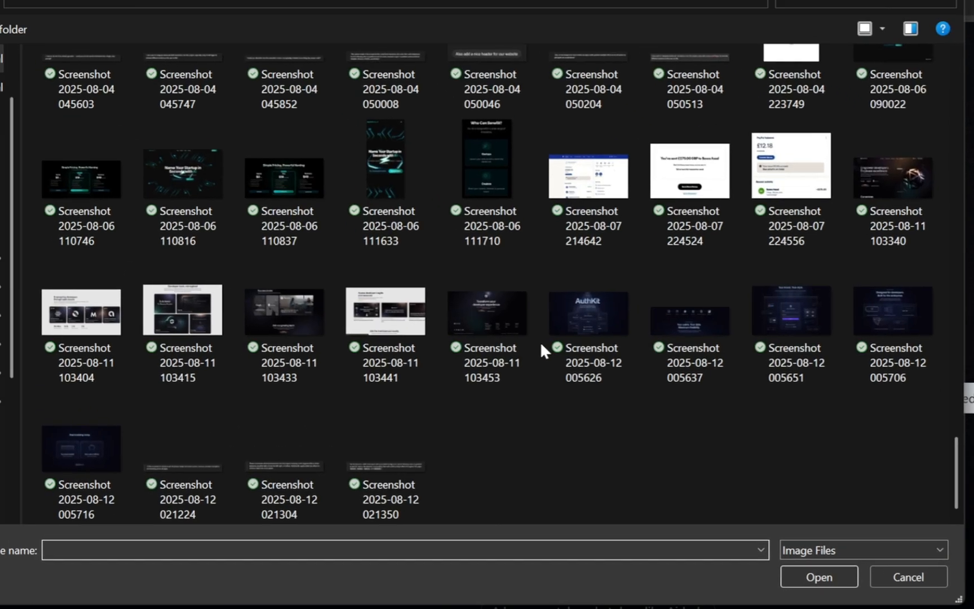
click(893, 319)
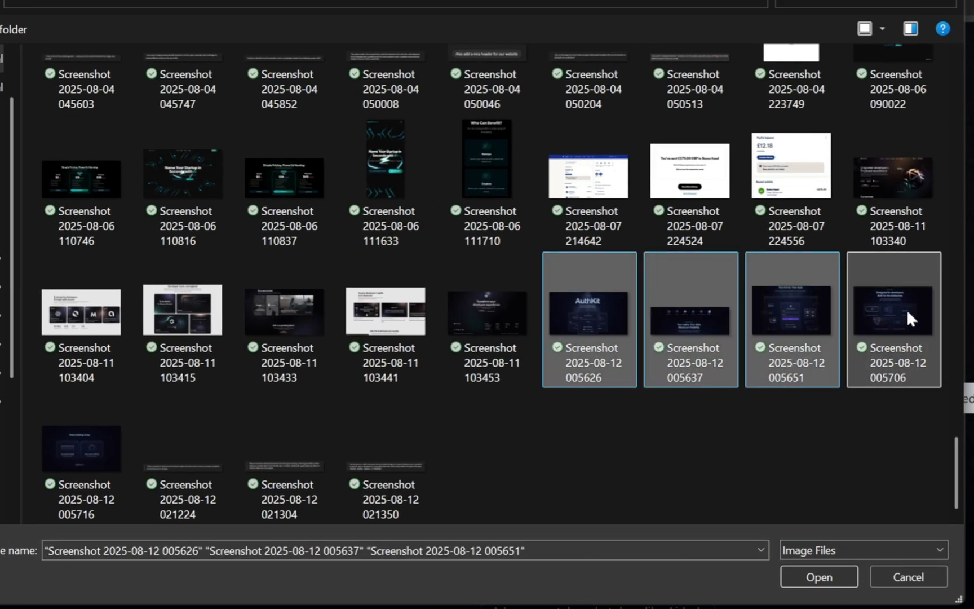
click(81, 449)
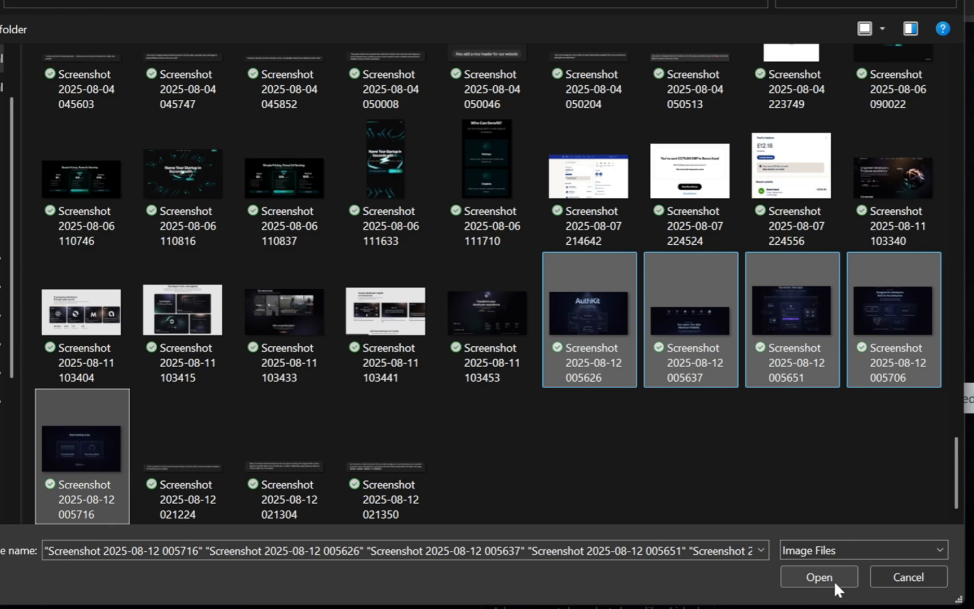
click(818, 576)
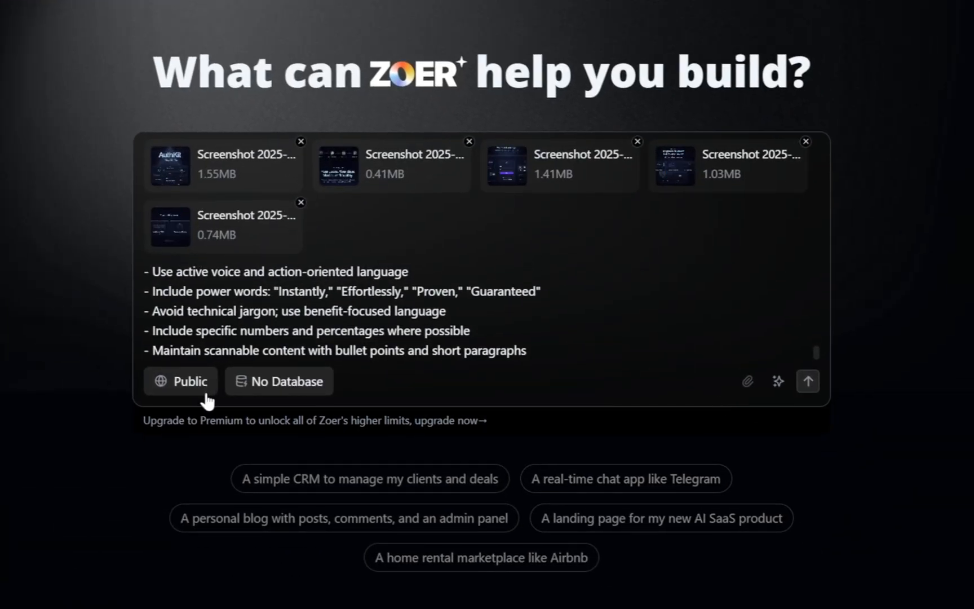
mouse_move(184, 398)
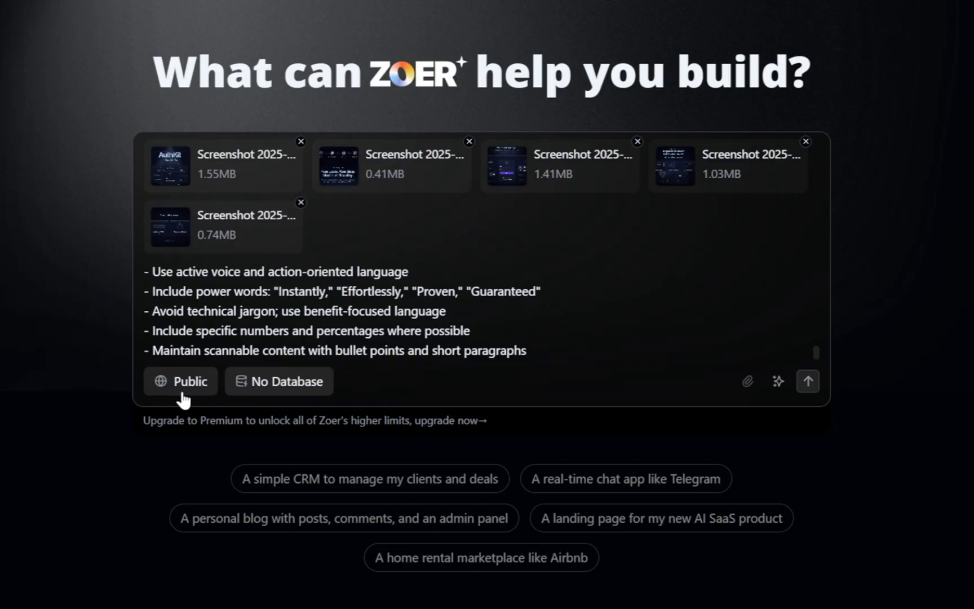
Keep the app visibility Public and set it to use the Zoer Database.
click(180, 381)
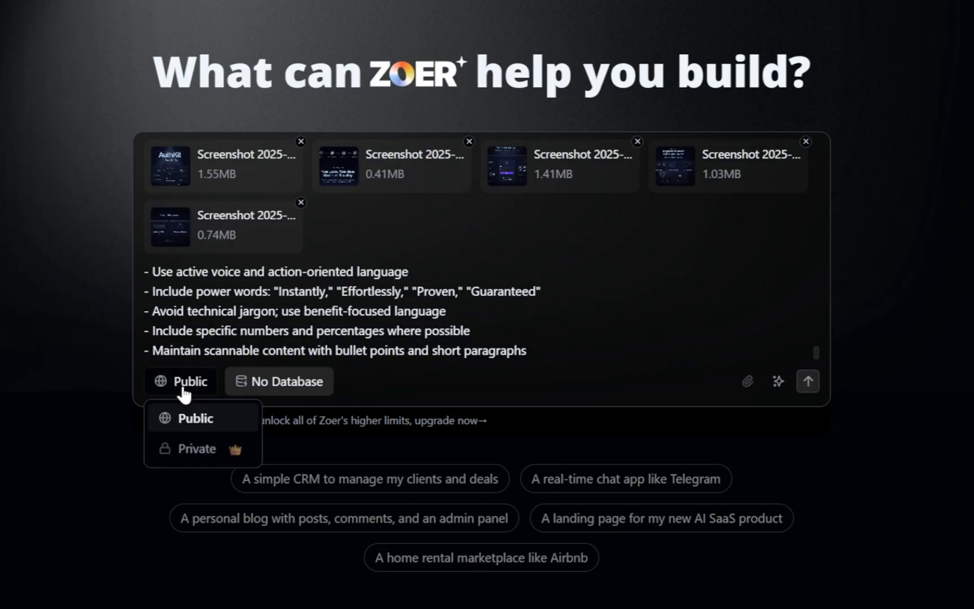
click(181, 381)
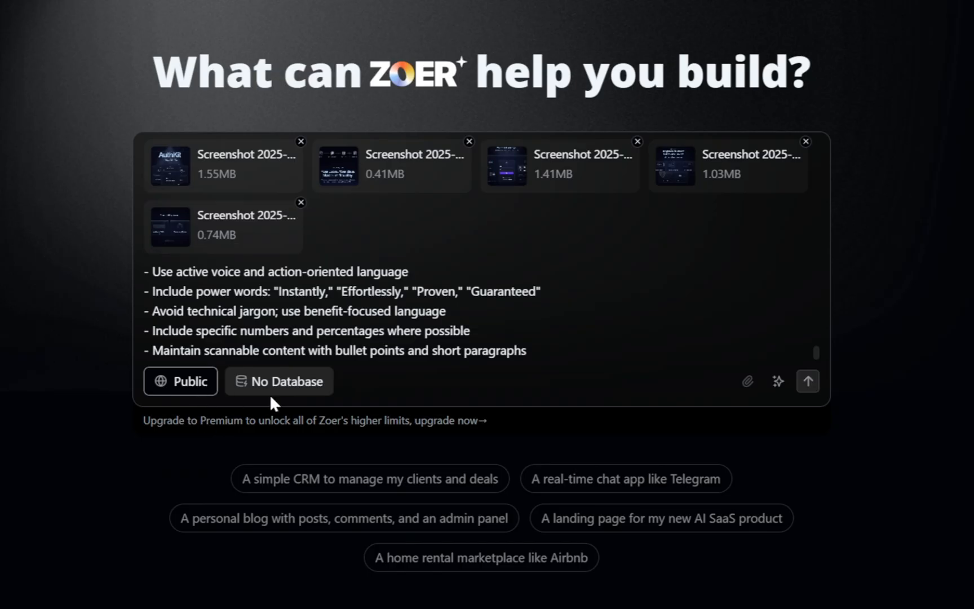
click(278, 381)
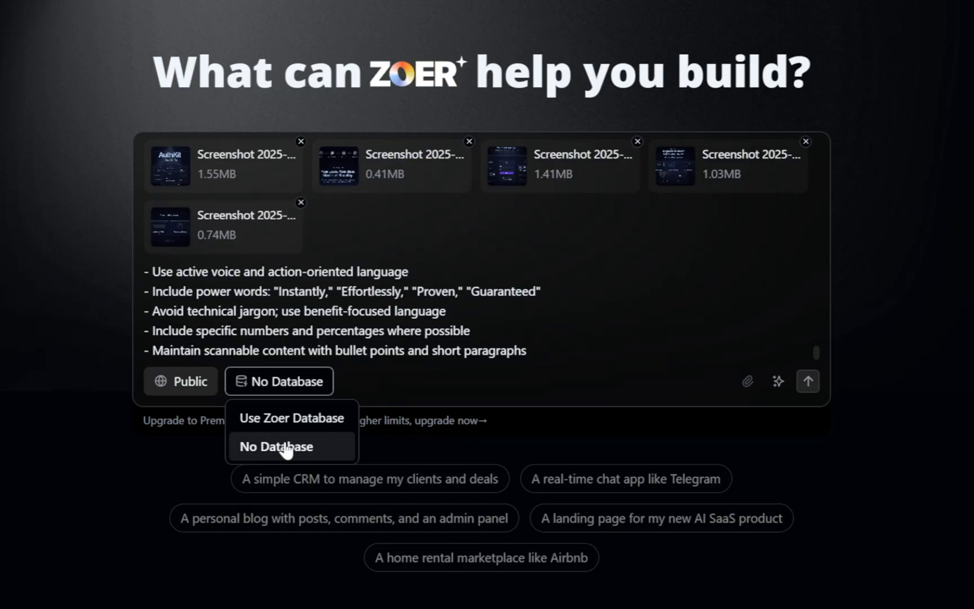
mouse_move(290, 418)
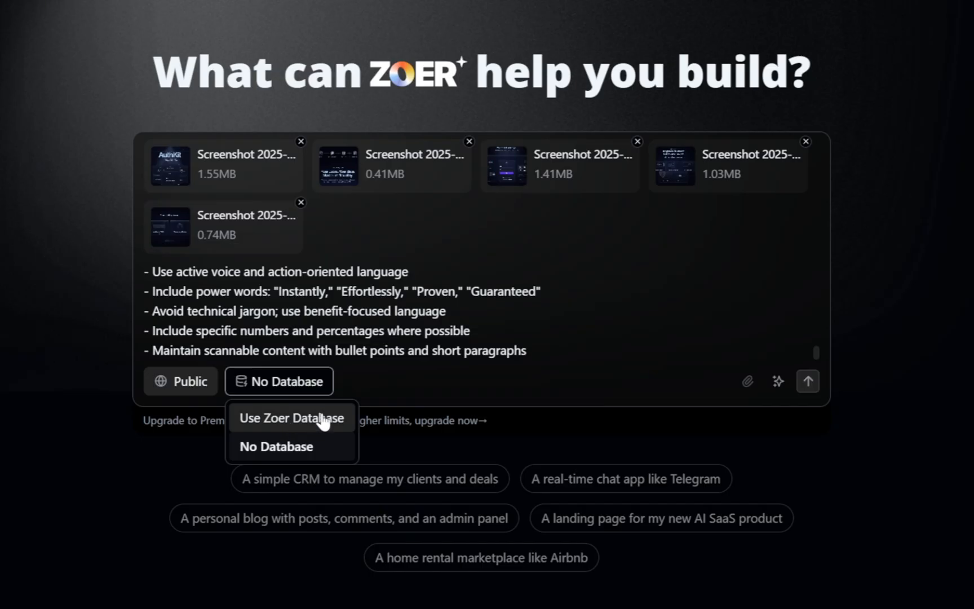
click(291, 417)
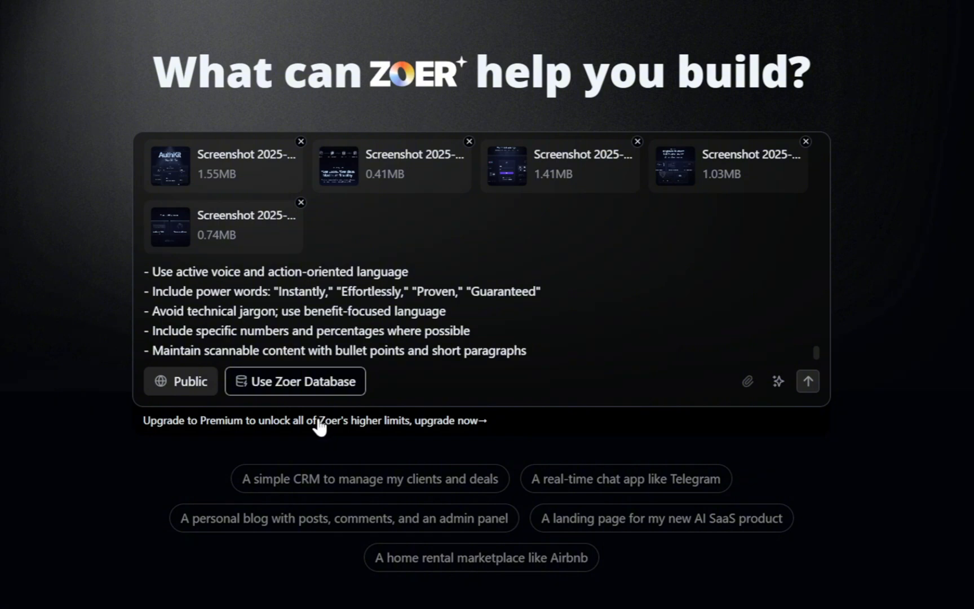
mouse_move(298, 387)
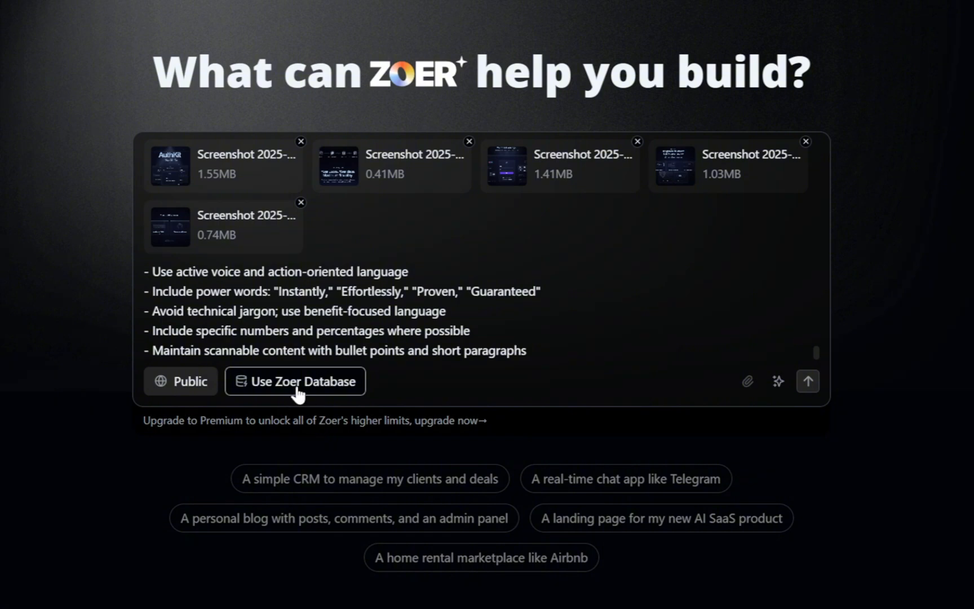
mouse_move(295, 404)
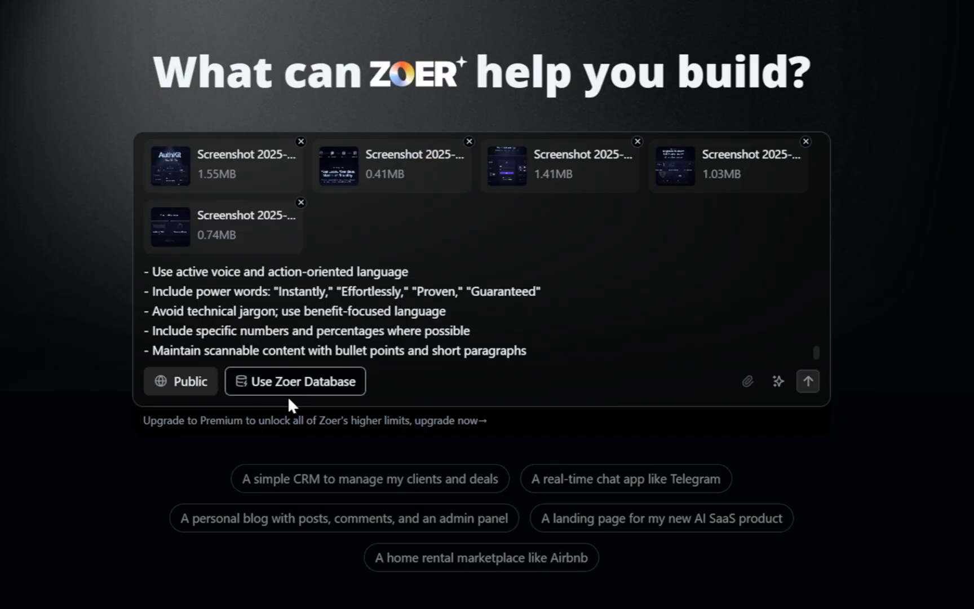
mouse_move(221, 407)
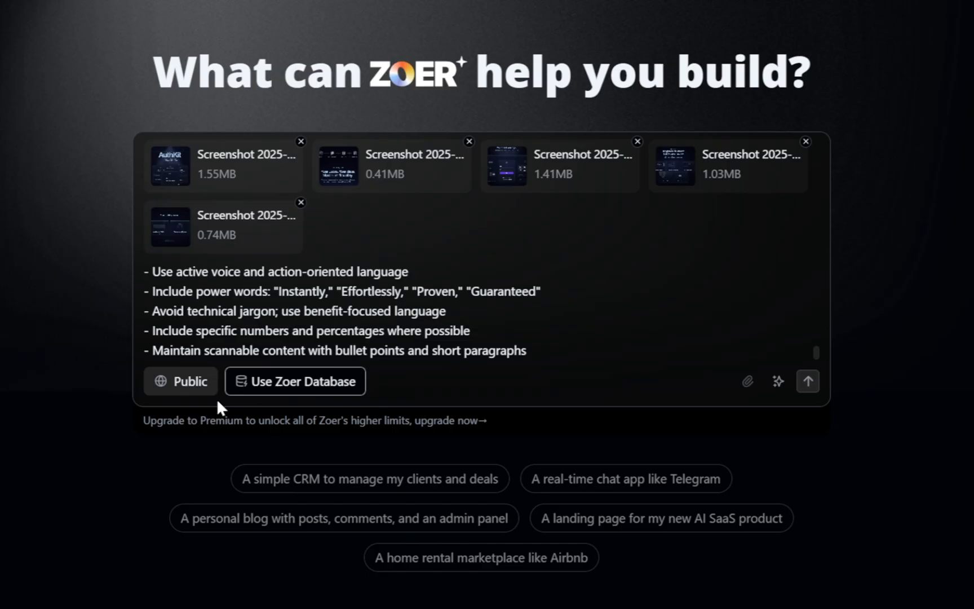
Check that Private visibility is locked and keep Public with the Zoer Database.
click(181, 381)
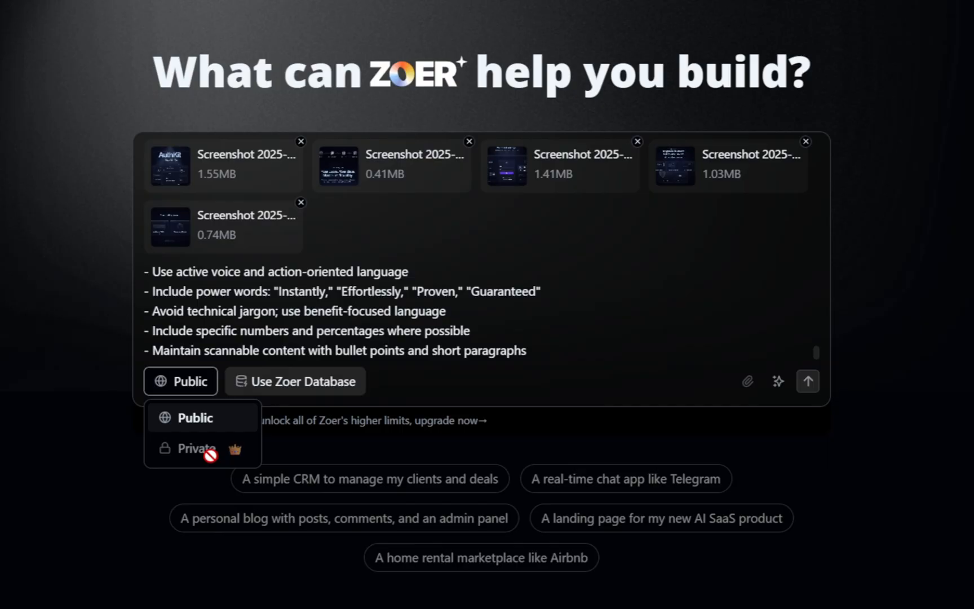
click(295, 381)
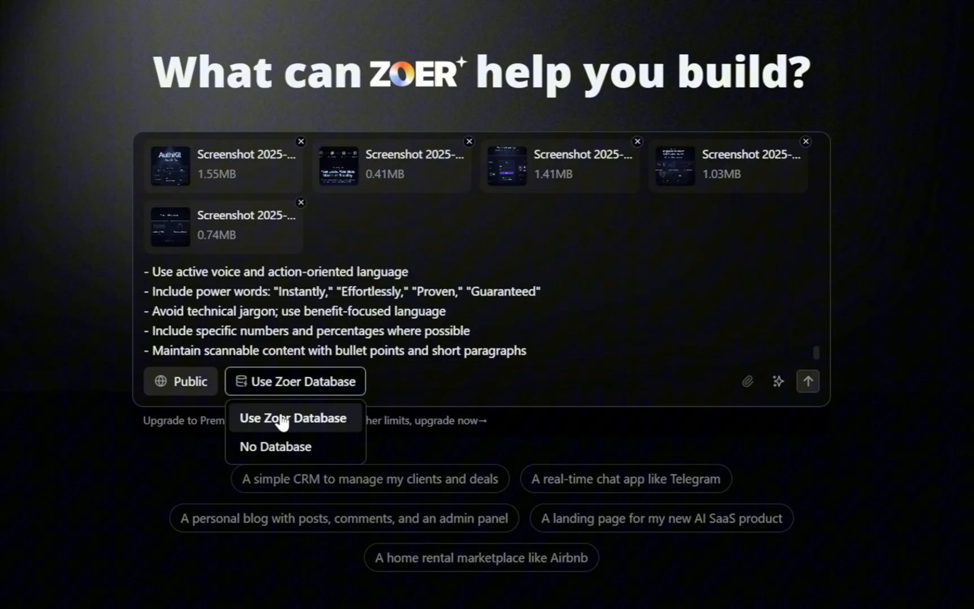
click(294, 417)
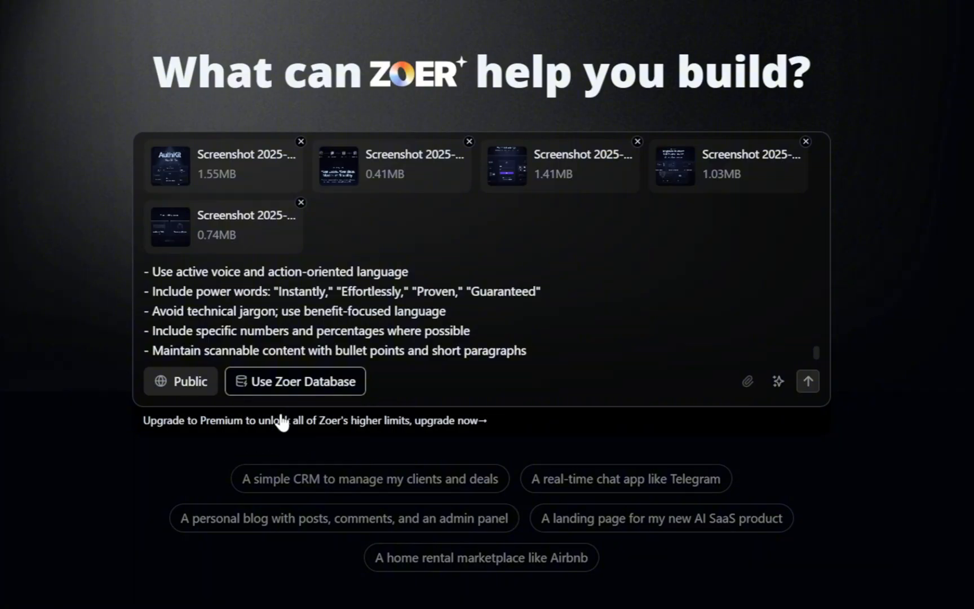
mouse_move(199, 435)
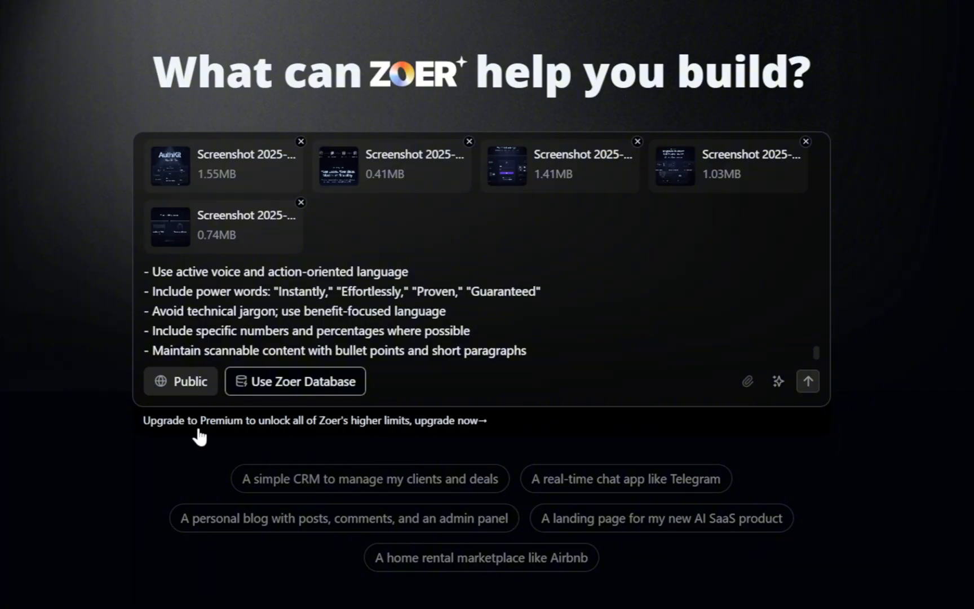
mouse_move(341, 430)
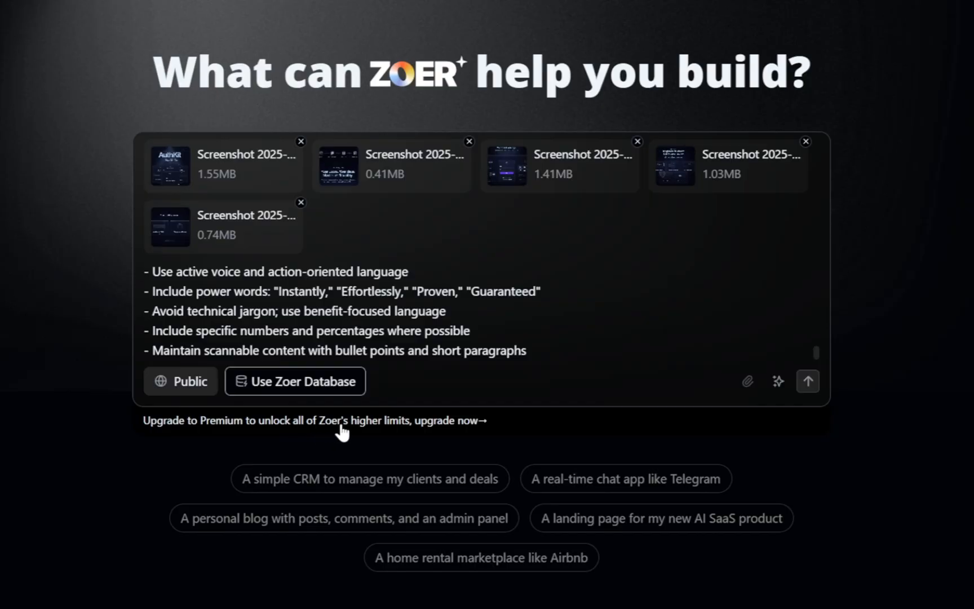
mouse_move(468, 436)
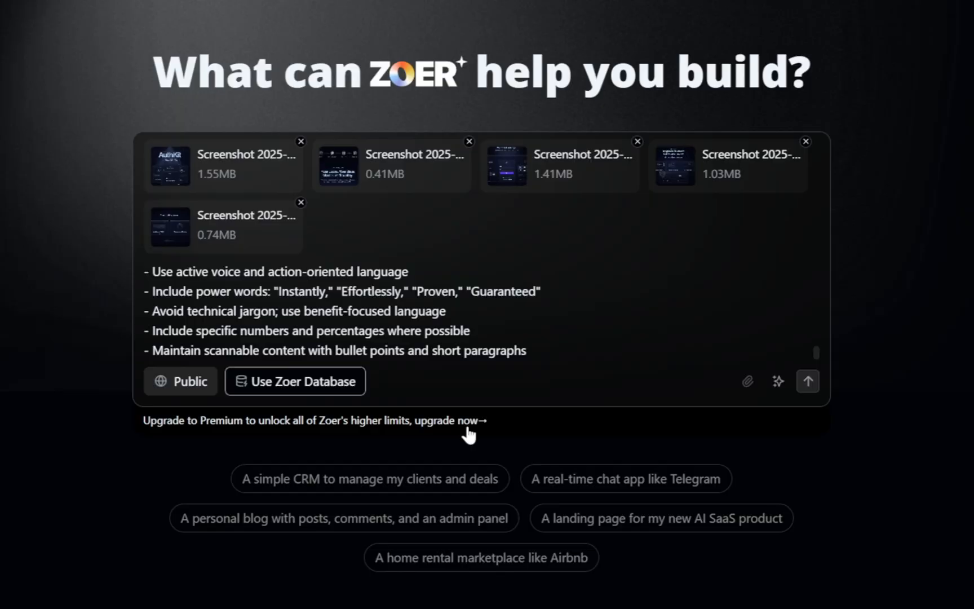
click(447, 419)
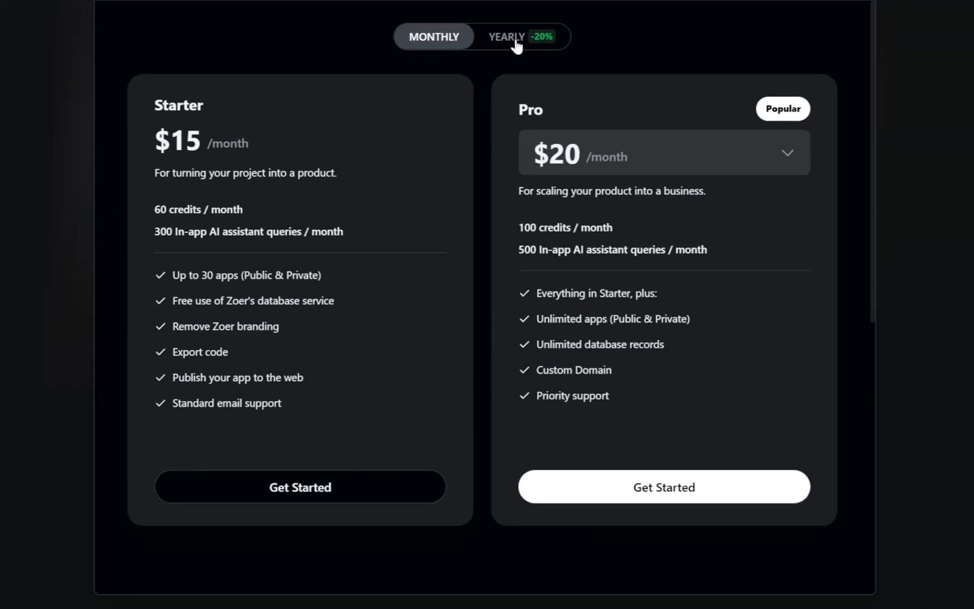
click(506, 38)
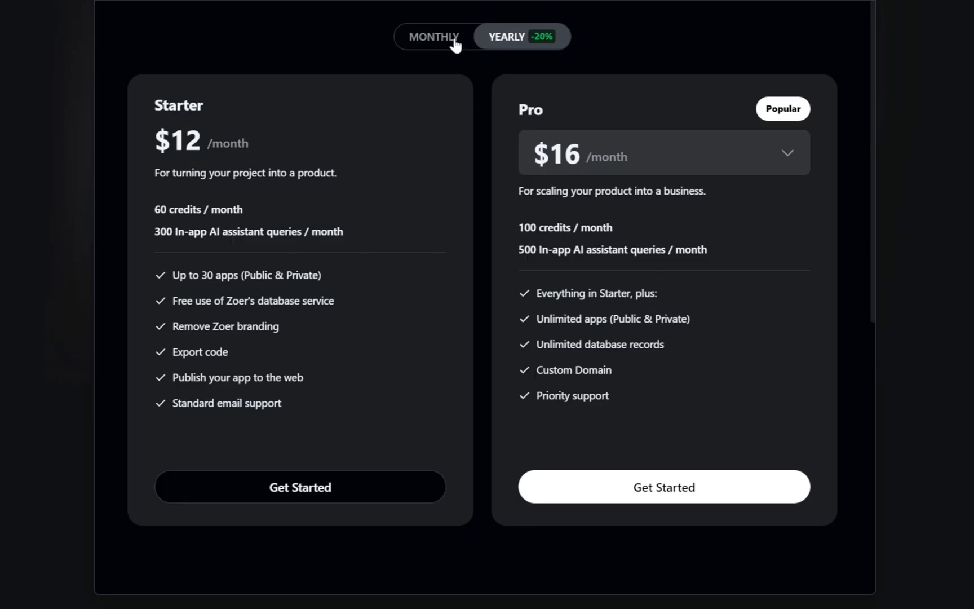
click(432, 36)
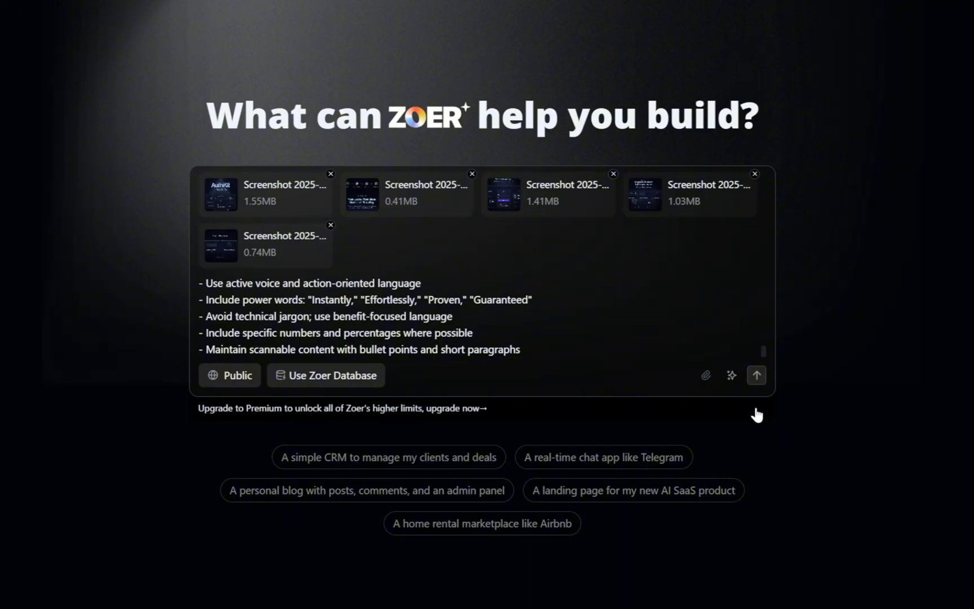
mouse_move(756, 375)
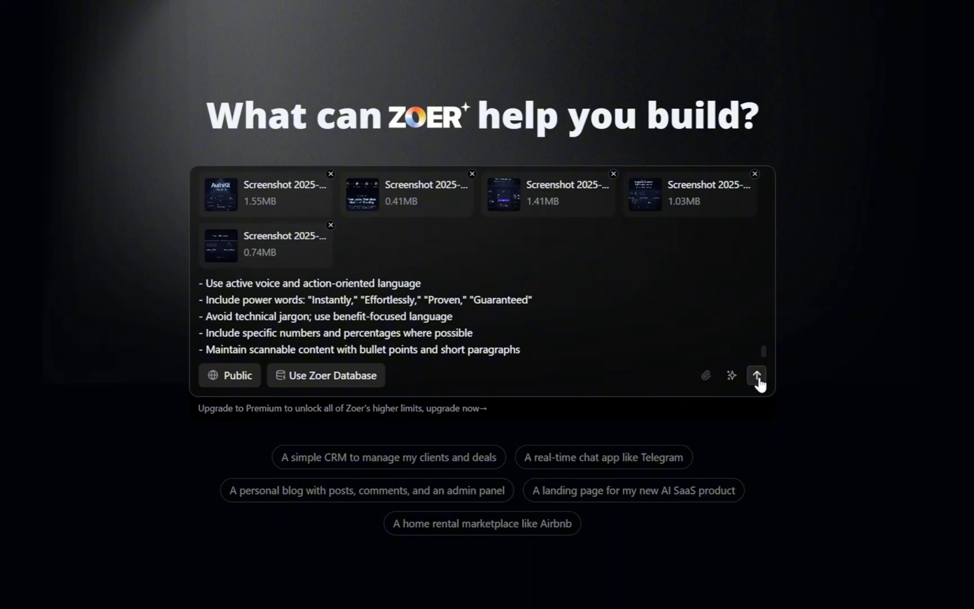
Submit the prompt with screenshots and review the AI Workflow Automation SaaS requirements draft.
click(757, 375)
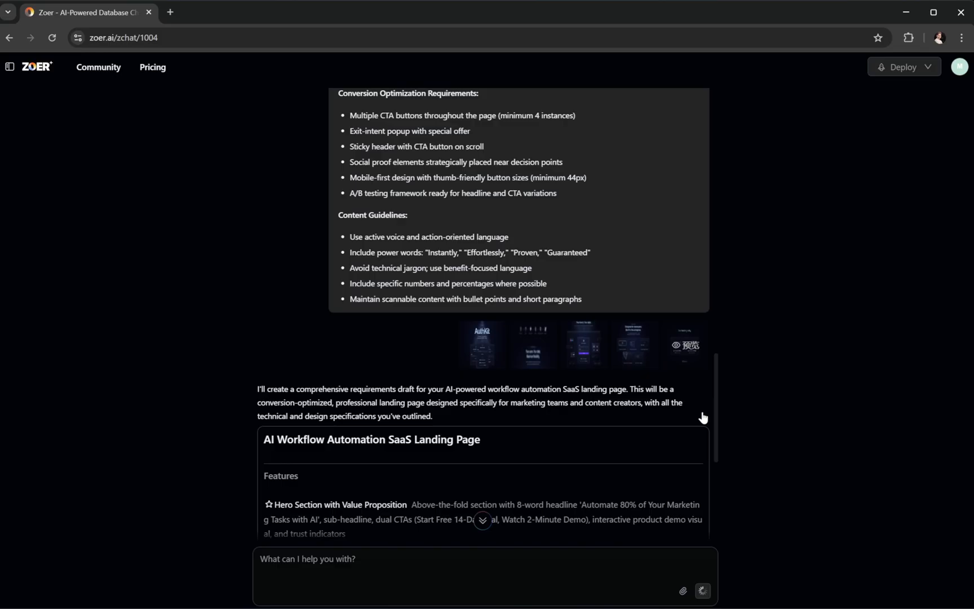
scroll(down, 3)
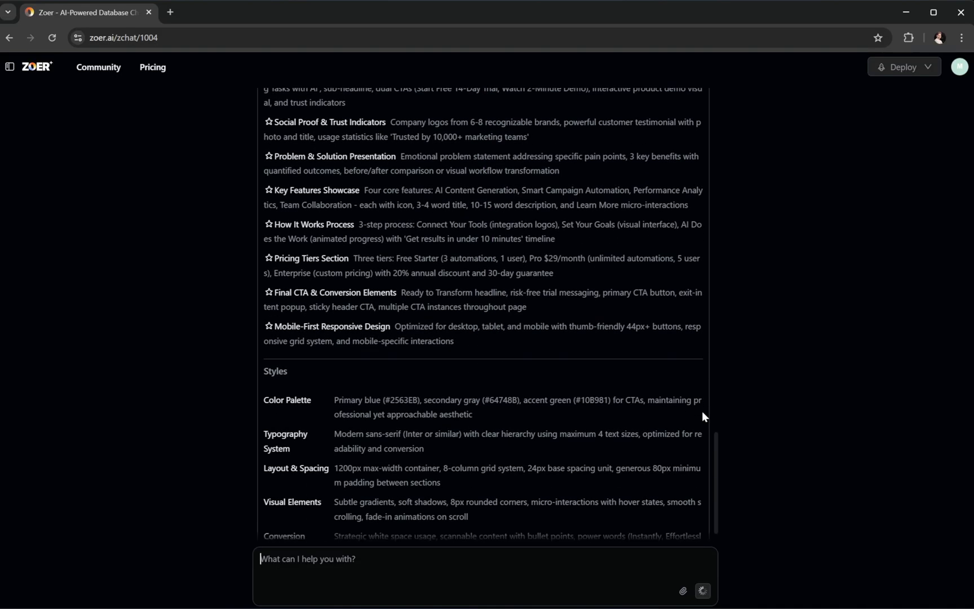
scroll(down, 3)
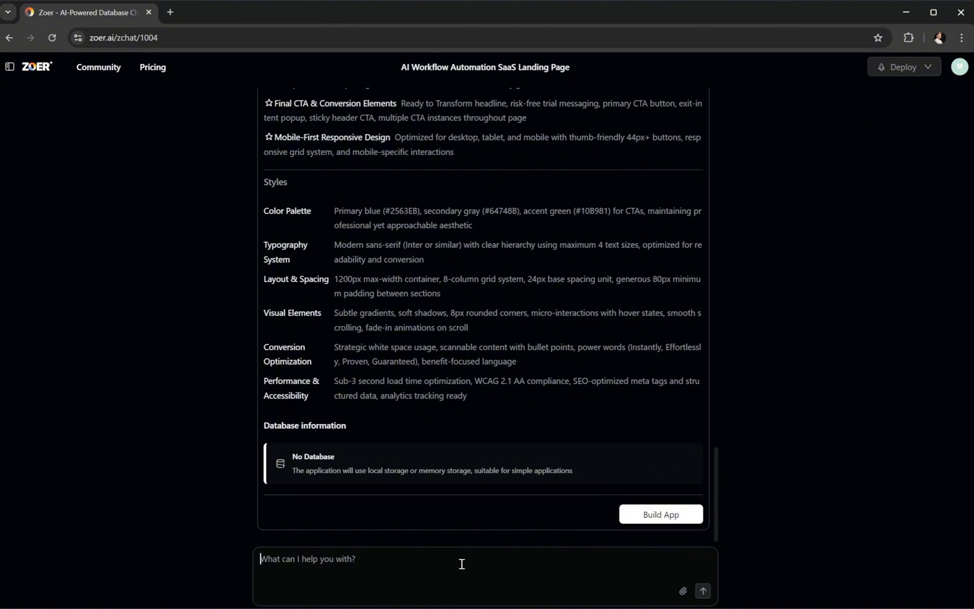
mouse_move(459, 554)
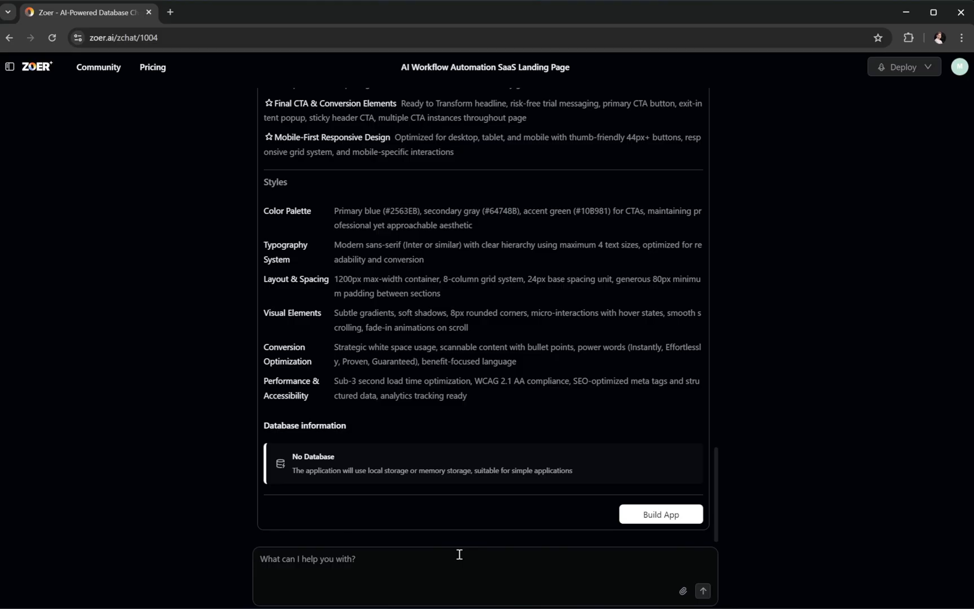
Request dark mode with a black background and gradient accent colours with subtle spotlight effects, and review the Dark Mode draft.
text(Set)
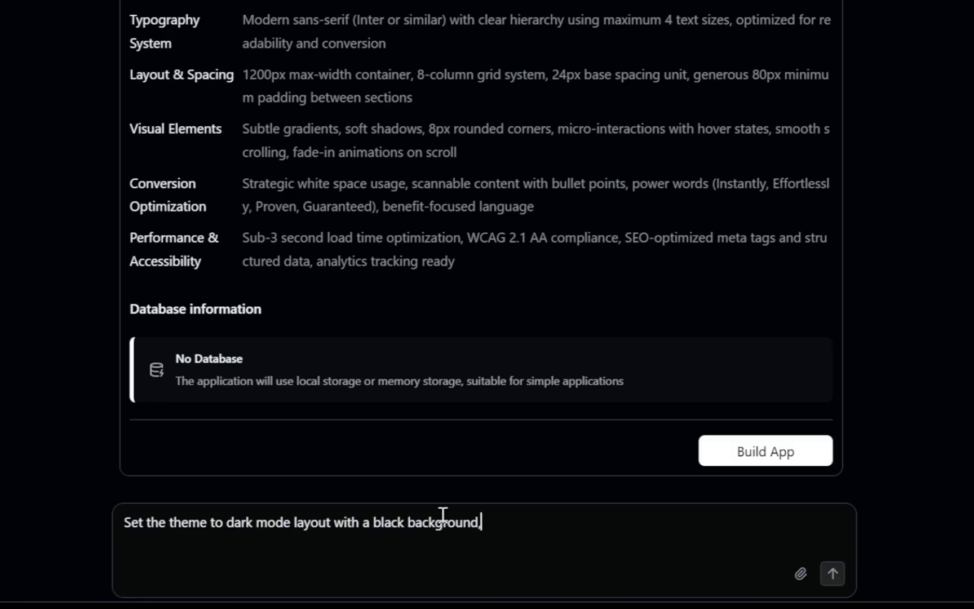
text(use the following colors as gradient accent for various s)
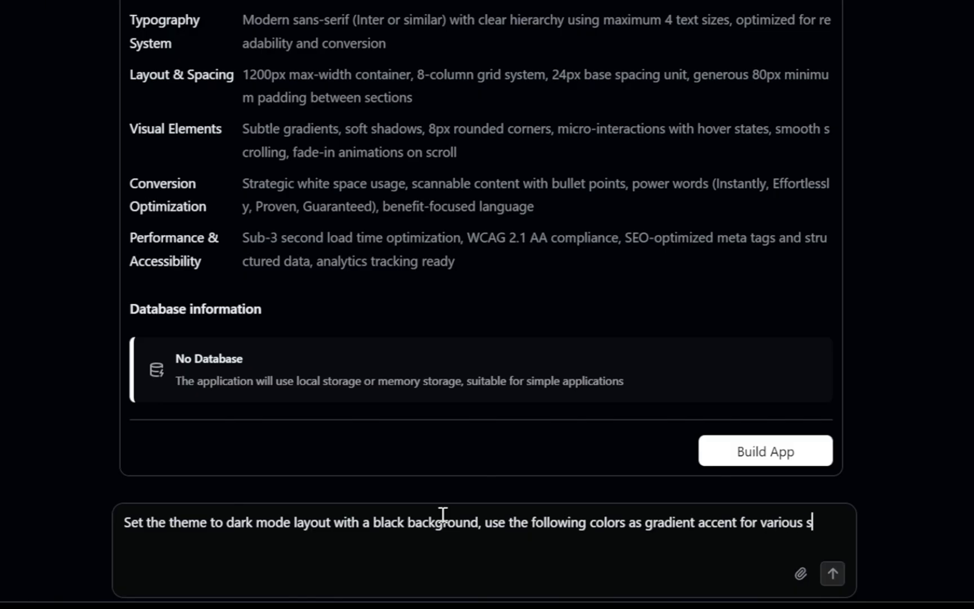
text(ite elements , incorp)
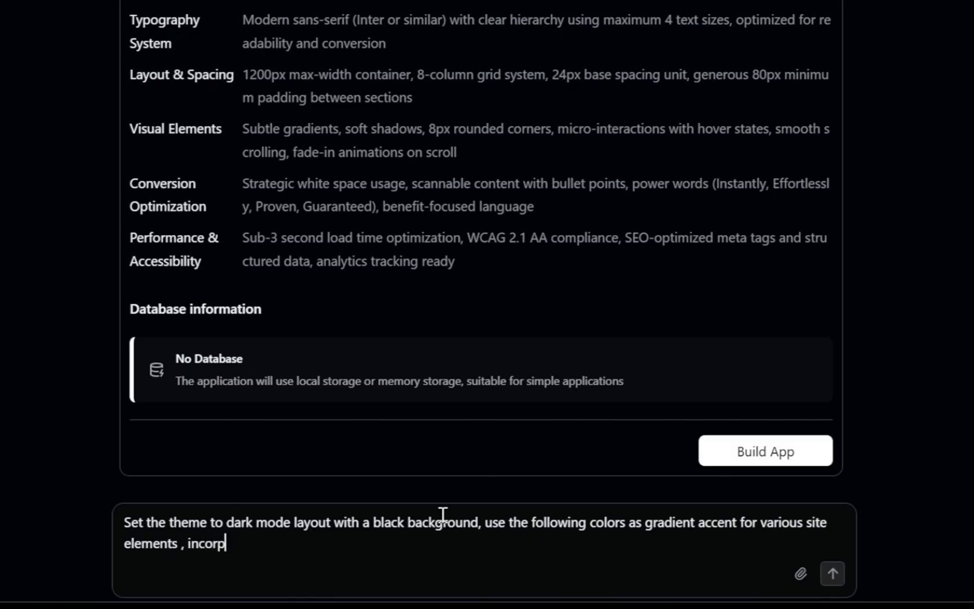
text(orating them with subtle spotlight effects throughout the pages: #BCCEFB, #C6BEEE, #D8ECF8, and #C8D4EAC7.)
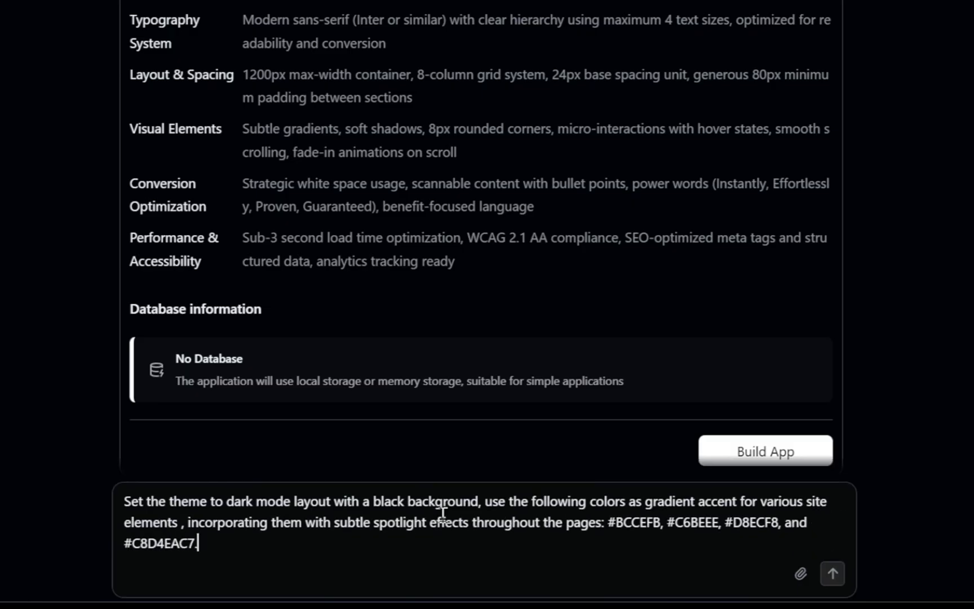
click(831, 574)
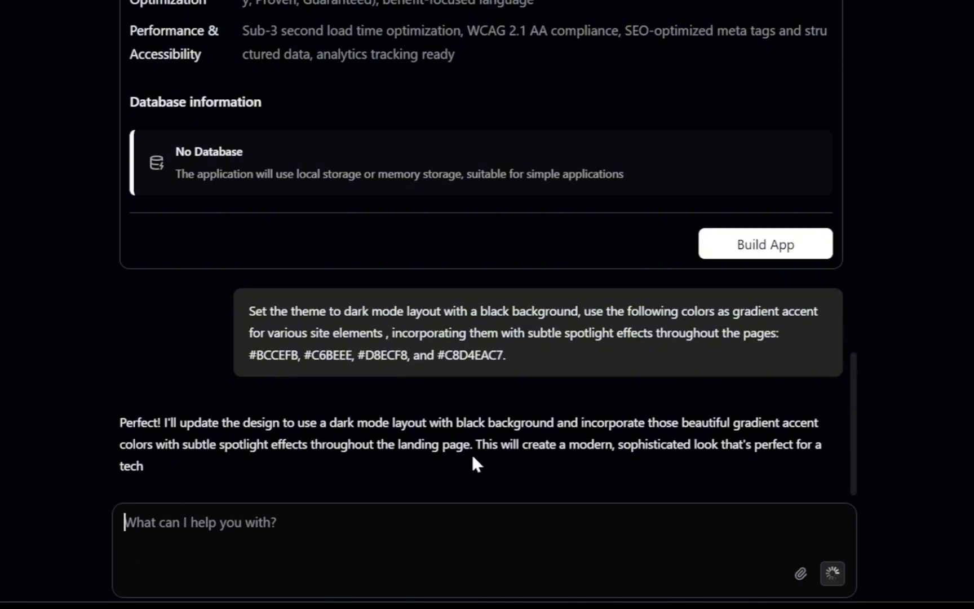
scroll(down, 3)
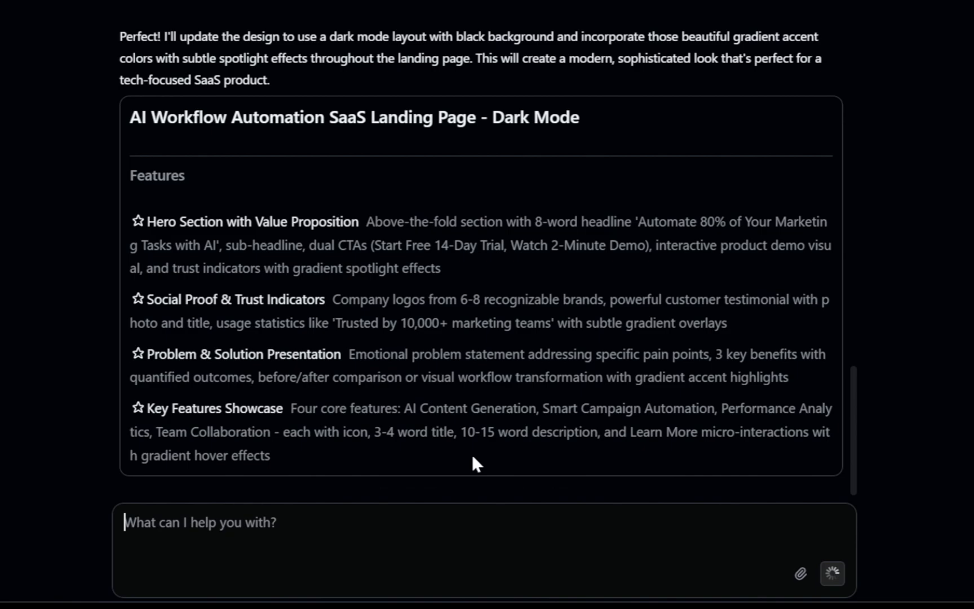
scroll(down, 3)
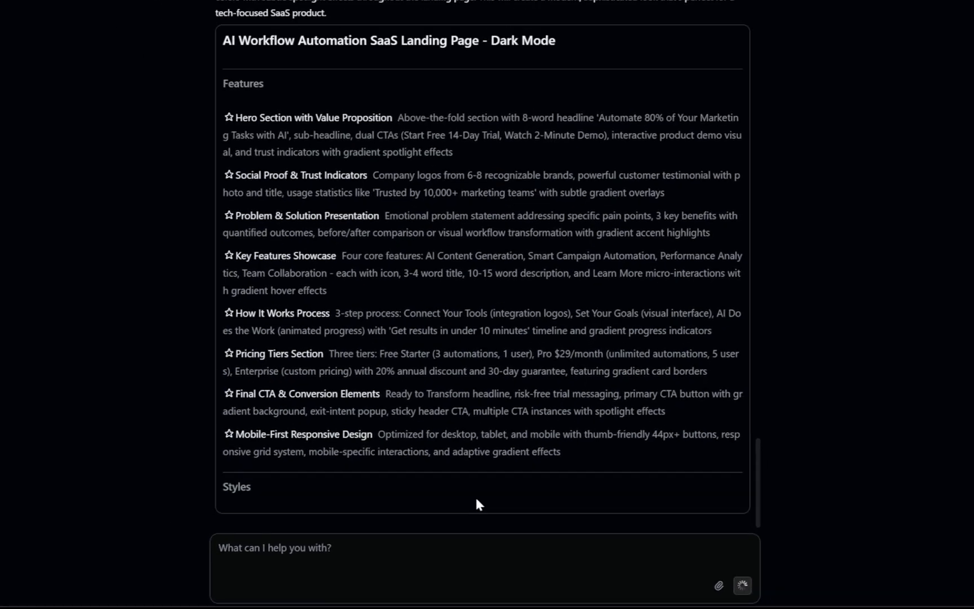
scroll(down, 3)
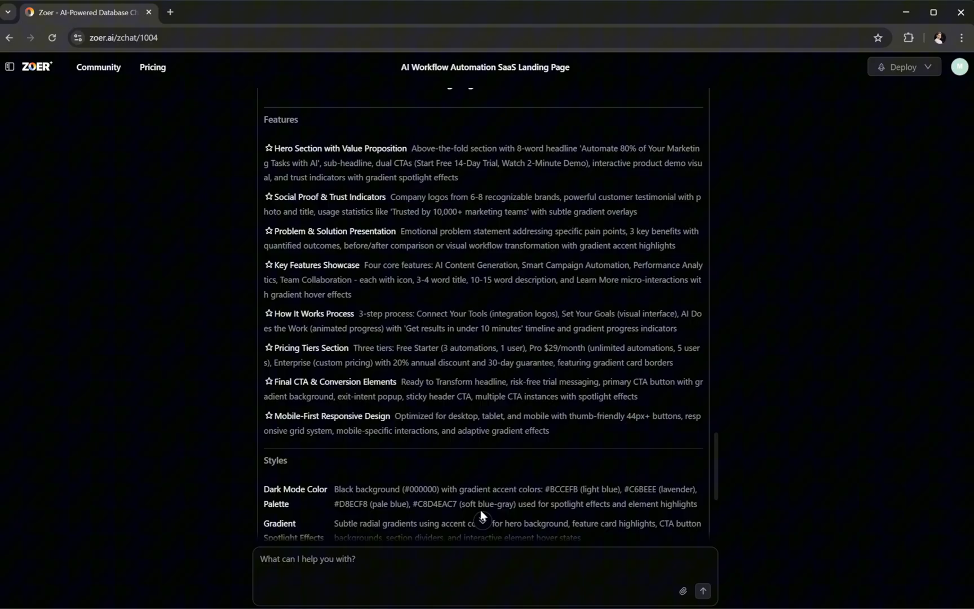
text(I'd like my project to include a well-structured header and footer section, ensu)
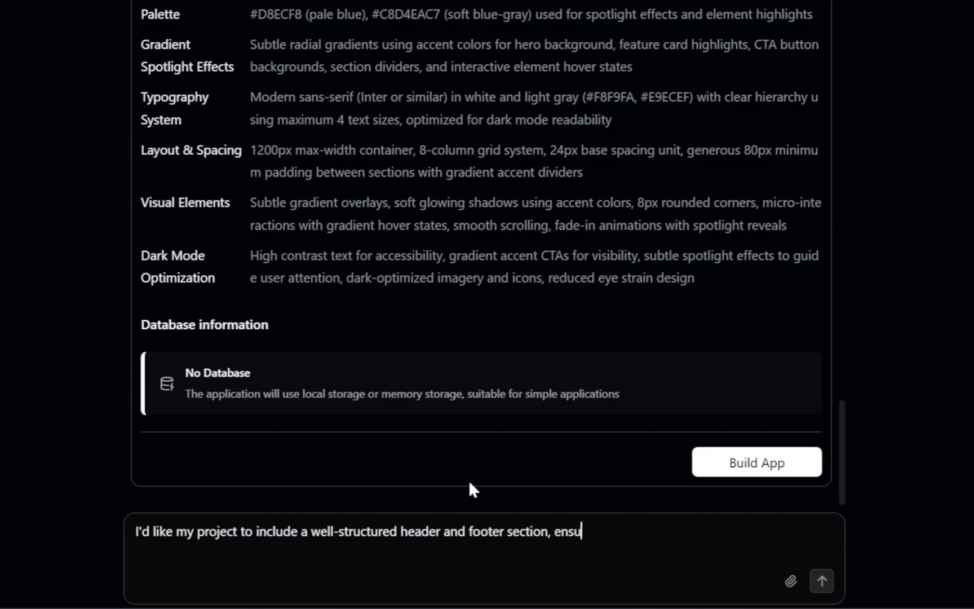
text(ring consistent navigation and branding)
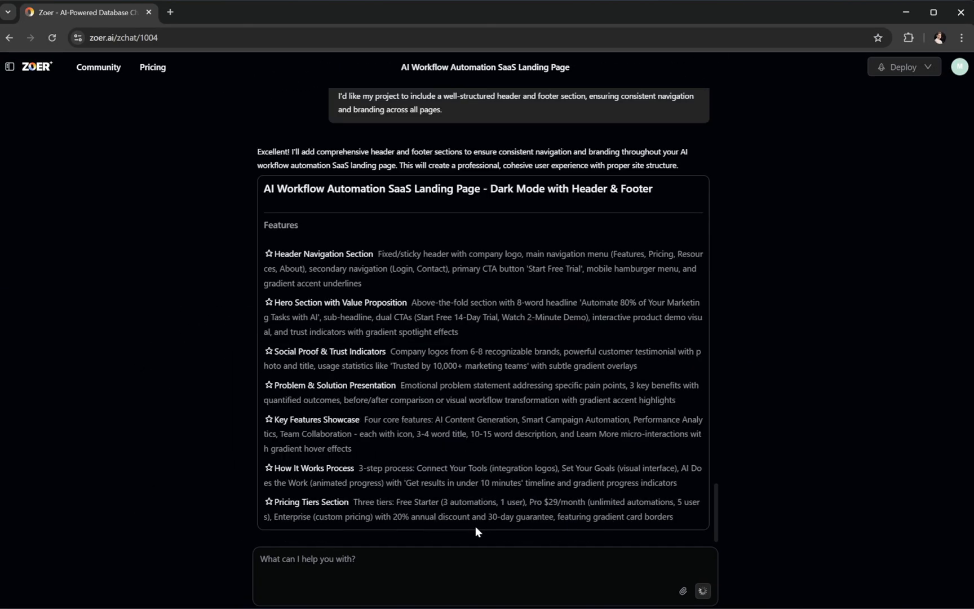
scroll(down, 3)
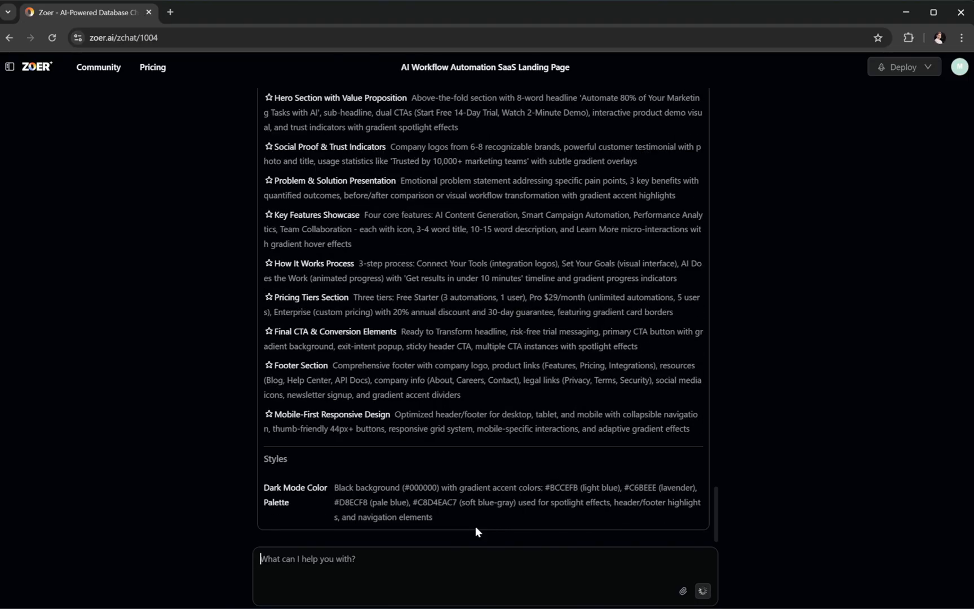
scroll(down, 3)
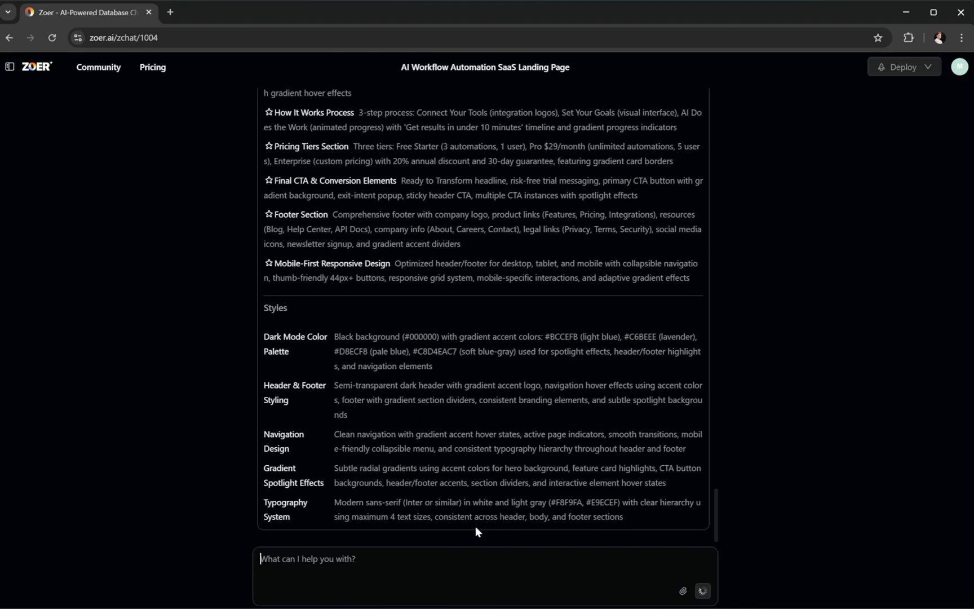
scroll(down, 3)
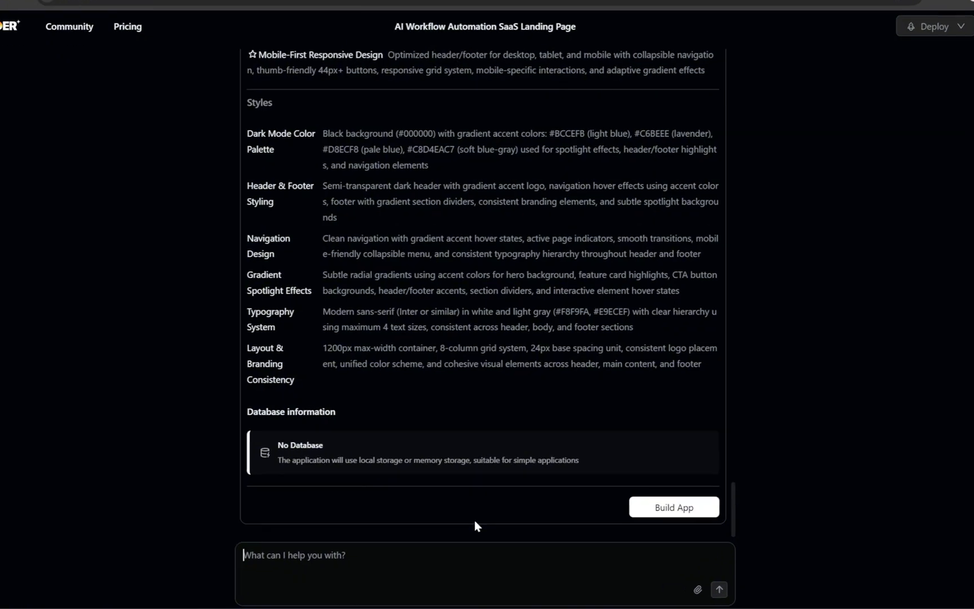
Request scroll-triggered fade-in animations from left, right or bottom, and review the Advanced Animations plan.
text(Please incorporate a)
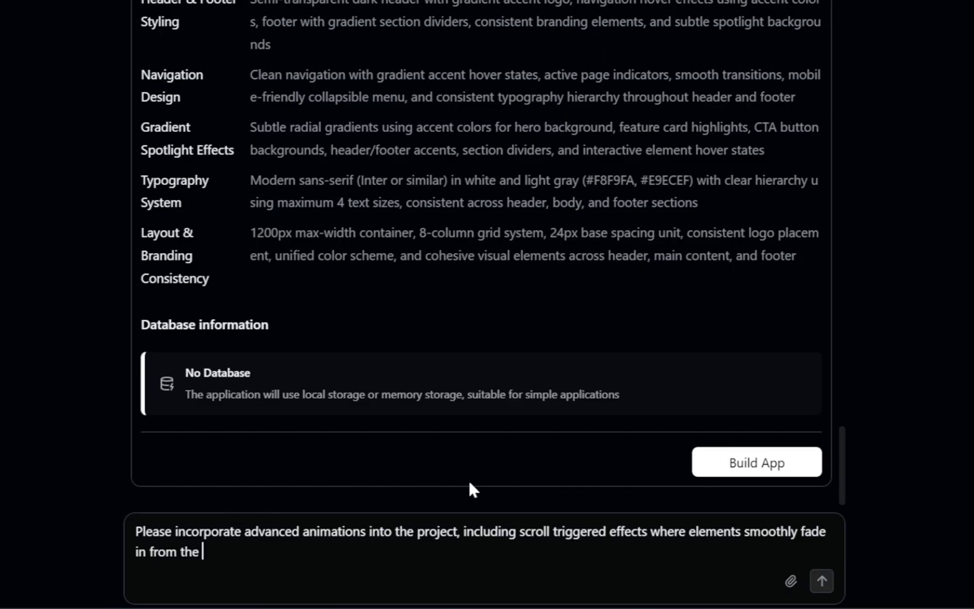
text(left, right, or bottom.)
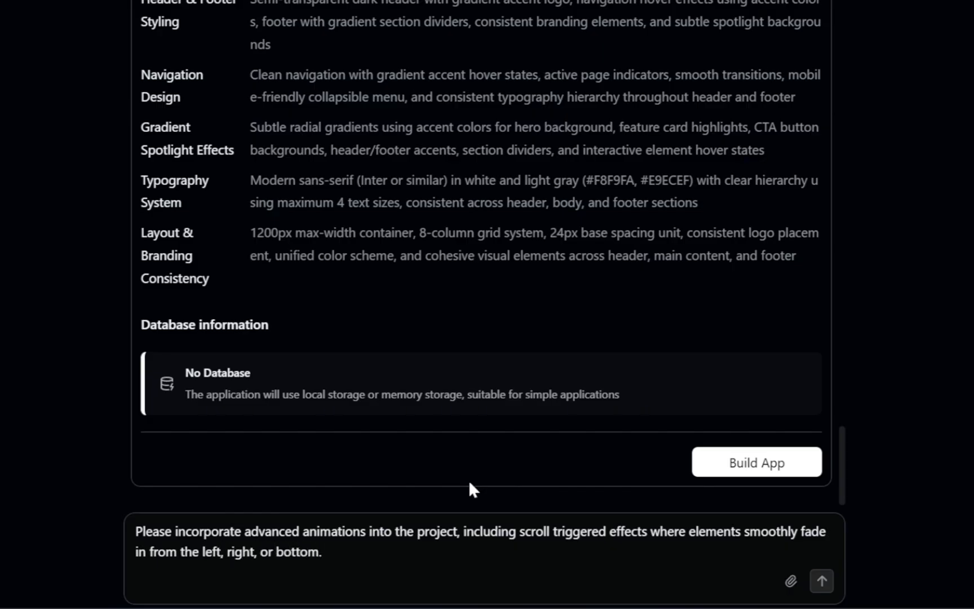
click(821, 581)
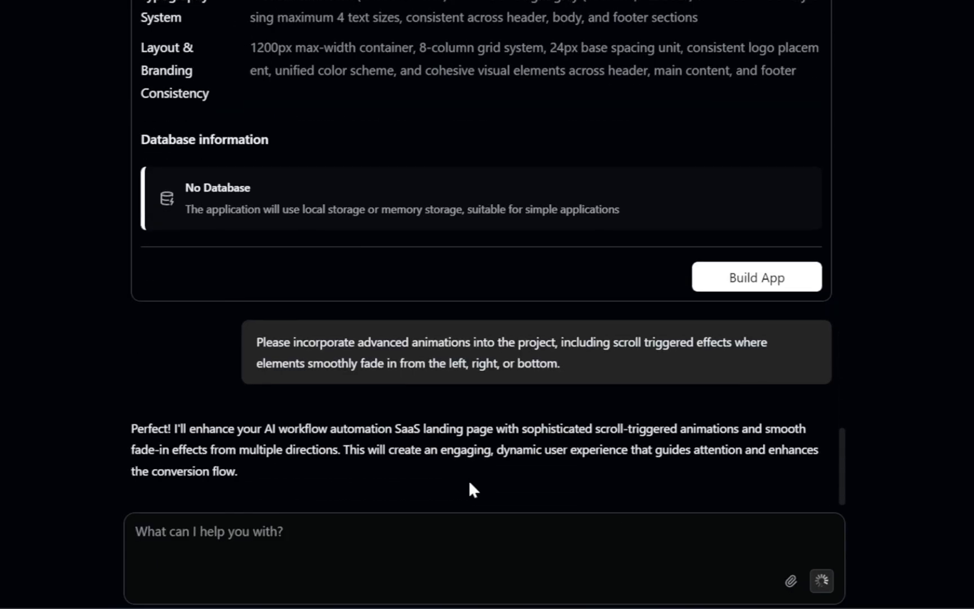
scroll(down, 3)
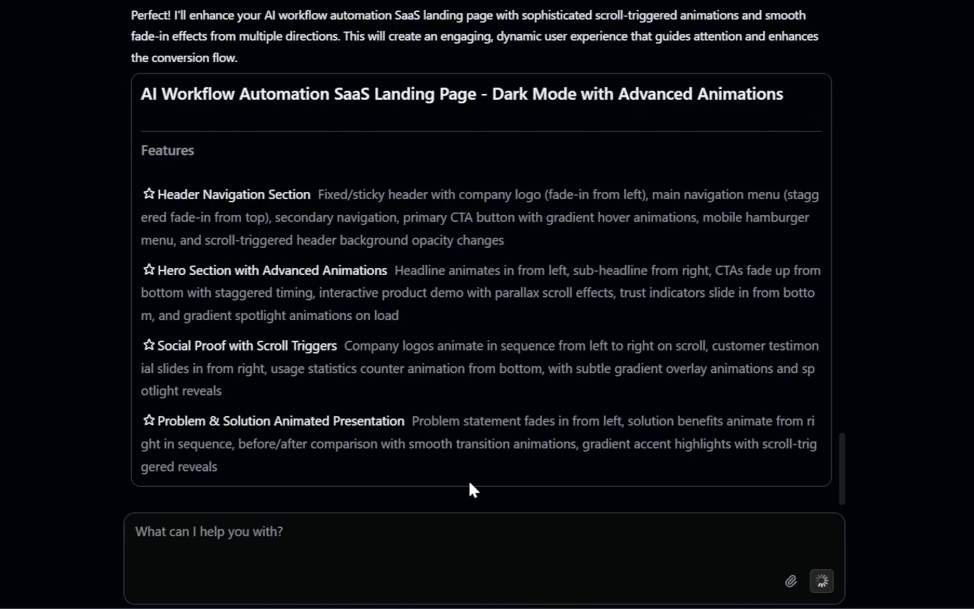
scroll(down, 3)
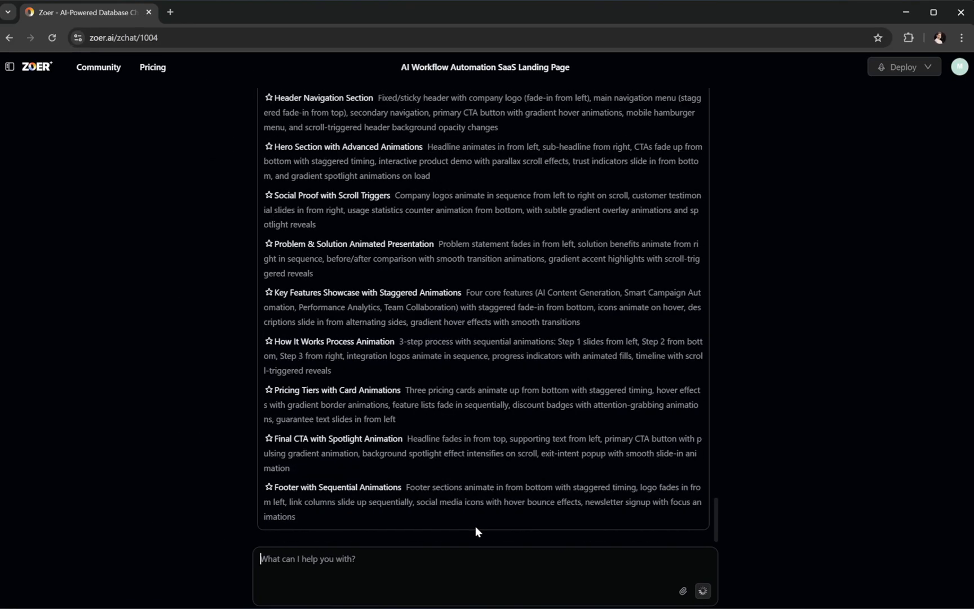
scroll(down, 3)
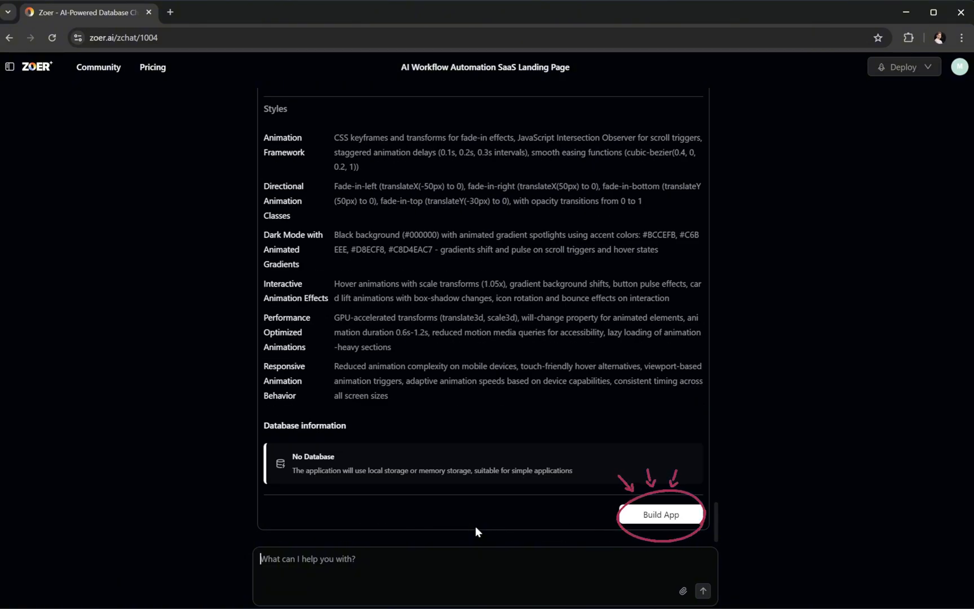
Start building the app from the Dark Mode with Advanced Animations plan.
click(660, 514)
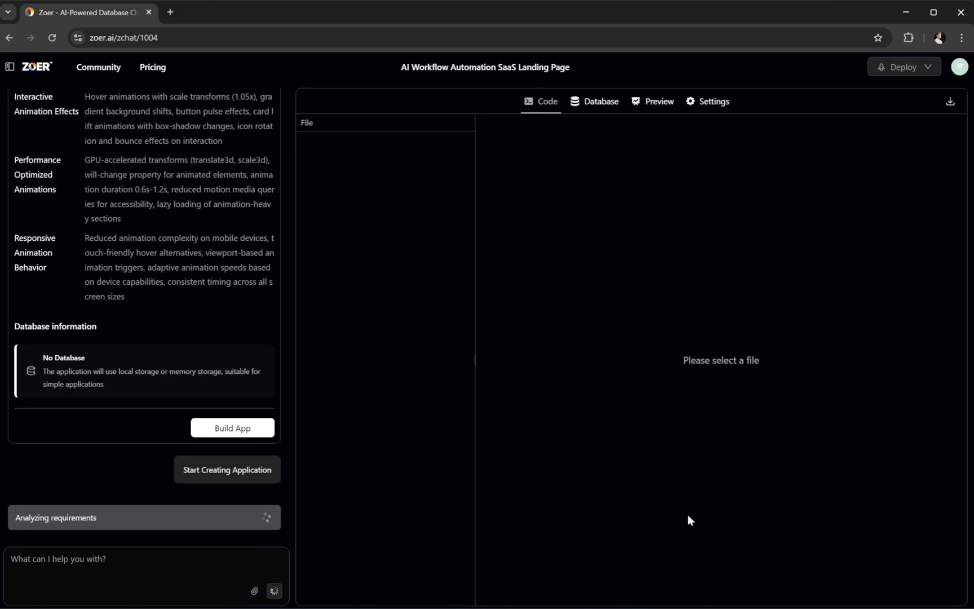
mouse_move(213, 489)
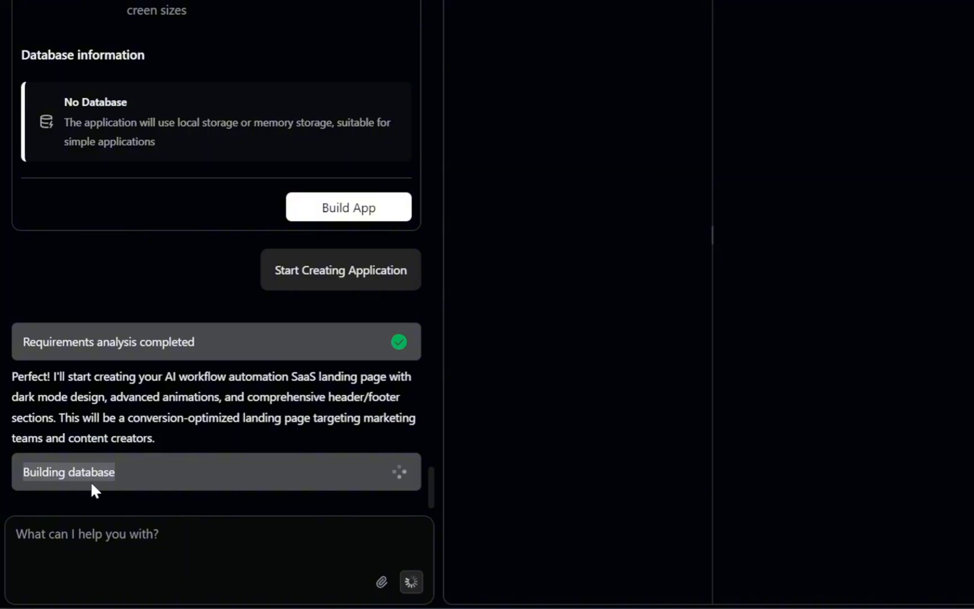
mouse_move(321, 465)
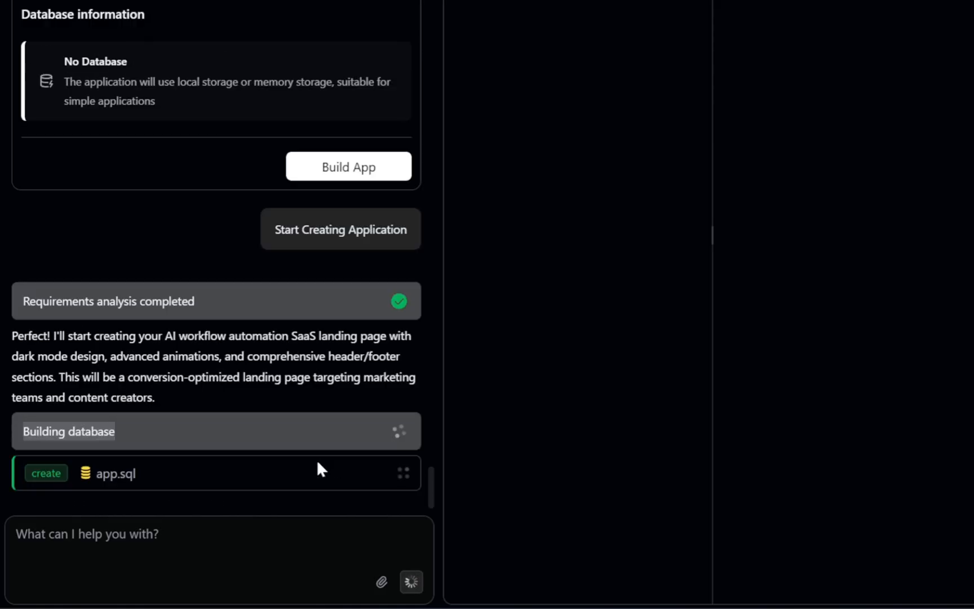
Inspect the generated app.sql database file and show the built dark landing page preview.
click(115, 472)
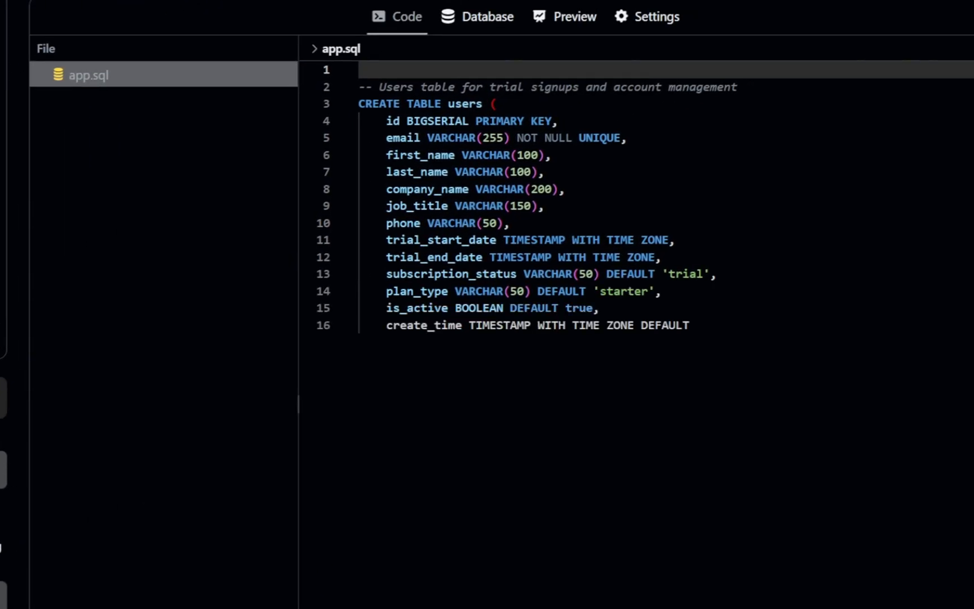
scroll(down, 3)
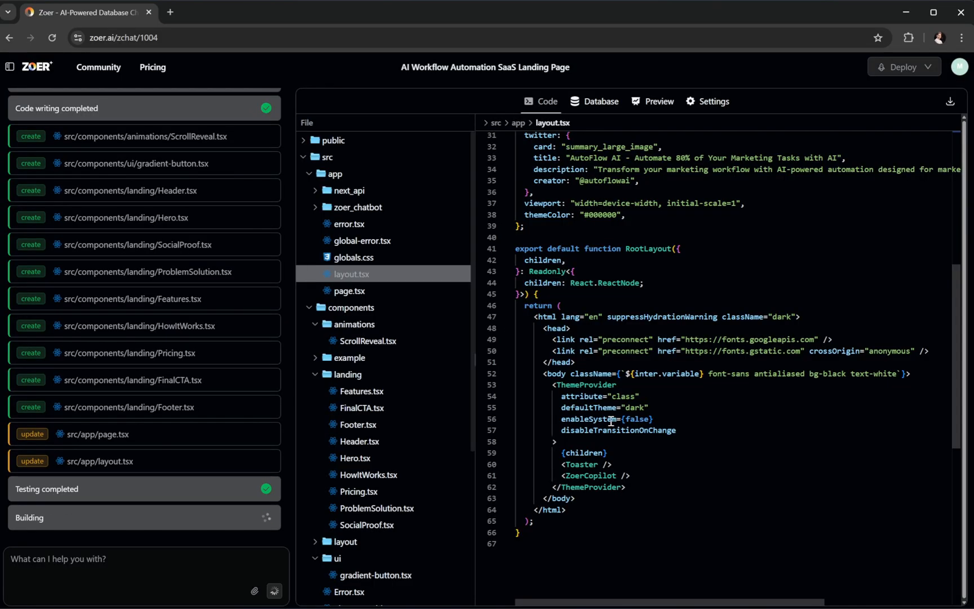
click(653, 101)
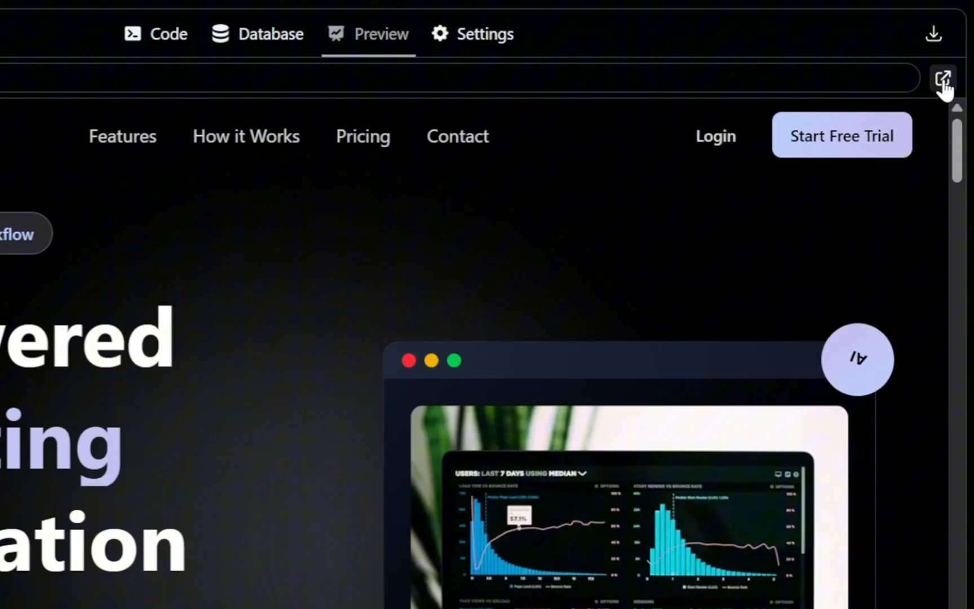
click(942, 78)
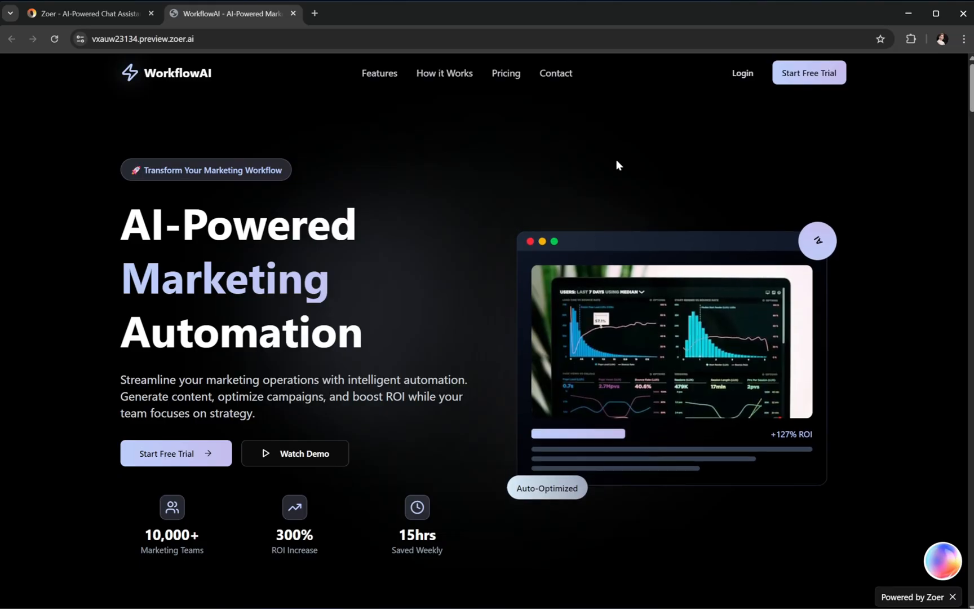
scroll(down, 3)
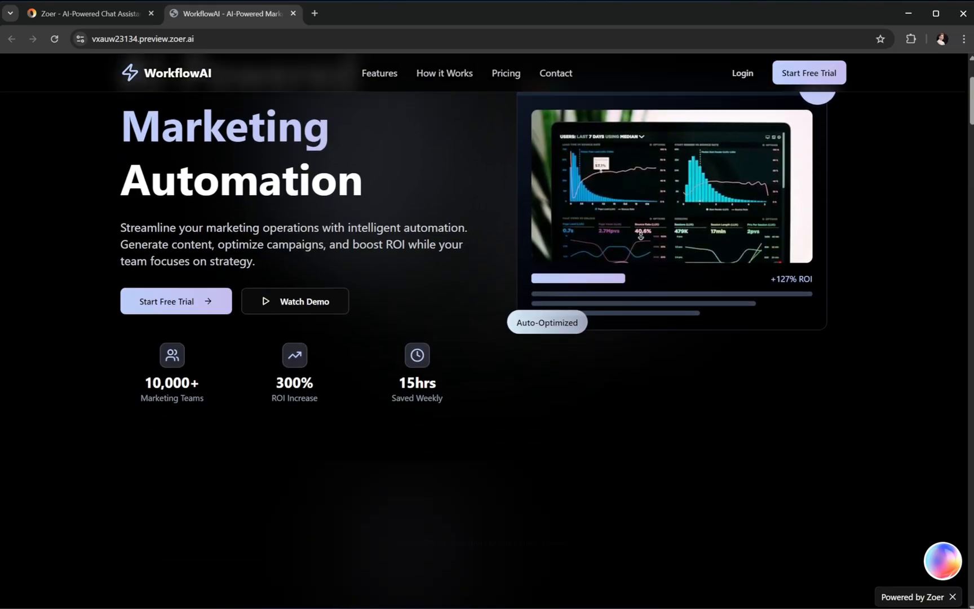
scroll(down, 3)
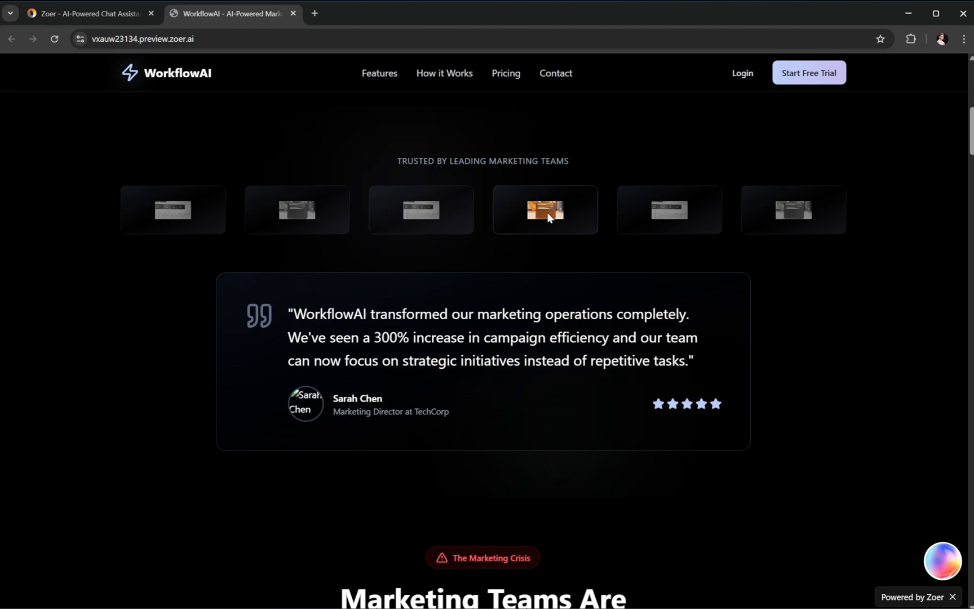
scroll(down, 3)
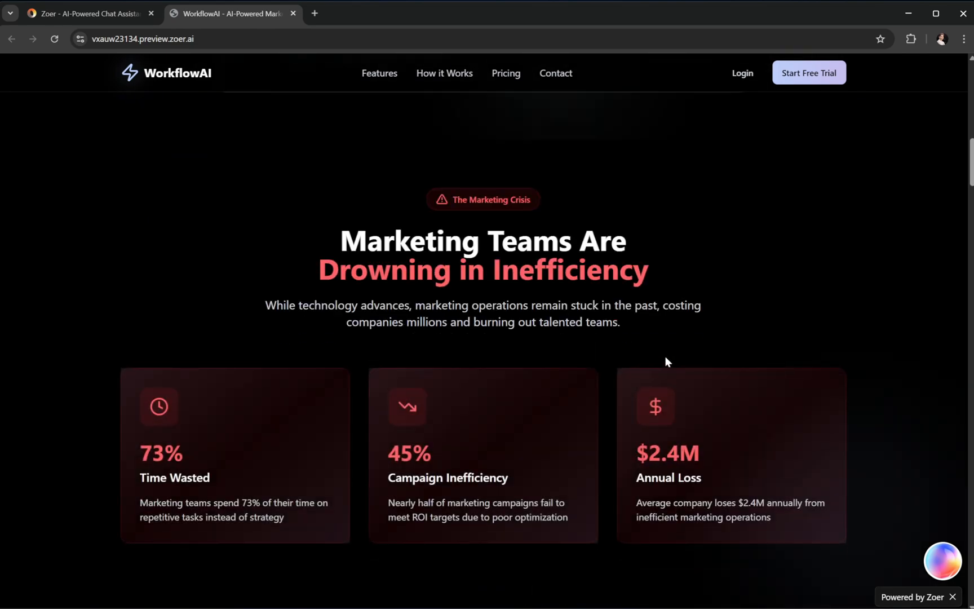
scroll(down, 3)
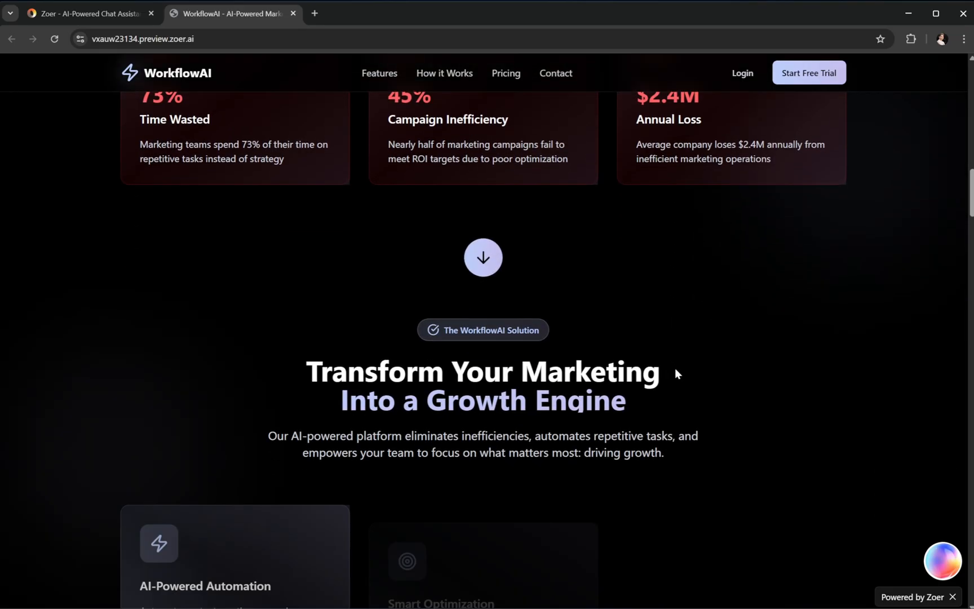
scroll(down, 3)
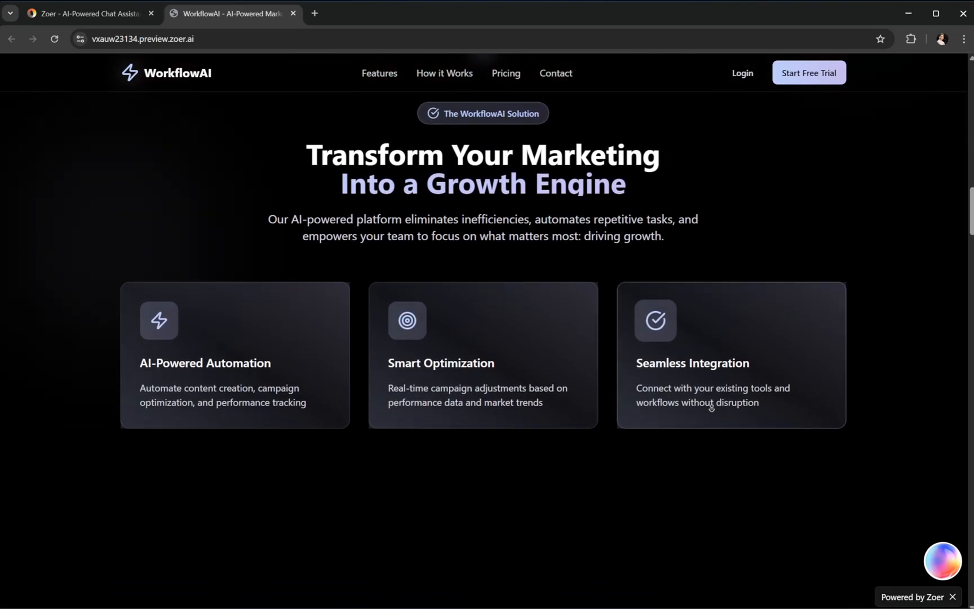
scroll(down, 3)
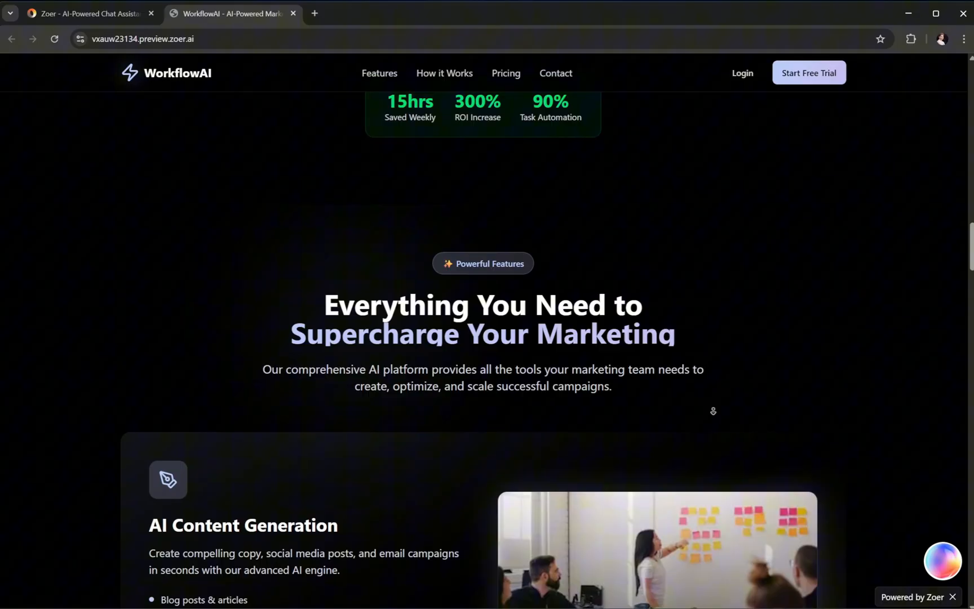
scroll(down, 3)
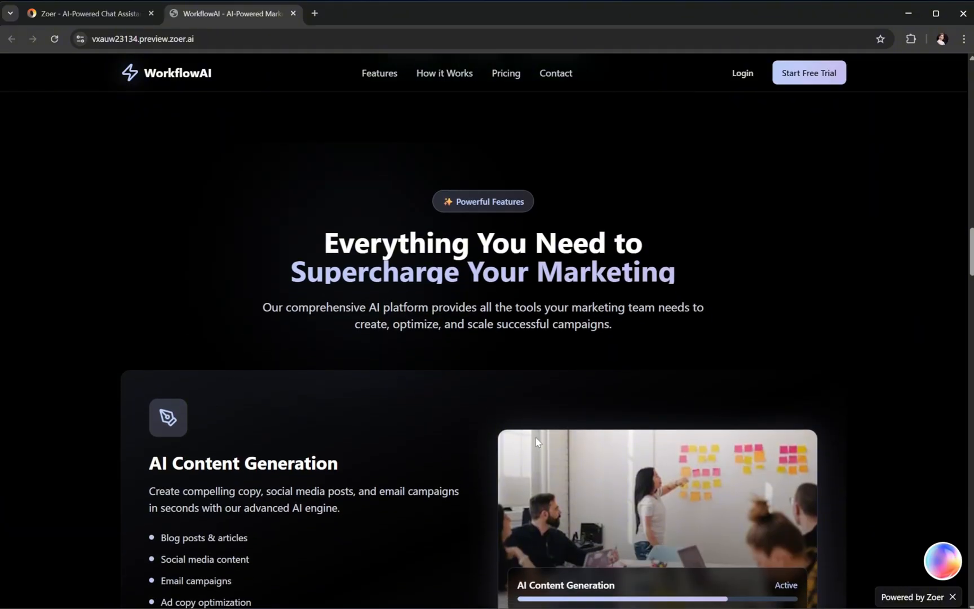
scroll(down, 3)
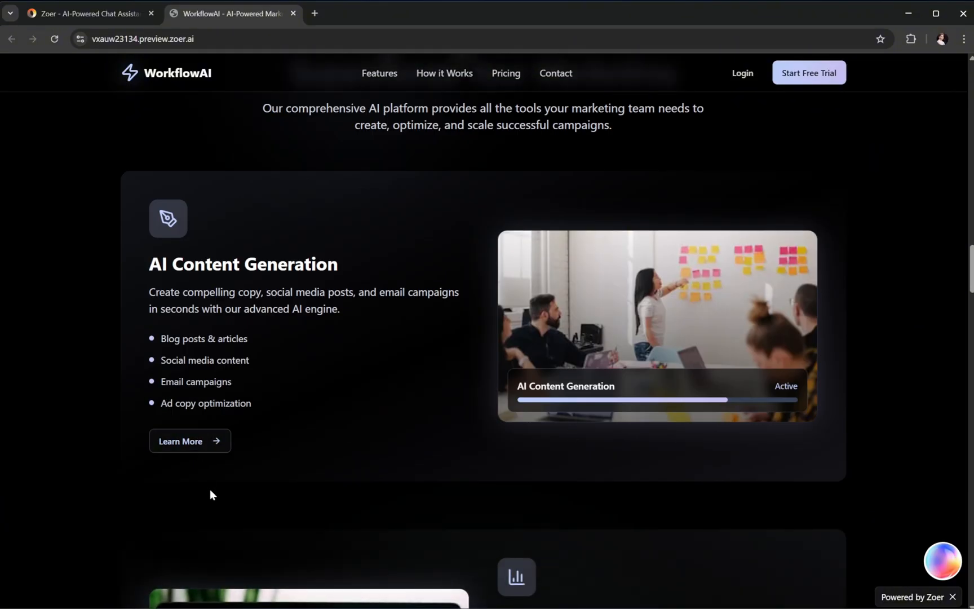
scroll(down, 3)
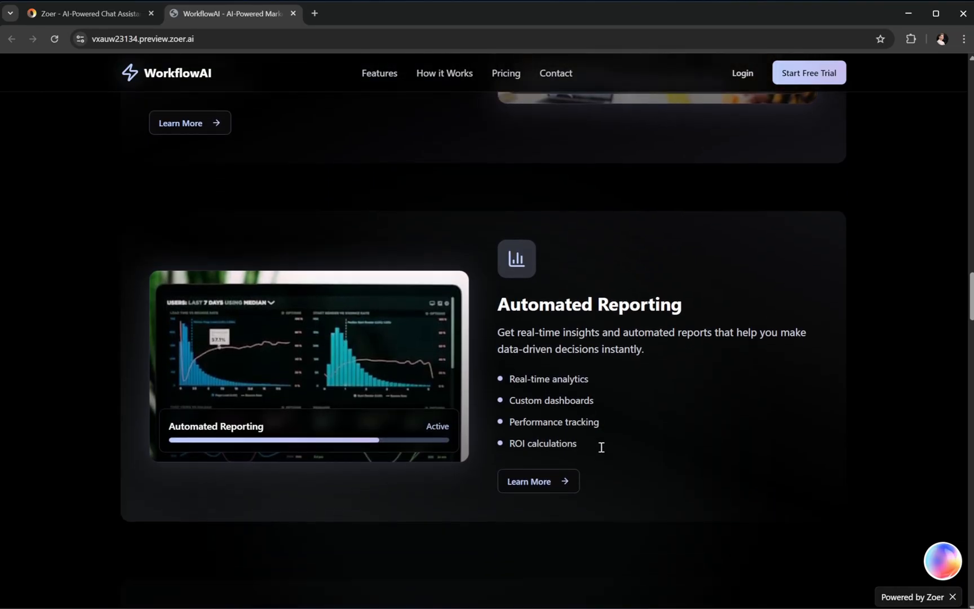
scroll(down, 3)
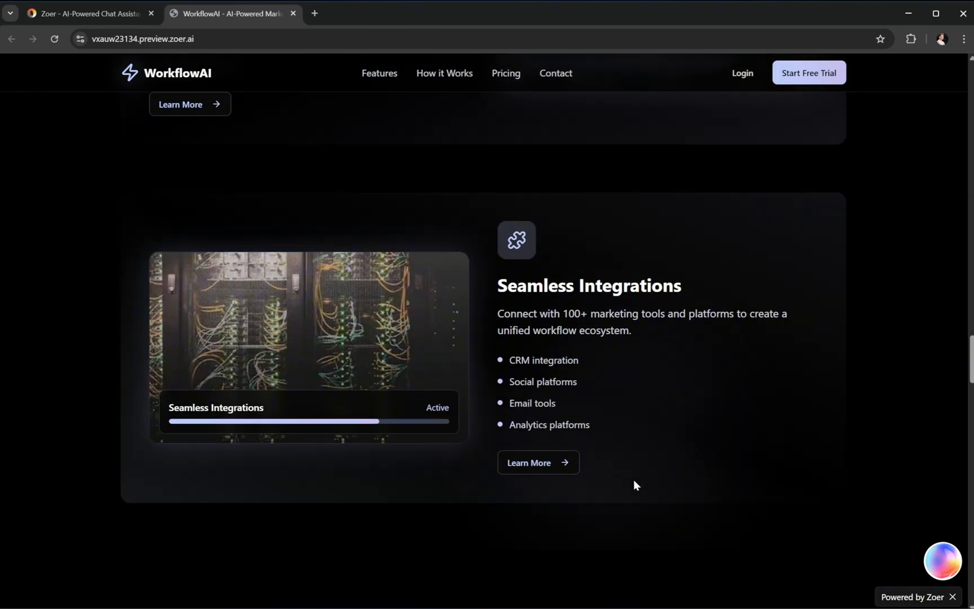
scroll(down, 3)
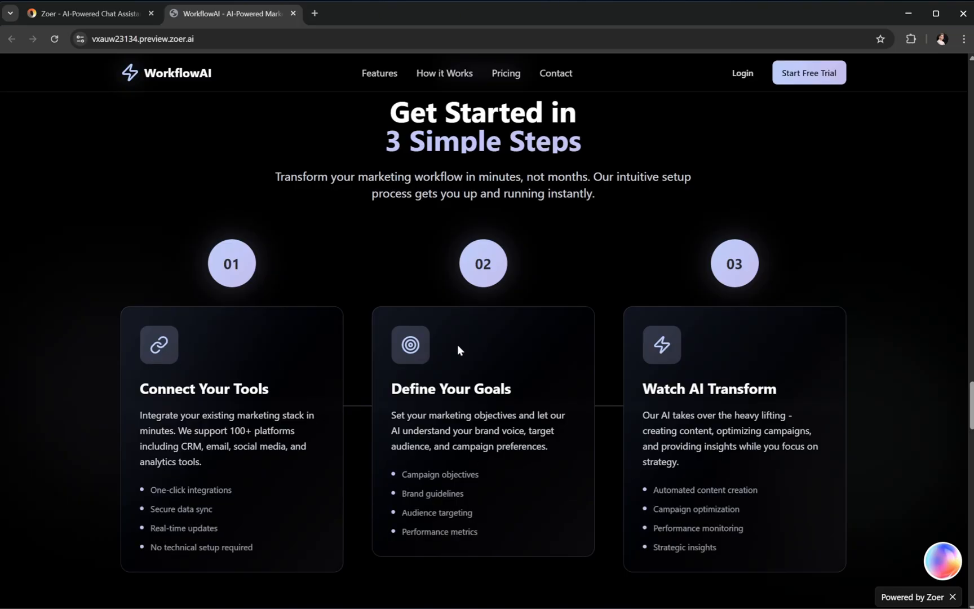
scroll(down, 3)
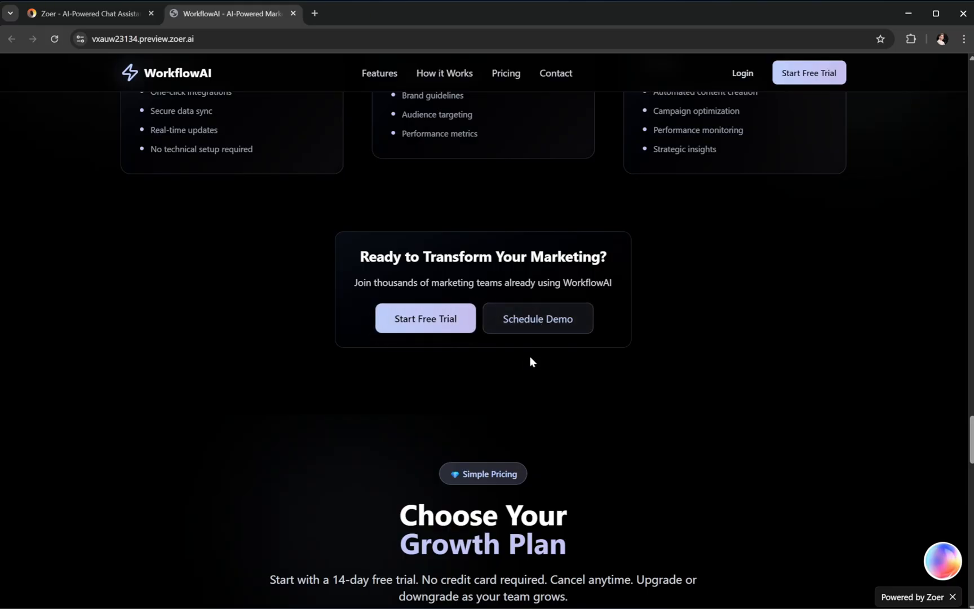
scroll(down, 3)
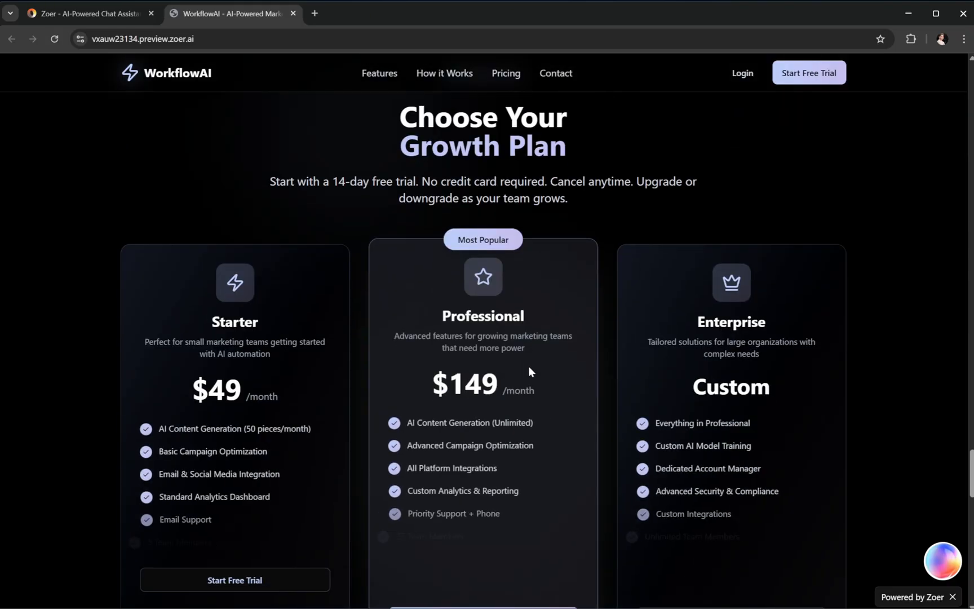
scroll(down, 3)
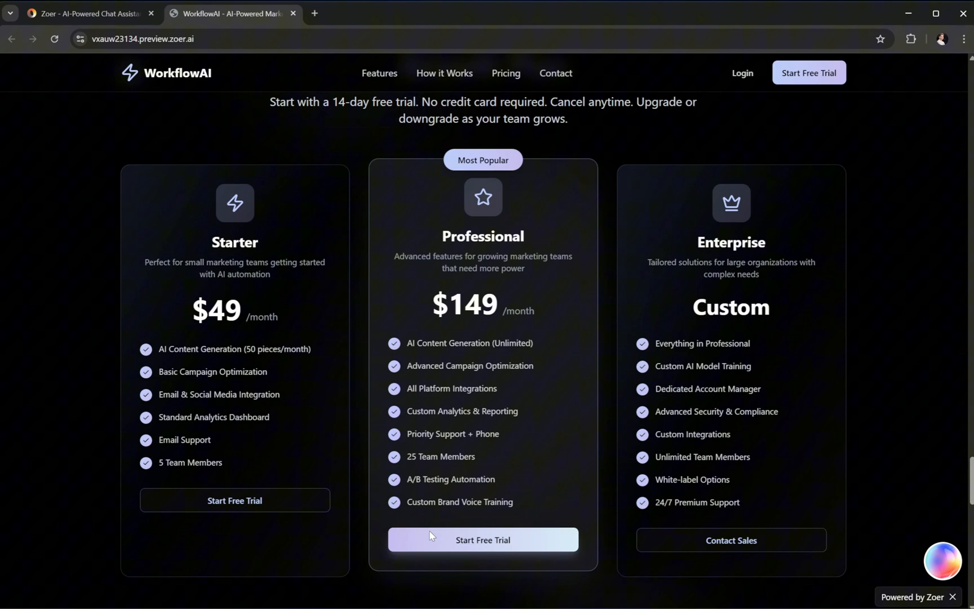
scroll(down, 3)
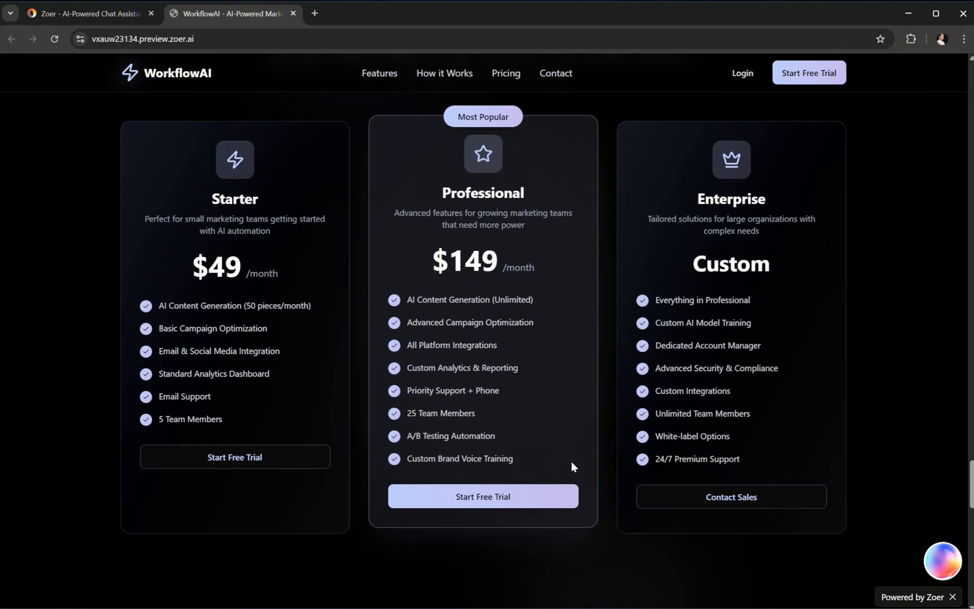
scroll(down, 3)
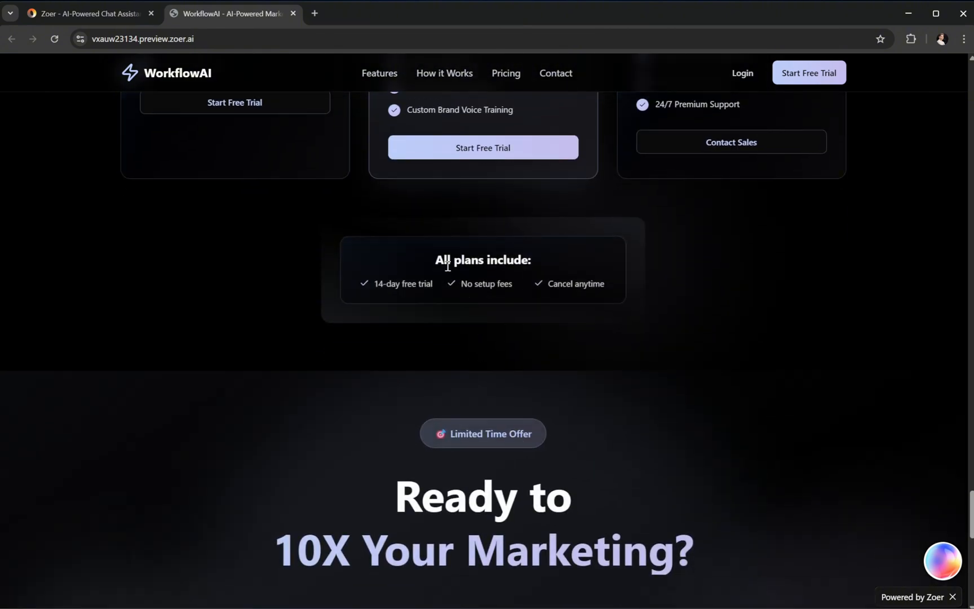
scroll(down, 3)
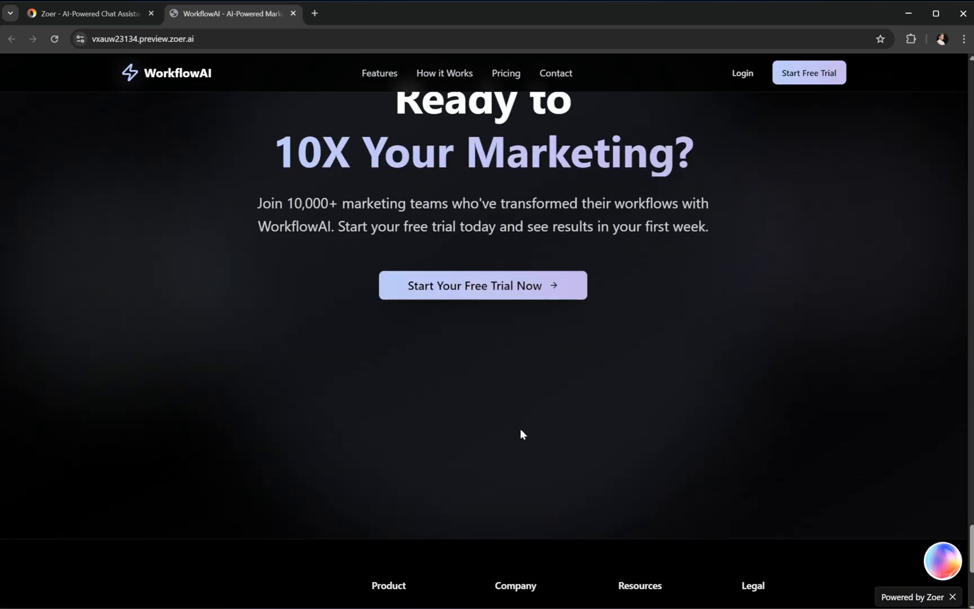
scroll(down, 3)
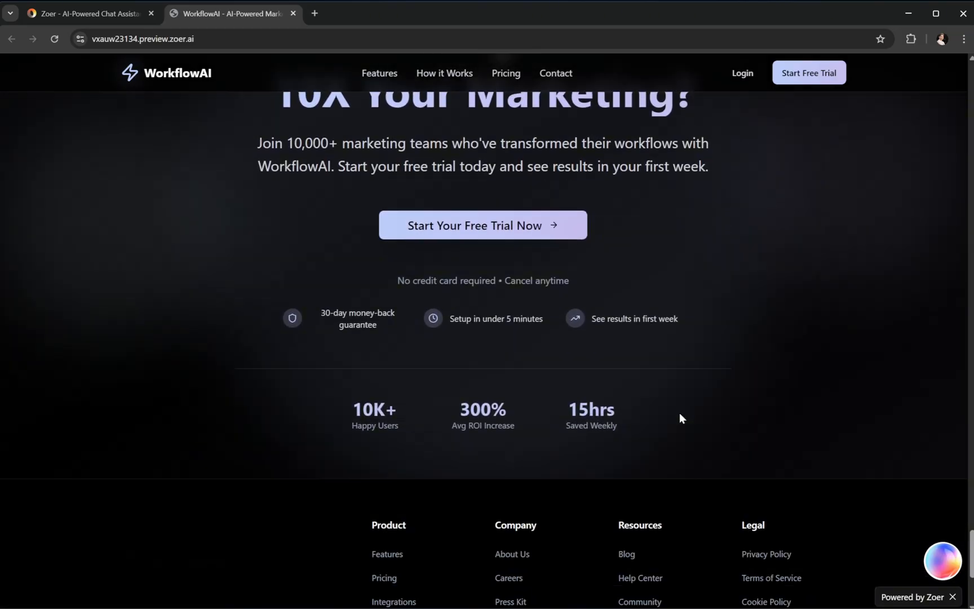
scroll(down, 3)
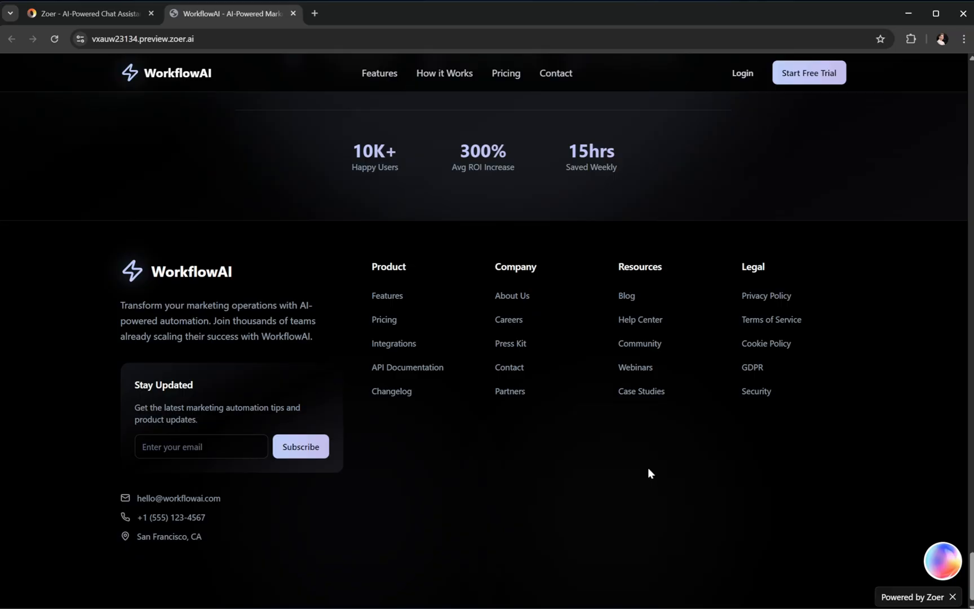
mouse_move(393, 482)
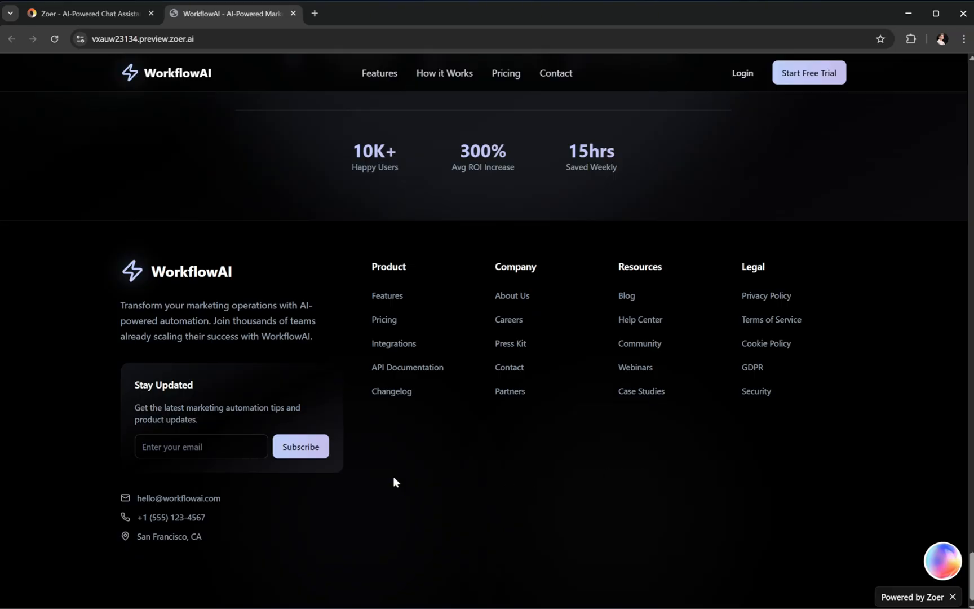
mouse_move(272, 493)
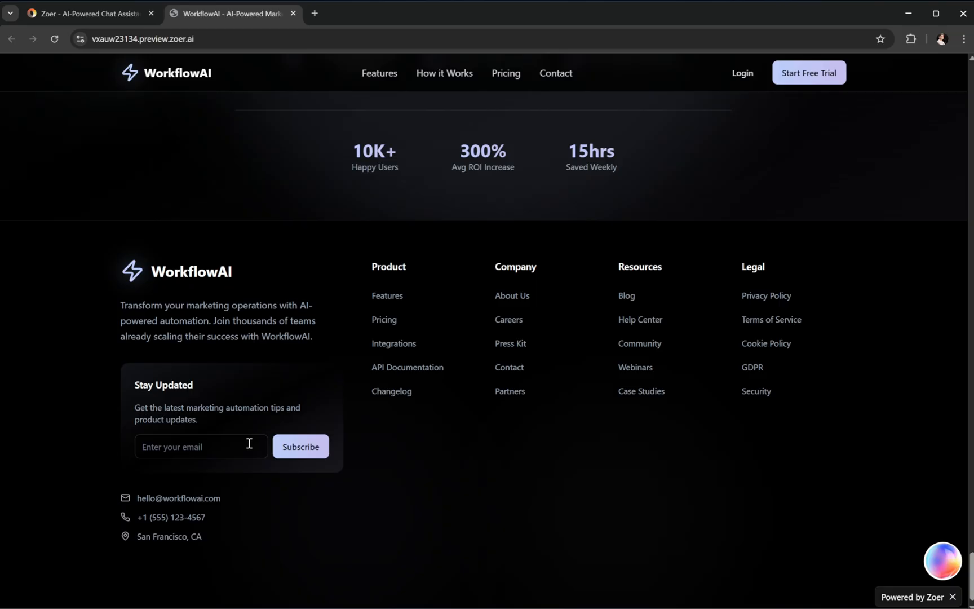
click(201, 446)
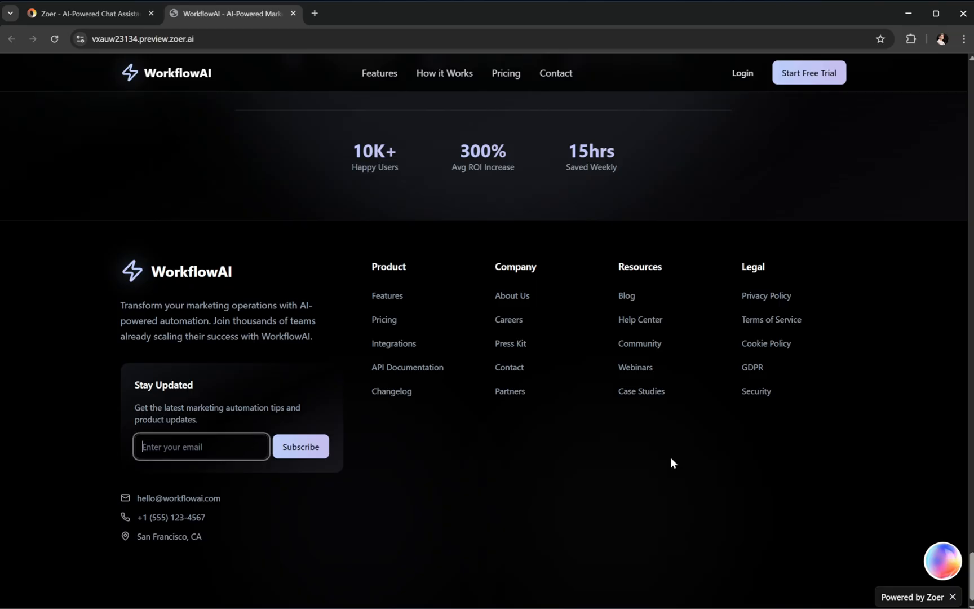
scroll(up, 3)
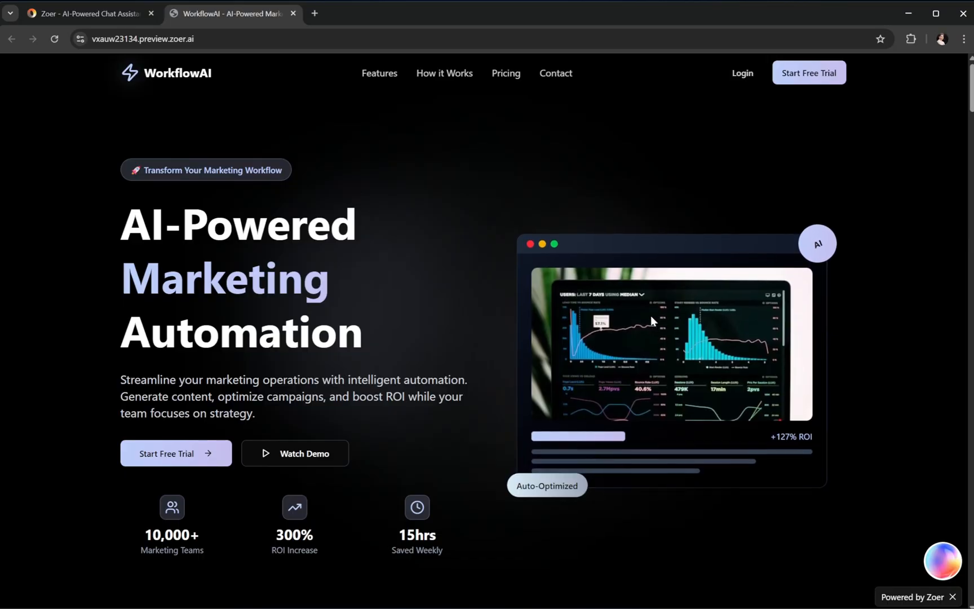
click(87, 13)
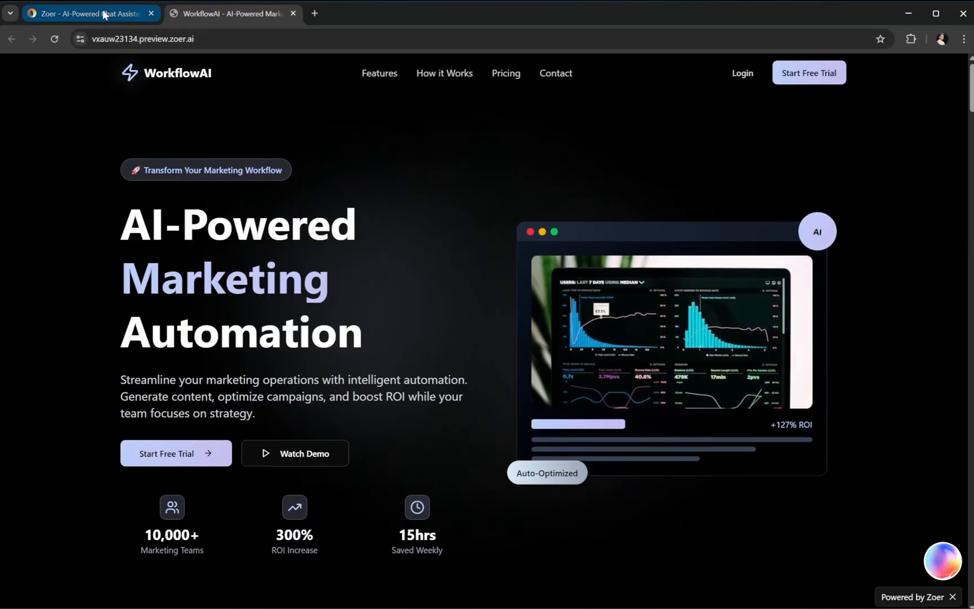
Return to the Zoer editor's Database view and inspect the analytics_events and contact_inquiries tables.
click(87, 14)
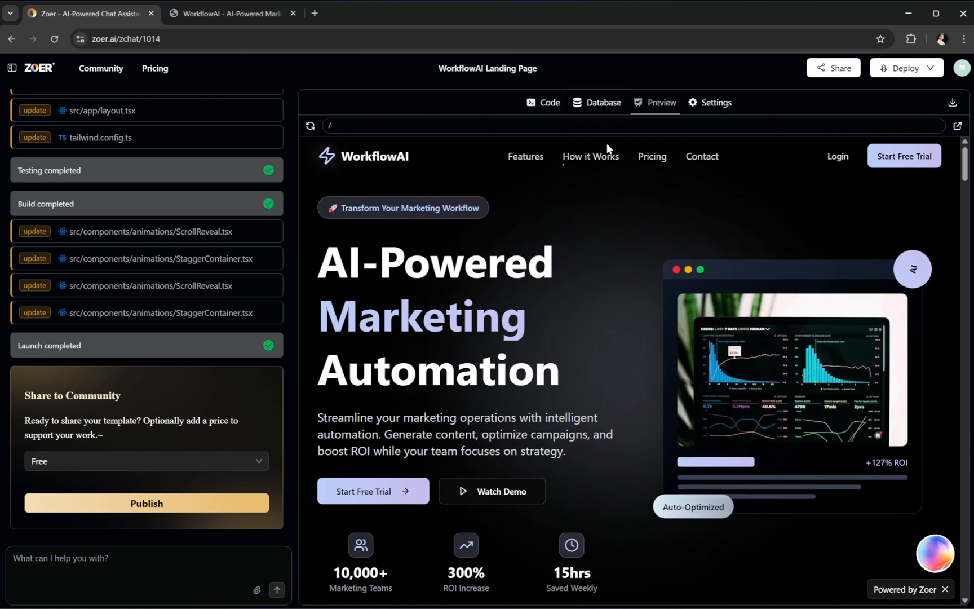
click(601, 103)
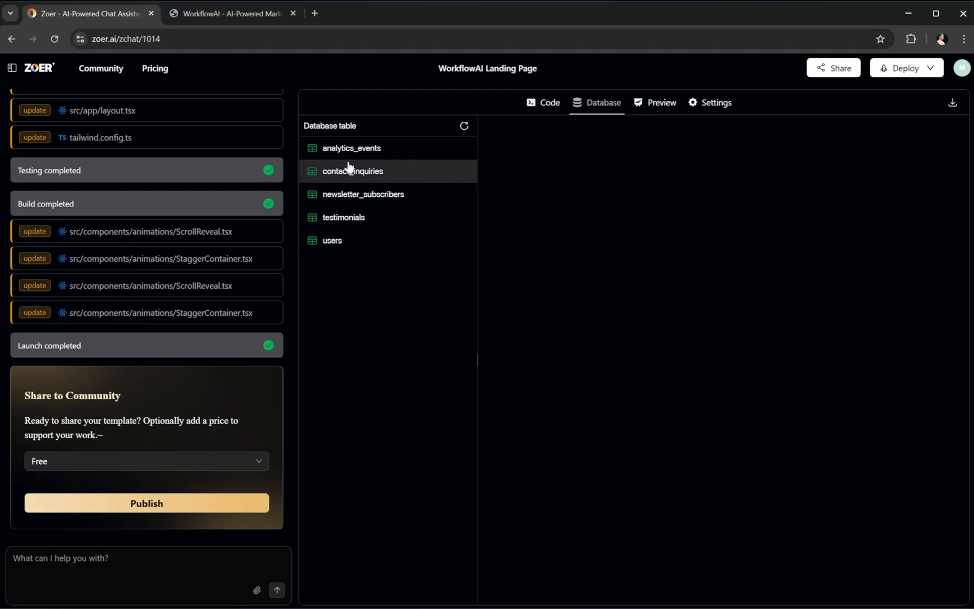
click(351, 147)
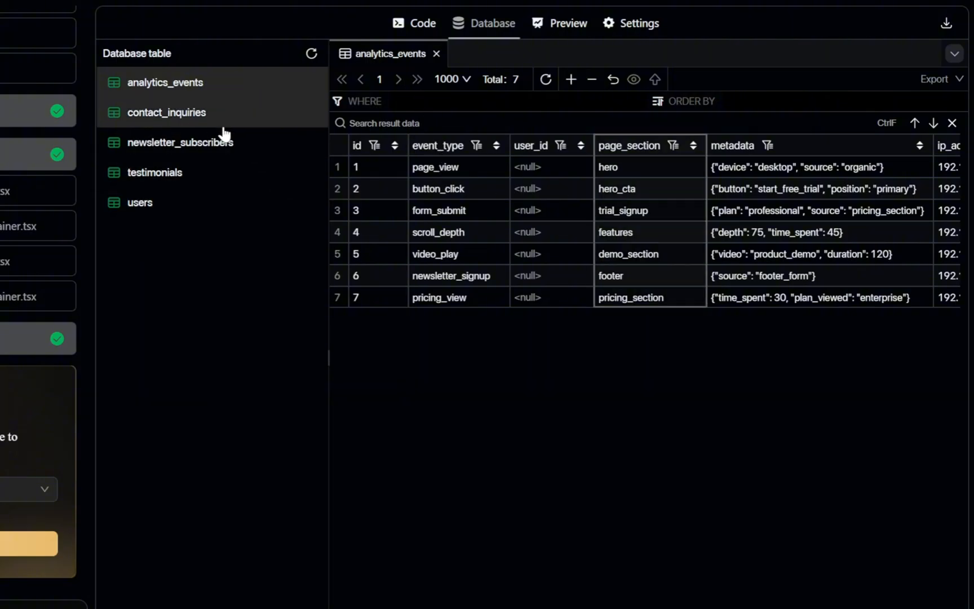
click(167, 112)
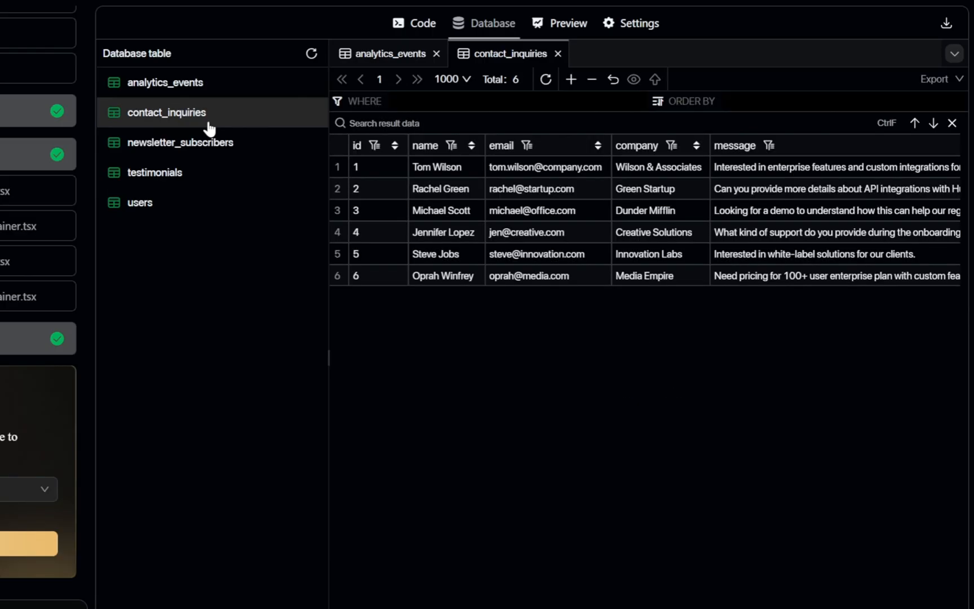
Inspect the newsletter_subscribers, testimonials and users tables with their sample rows.
click(180, 142)
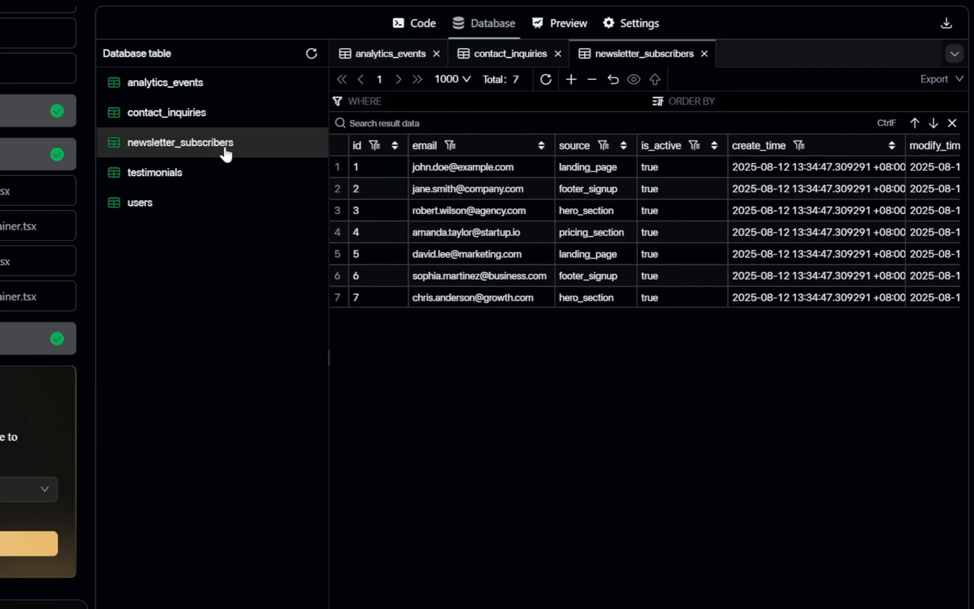
mouse_move(235, 177)
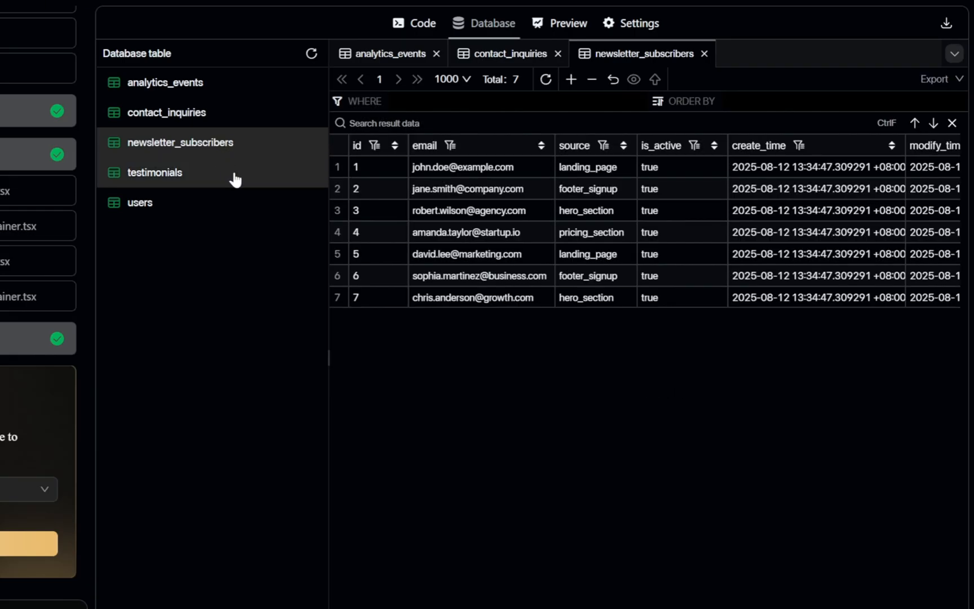
click(154, 172)
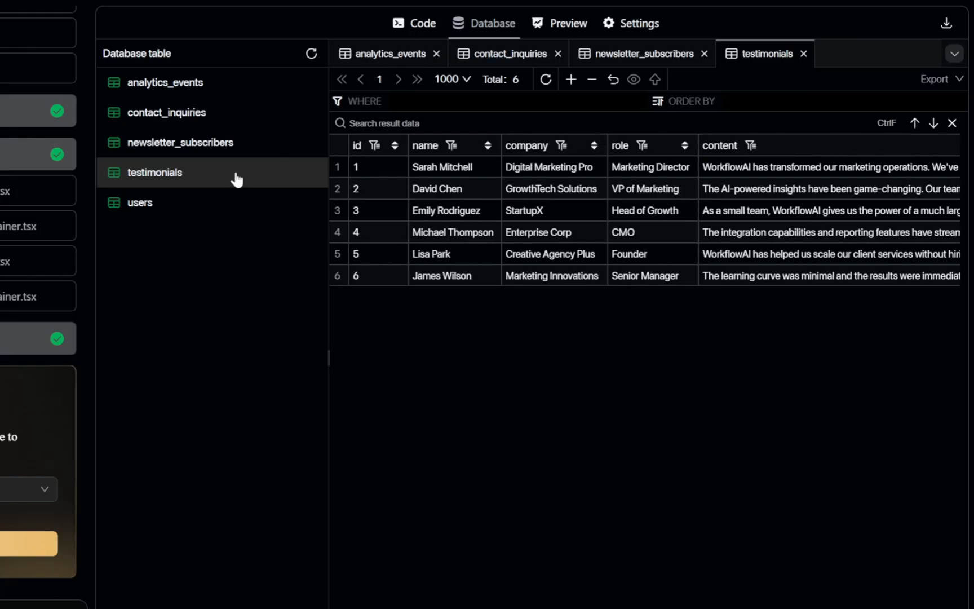
click(139, 201)
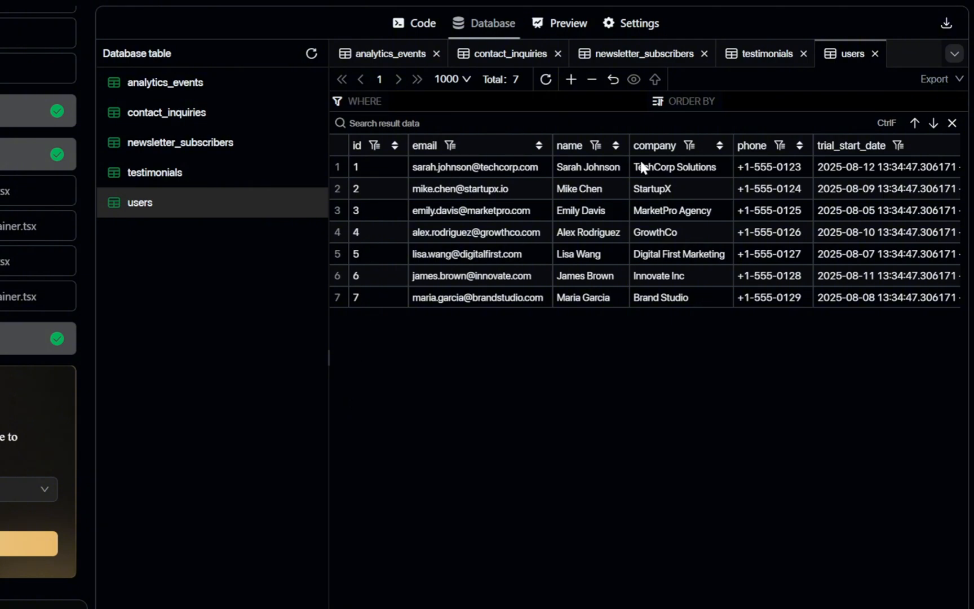
mouse_move(250, 242)
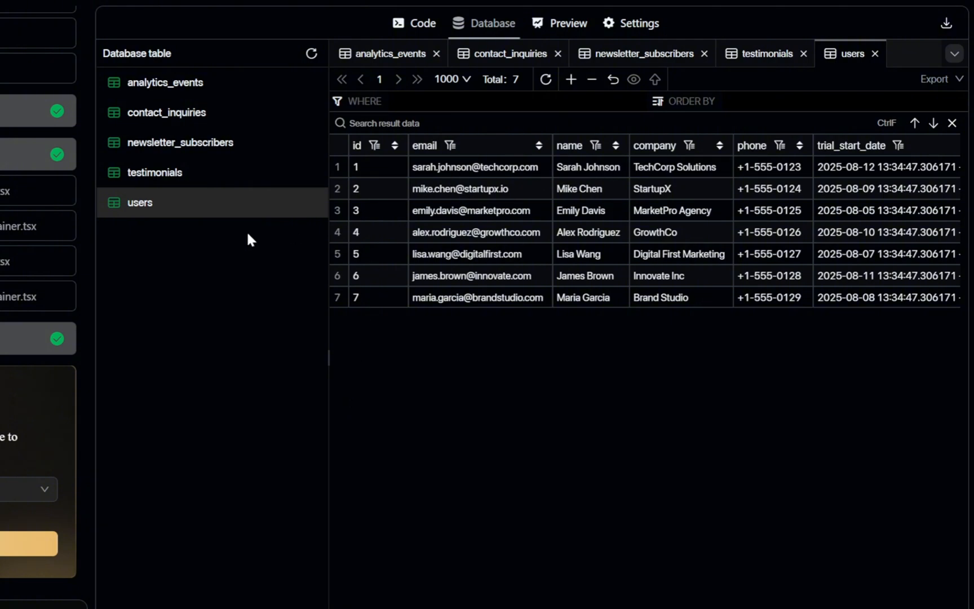
mouse_move(242, 241)
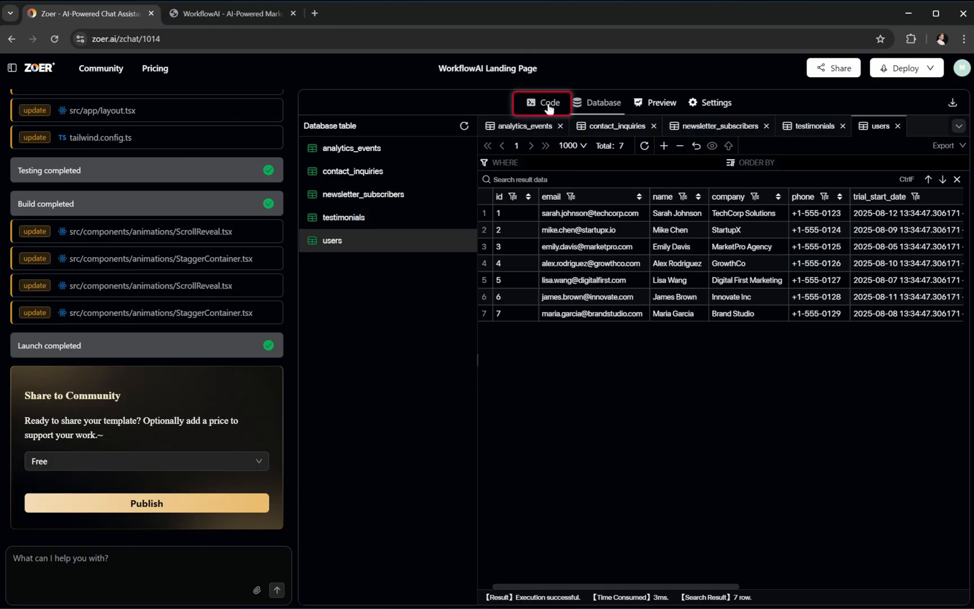
View zoer-logo-text.svg's source under public/logo in the Code view and download the project code.
click(543, 102)
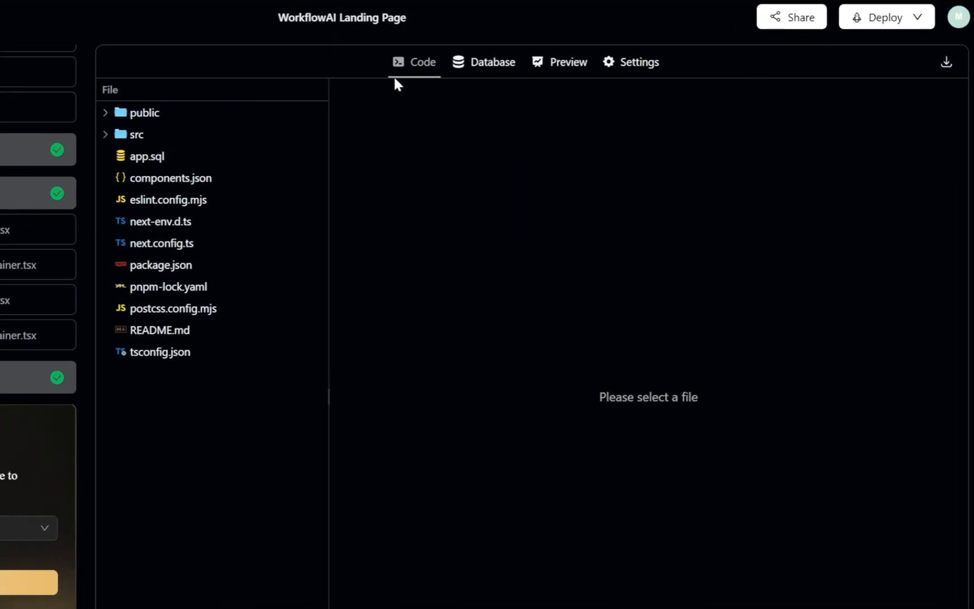
click(143, 112)
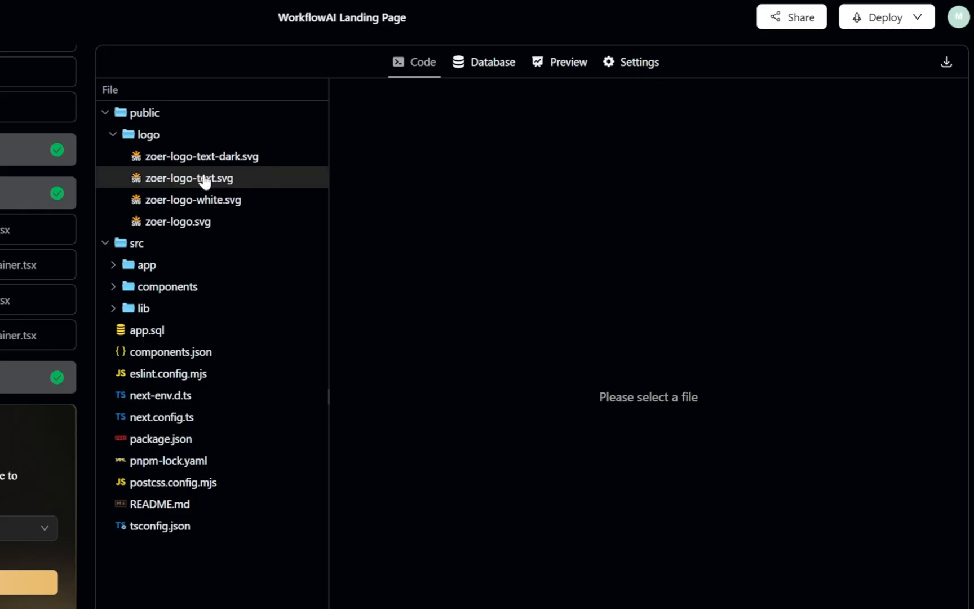
click(191, 178)
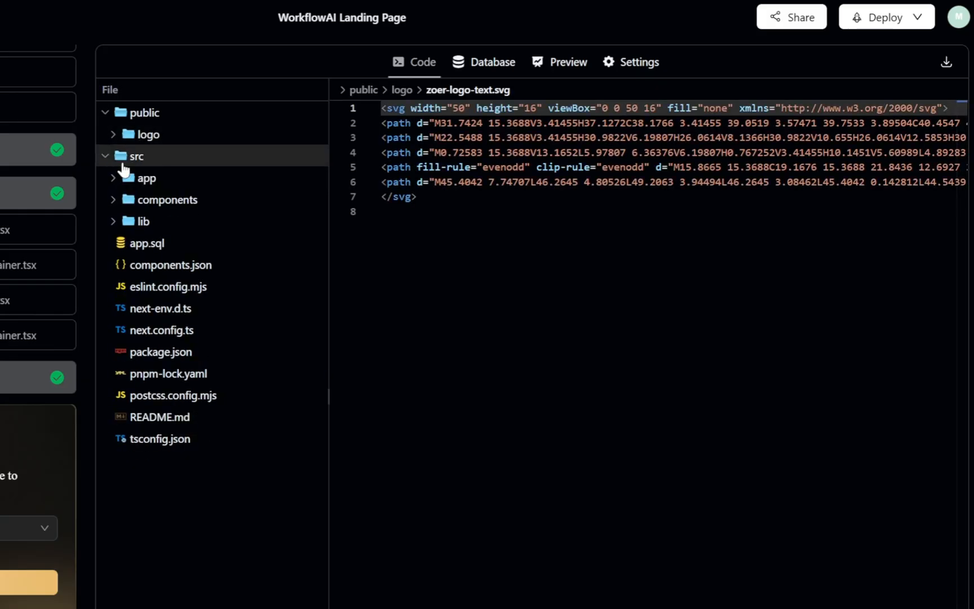
click(146, 178)
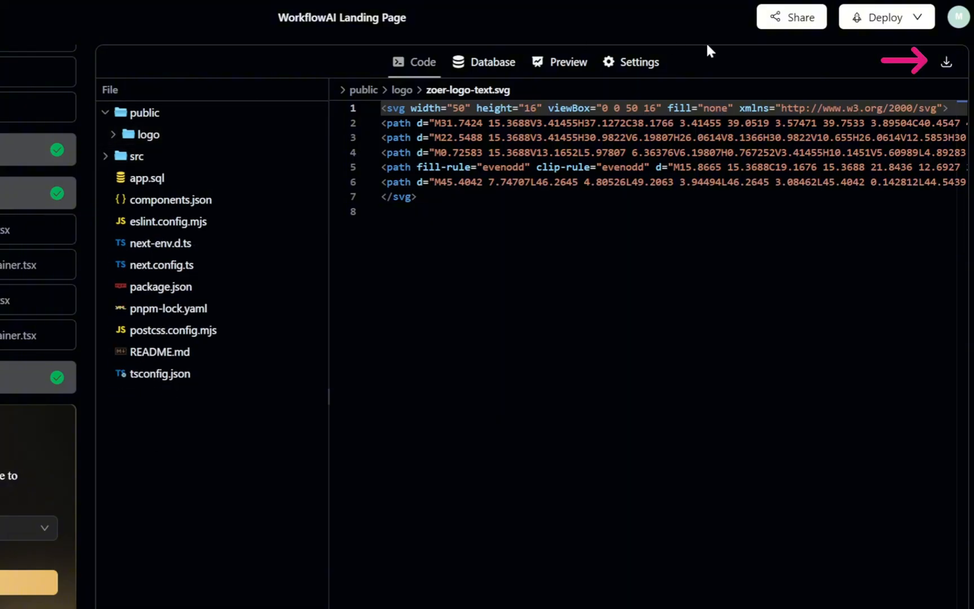
click(945, 62)
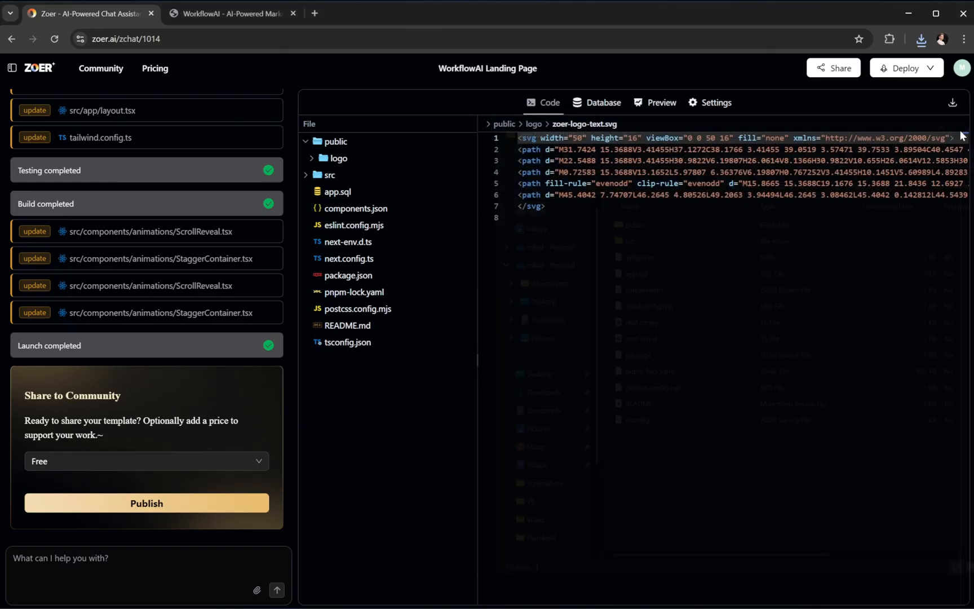
Review the app's Settings (visibility, price, publish status) and return to the landing page preview.
click(715, 102)
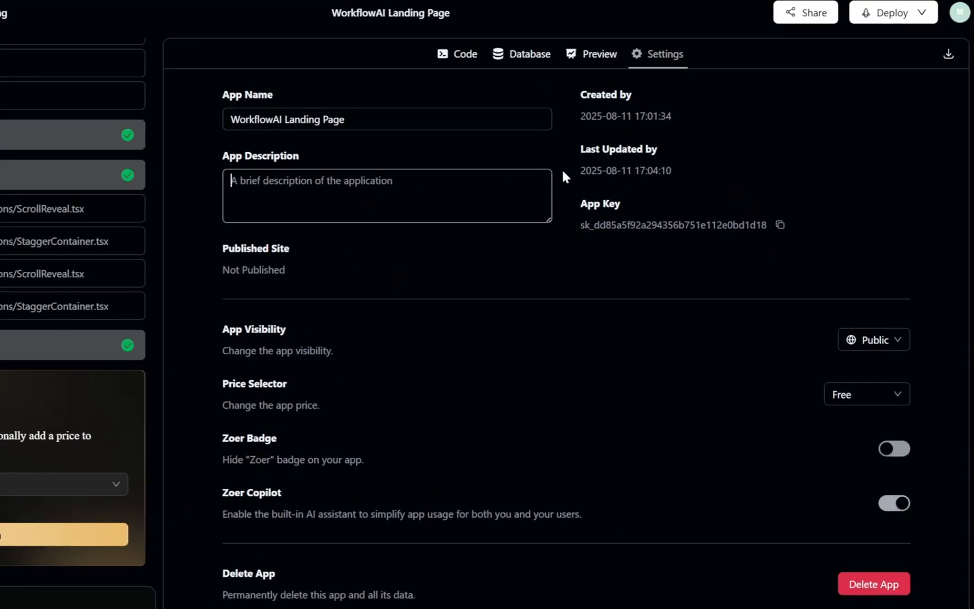
mouse_move(633, 344)
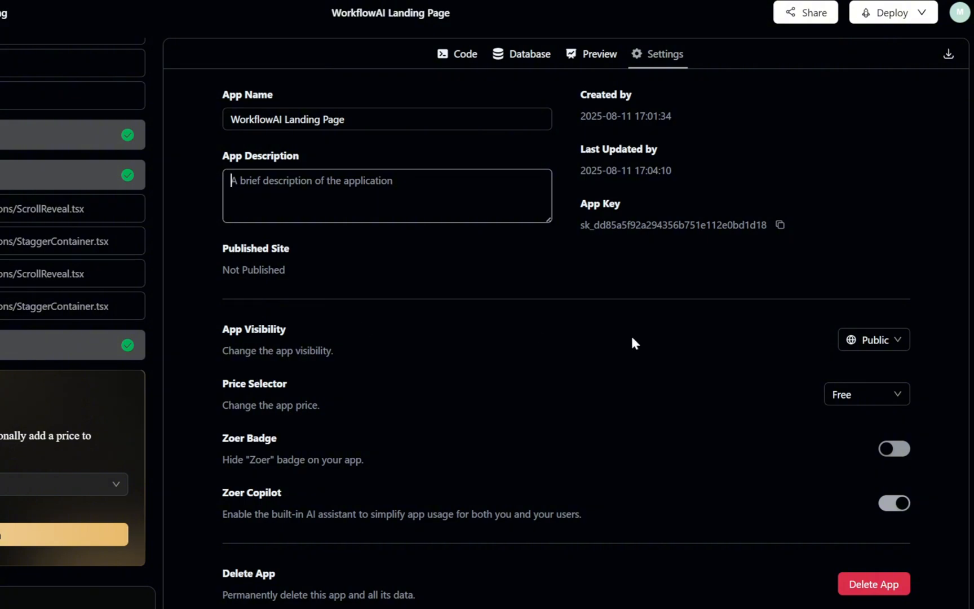
click(873, 339)
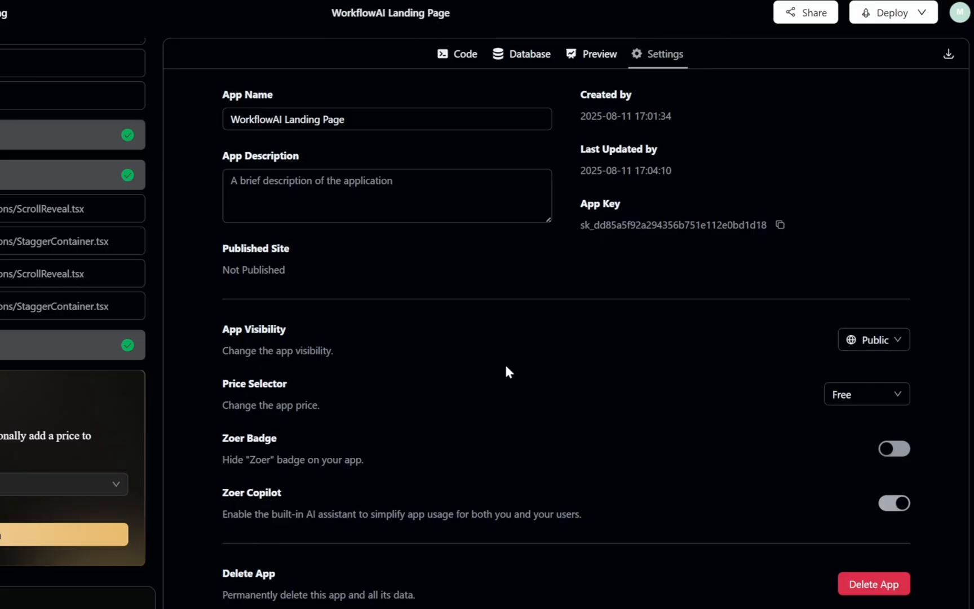
click(865, 393)
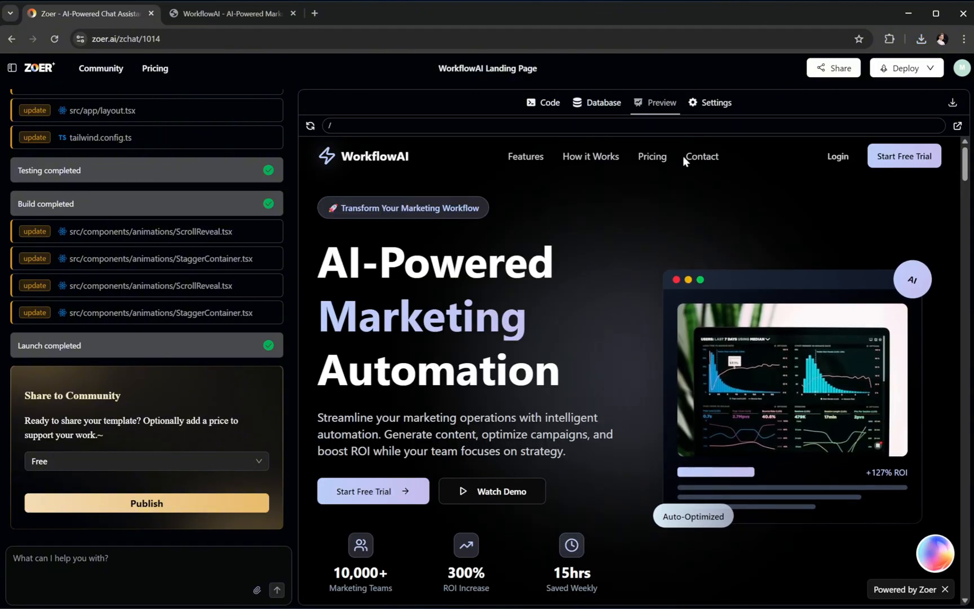
click(839, 68)
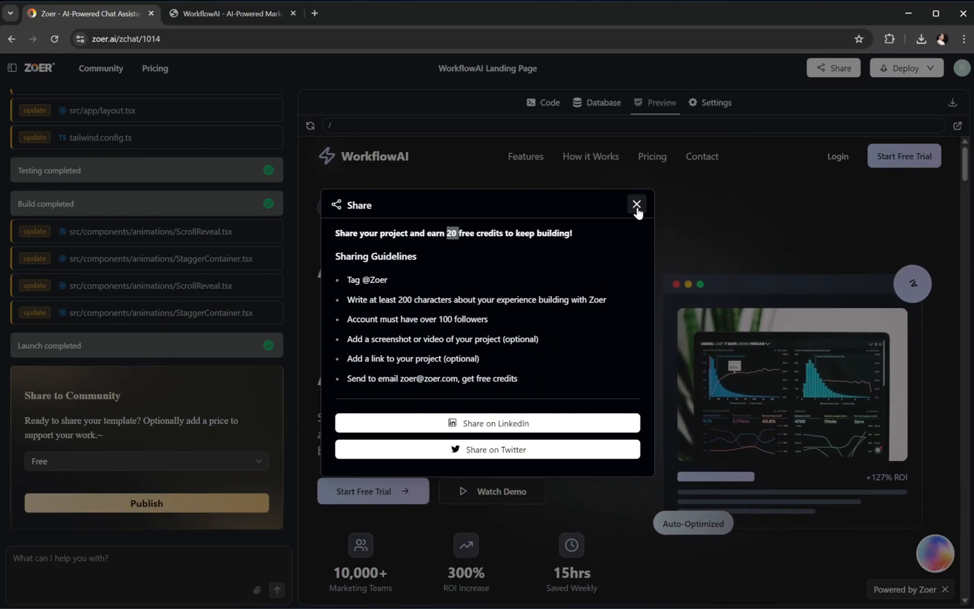
click(636, 204)
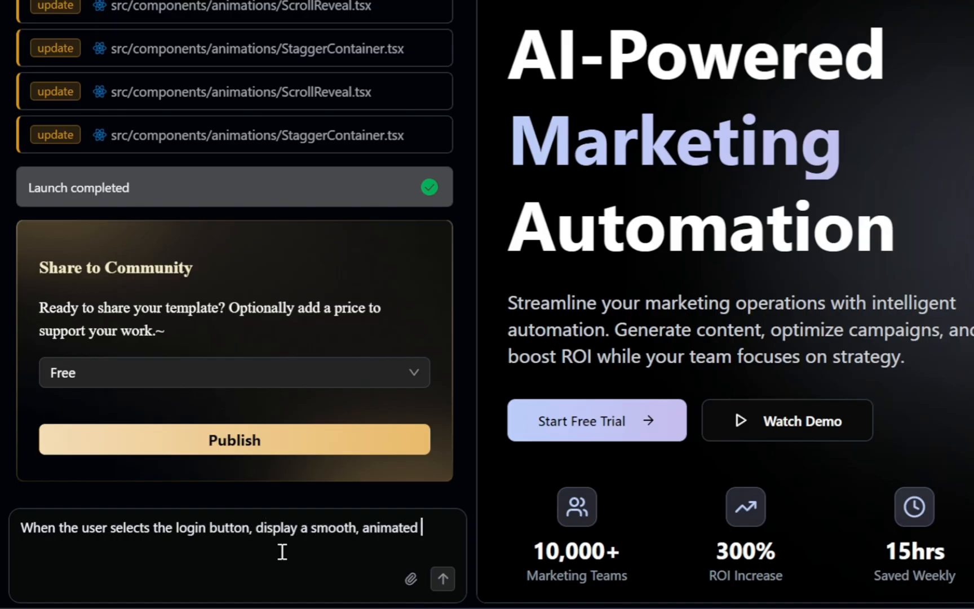
Send a chat prompt asking for an animated login form that pops up from the login button.
text(login form that pops)
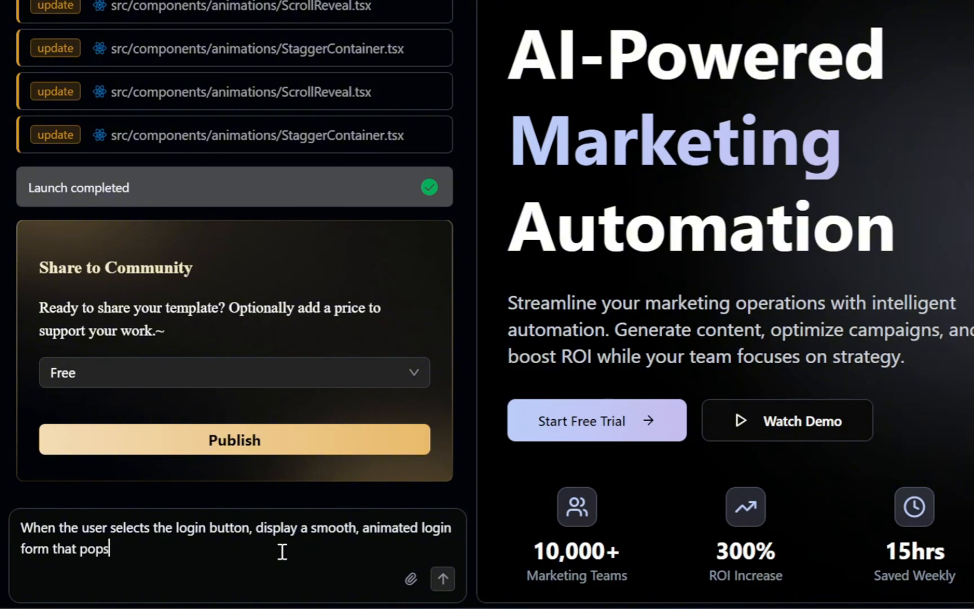
click(442, 579)
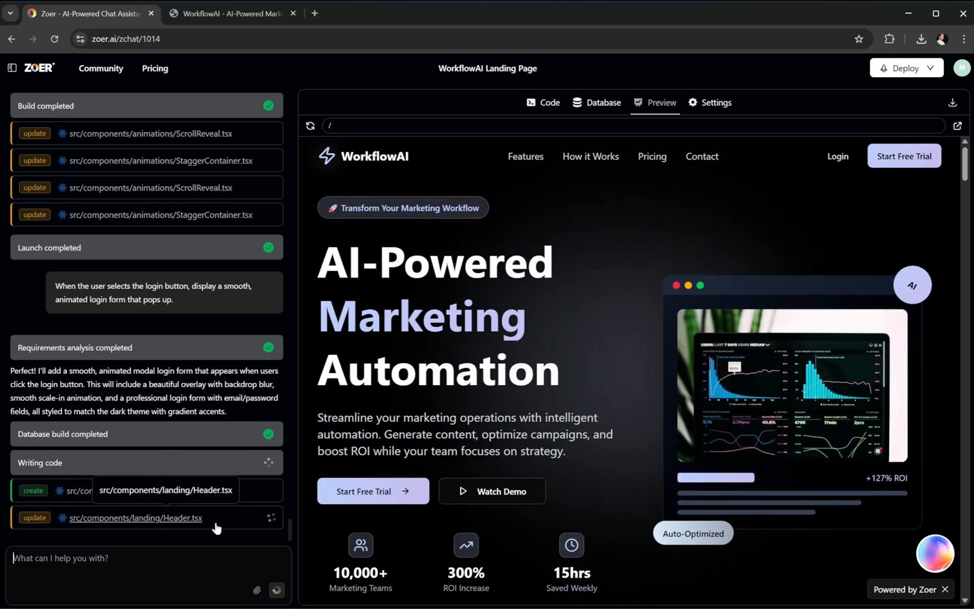
scroll(down, 3)
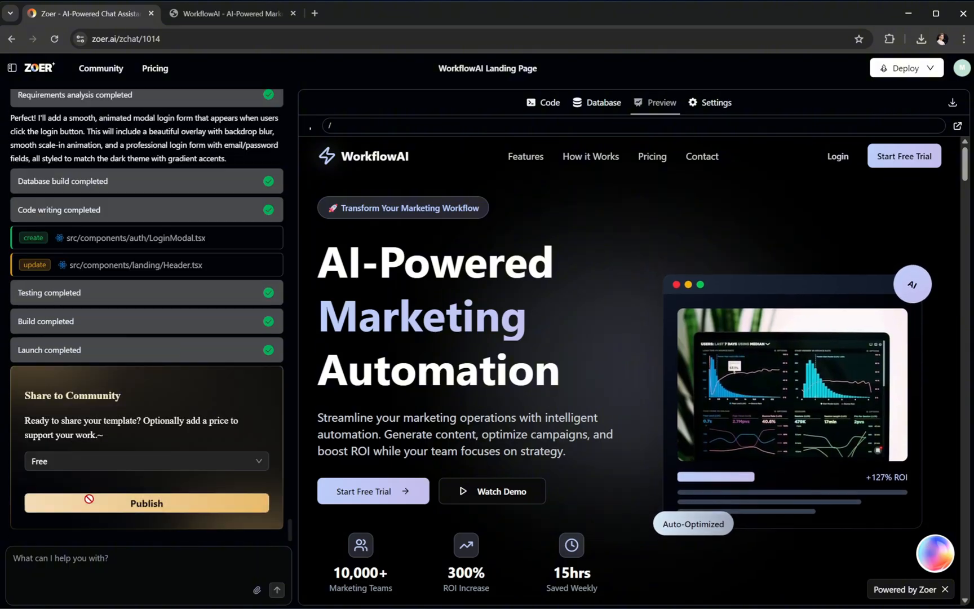
click(145, 503)
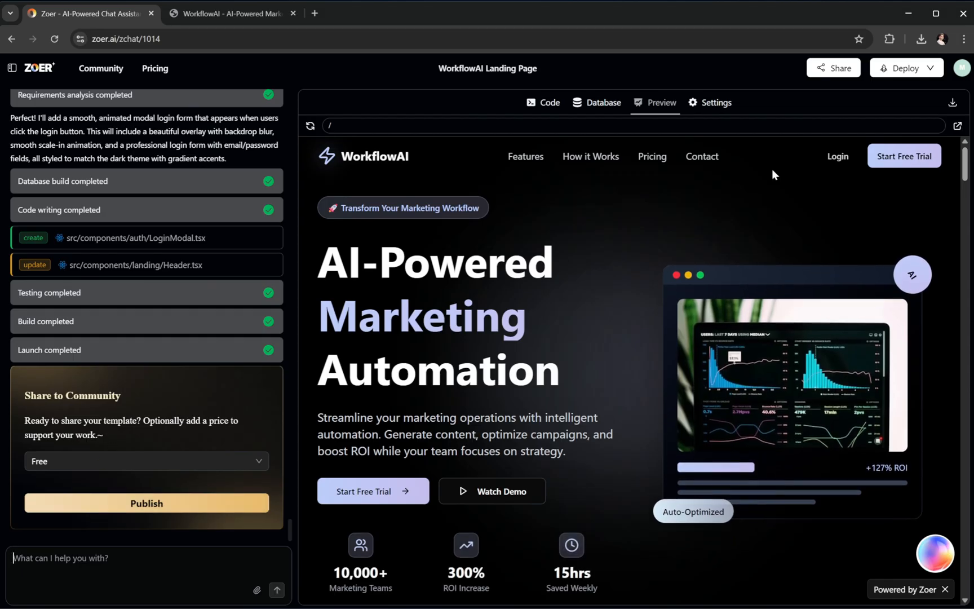
click(836, 155)
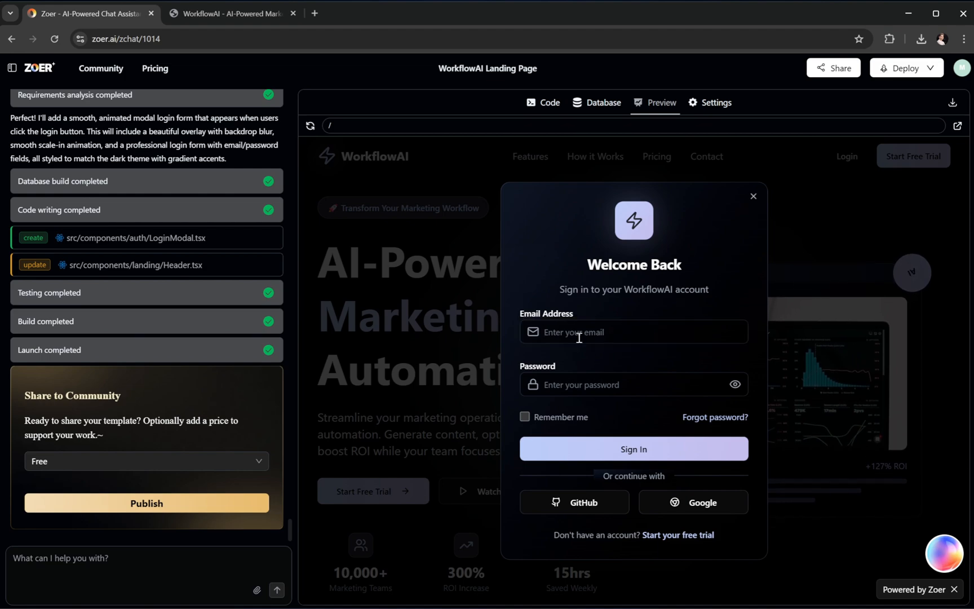
click(633, 384)
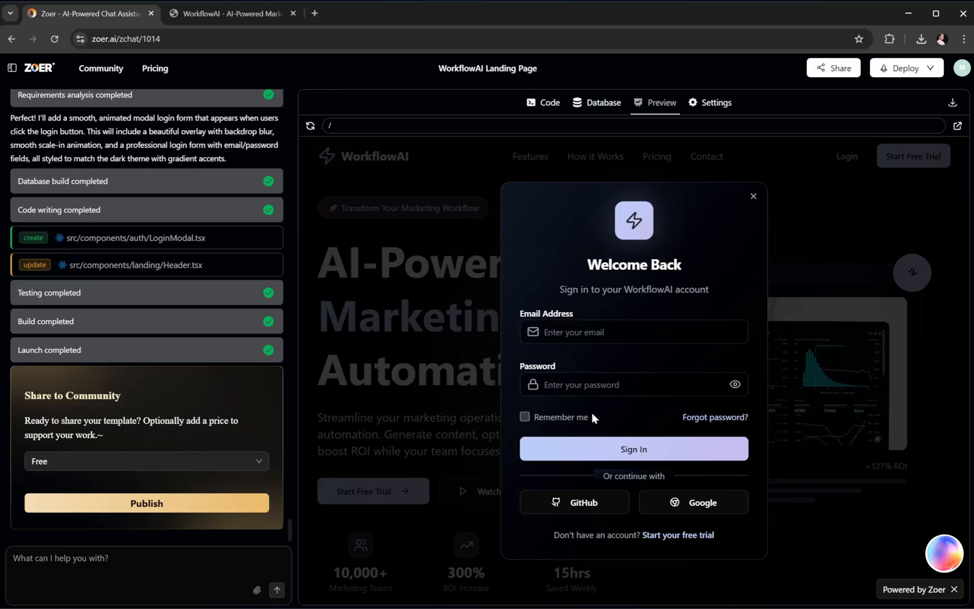
click(524, 417)
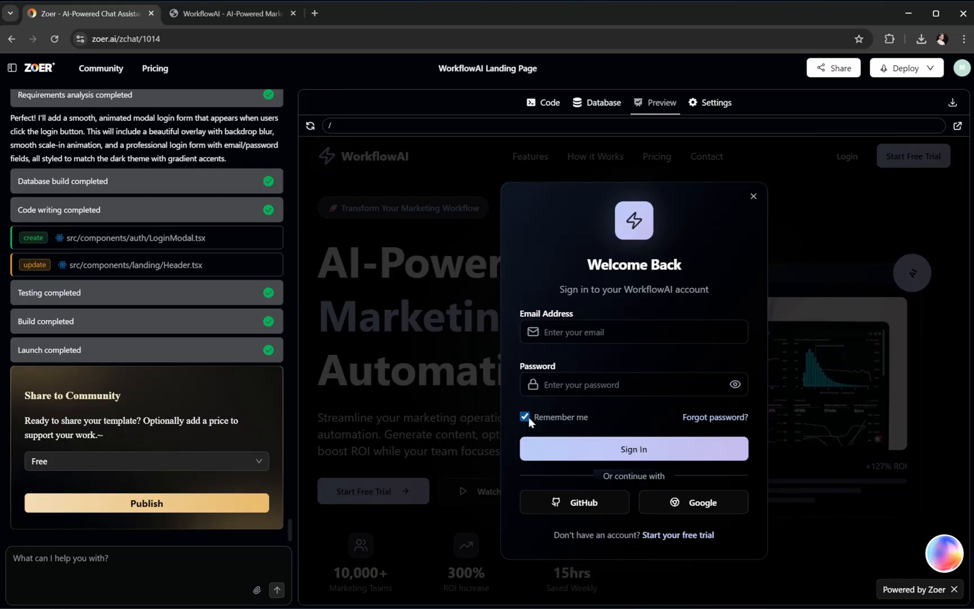
click(526, 417)
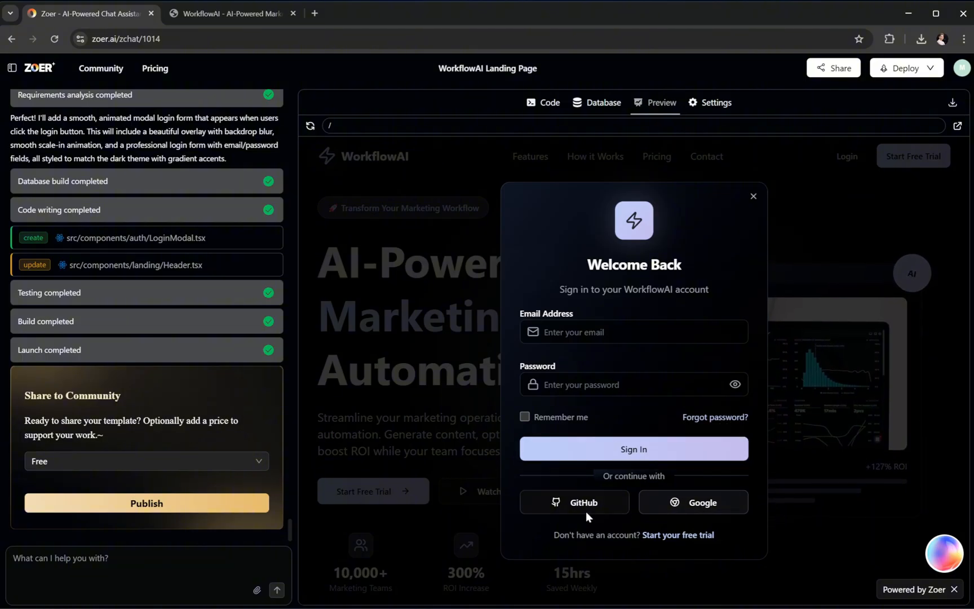
mouse_move(721, 269)
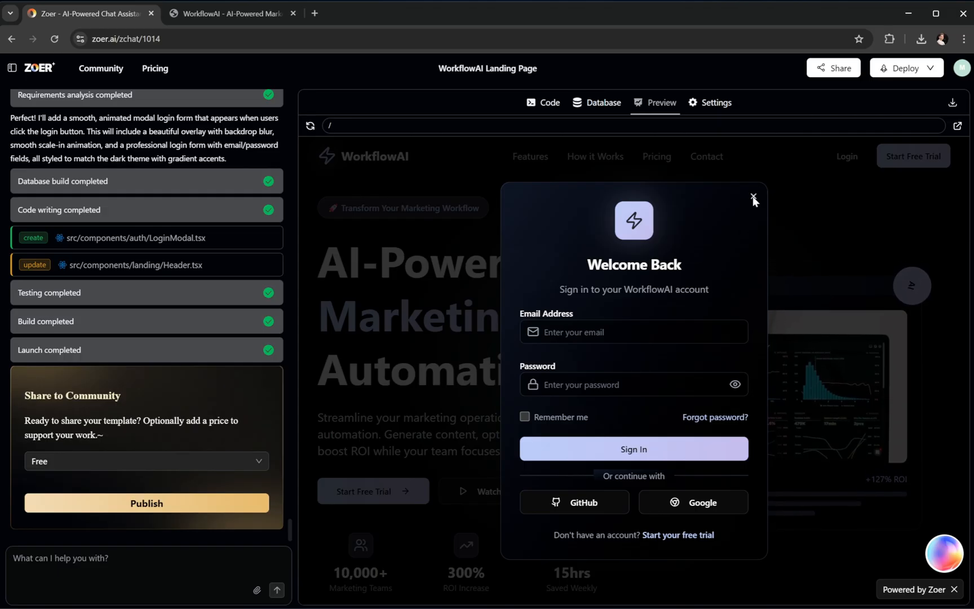
click(753, 197)
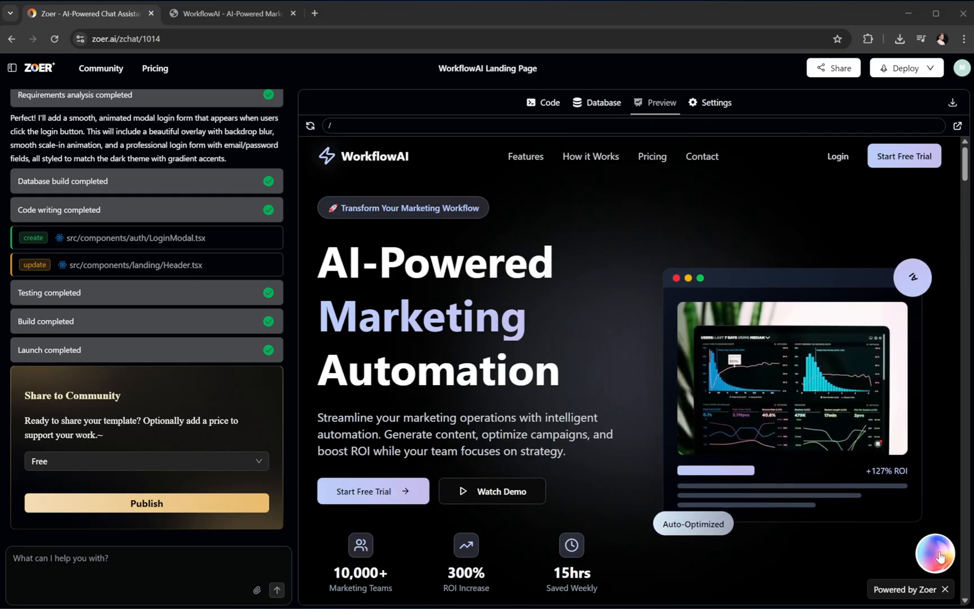
Ask Copilot to add a new newsletter subscriber with name, email and subscription date 2025-08-12.
click(935, 556)
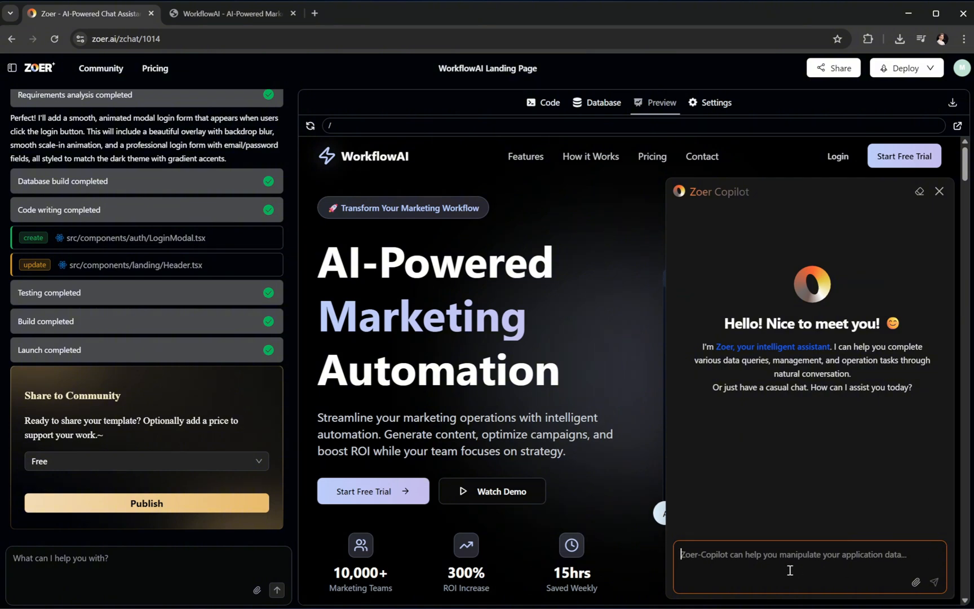
mouse_move(715, 539)
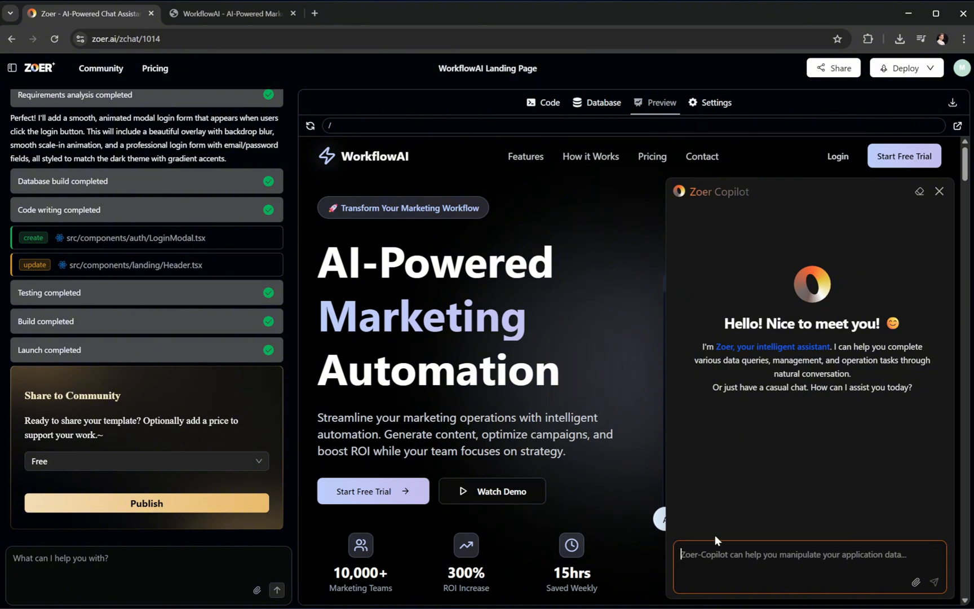
mouse_move(769, 519)
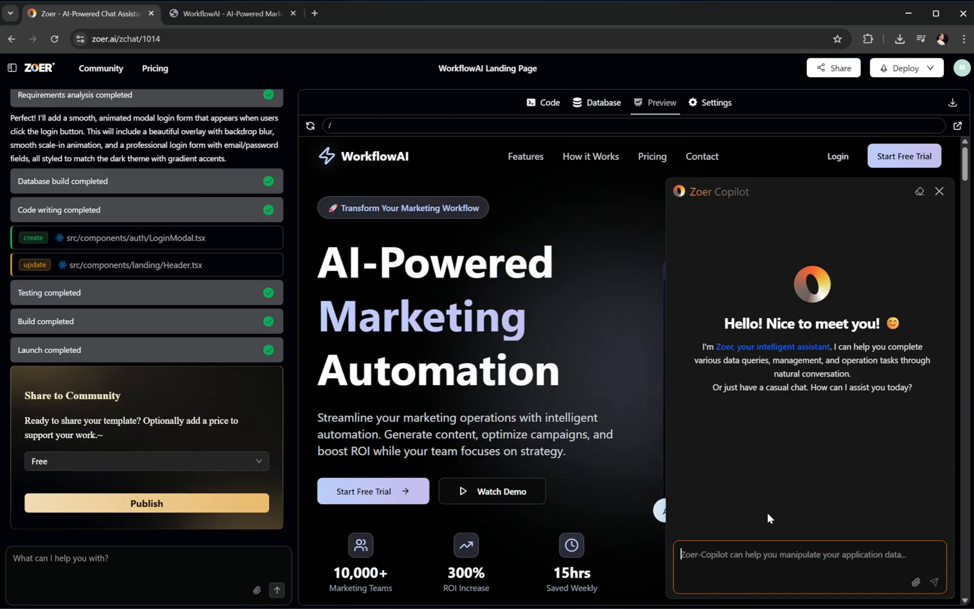
mouse_move(775, 512)
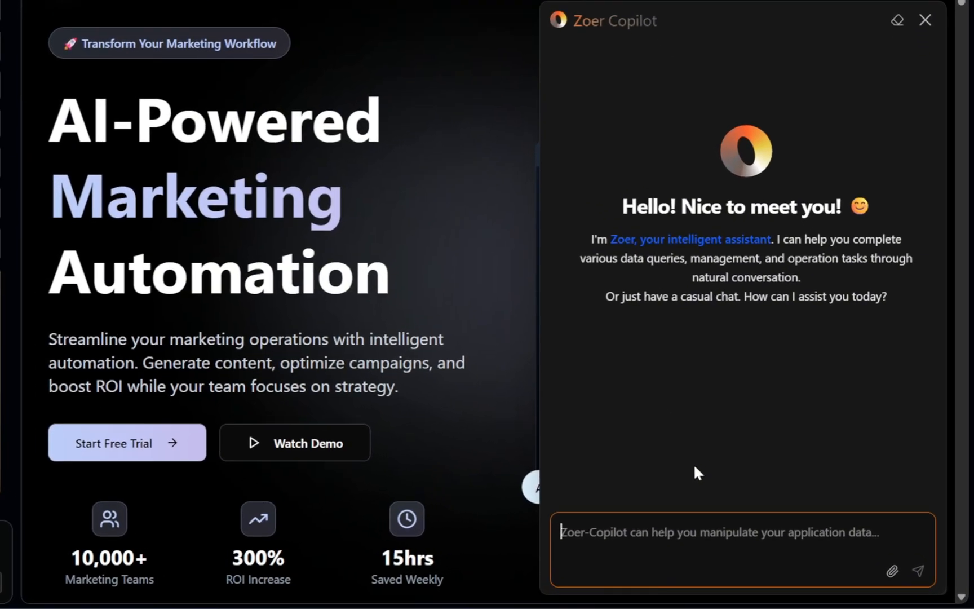
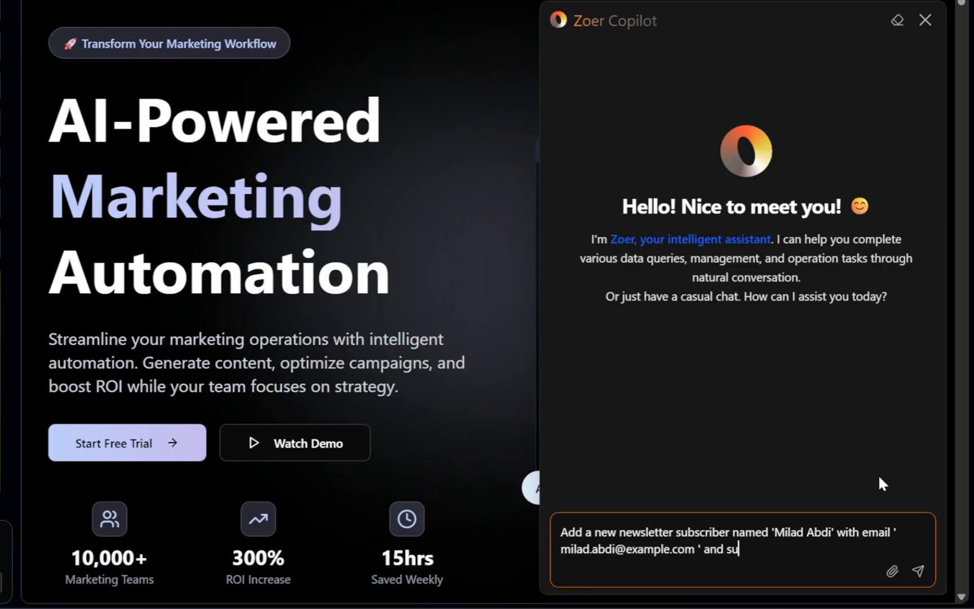
text(bscription date ' 2025 ')
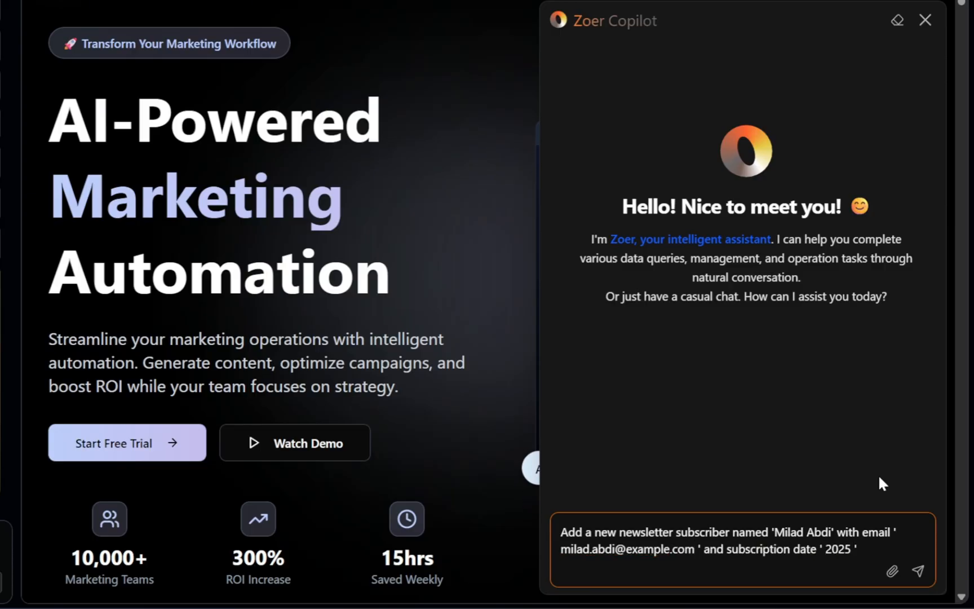
text(-08-12)
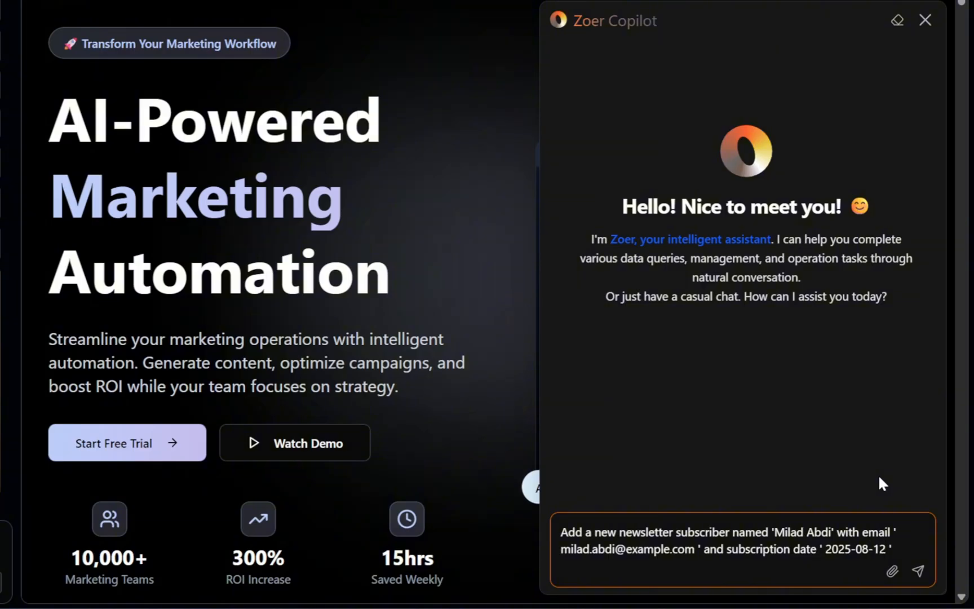
click(916, 571)
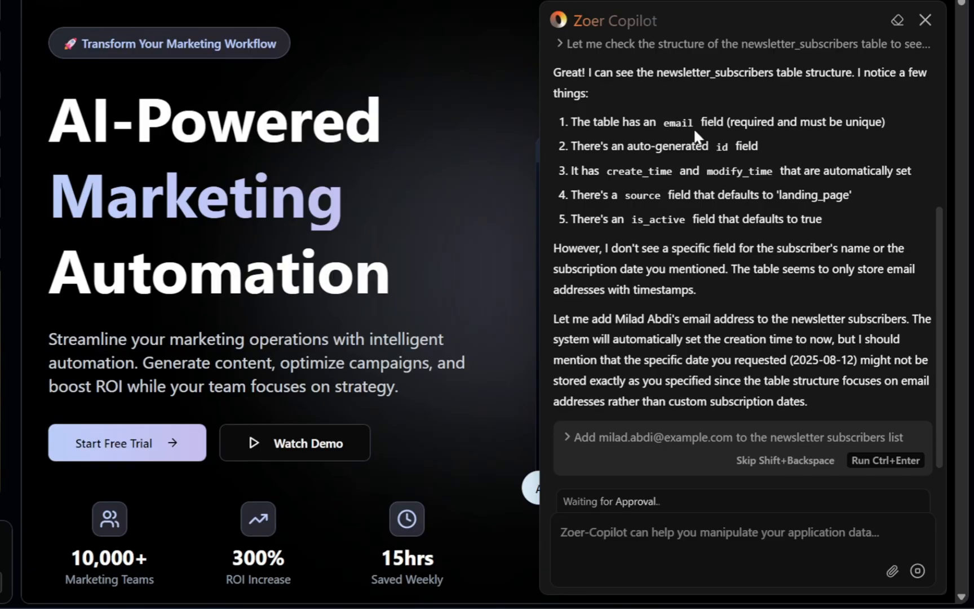
mouse_move(767, 308)
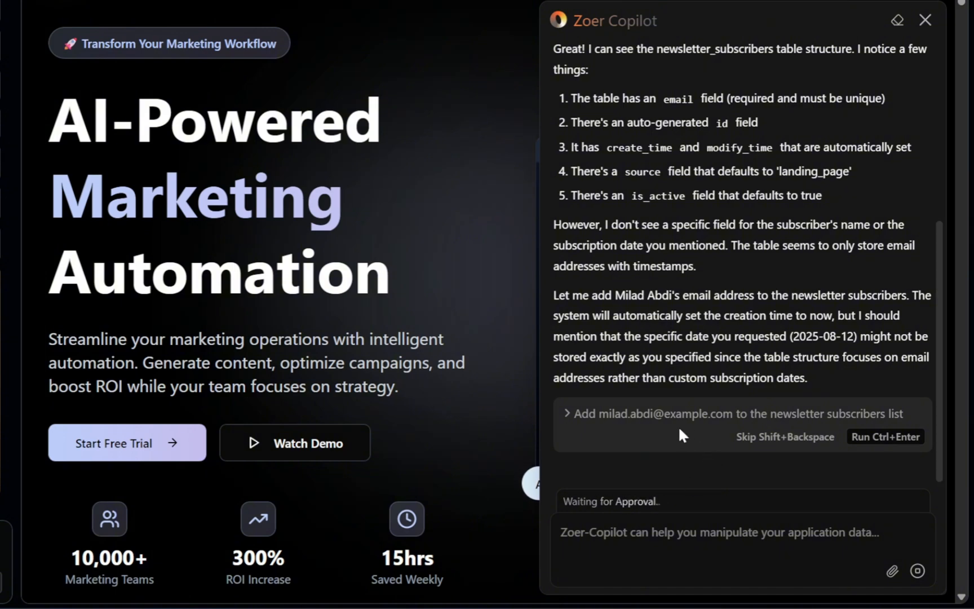
mouse_move(817, 427)
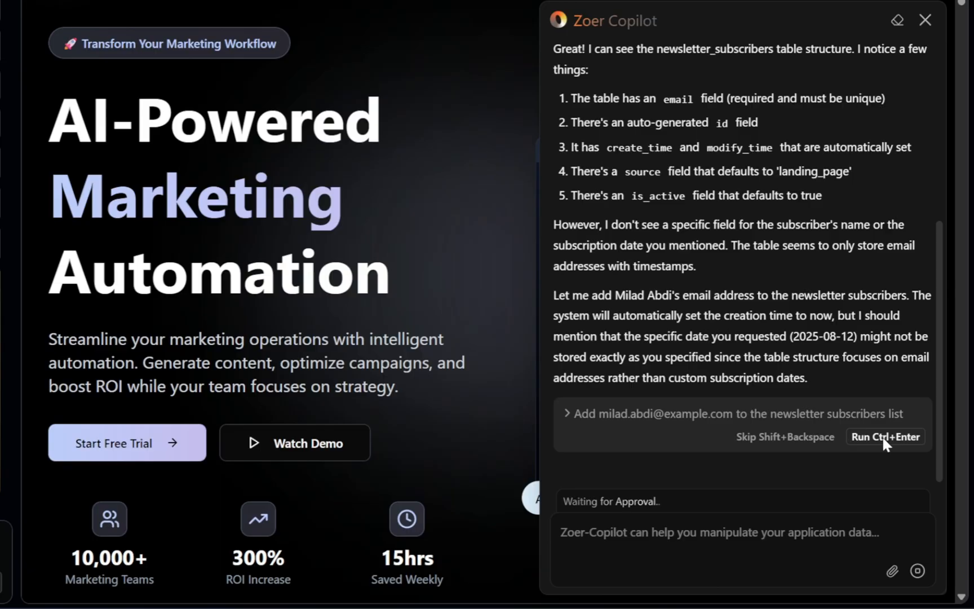
Approve and run Copilot's proposed action adding the email to the newsletter subscribers list.
click(885, 436)
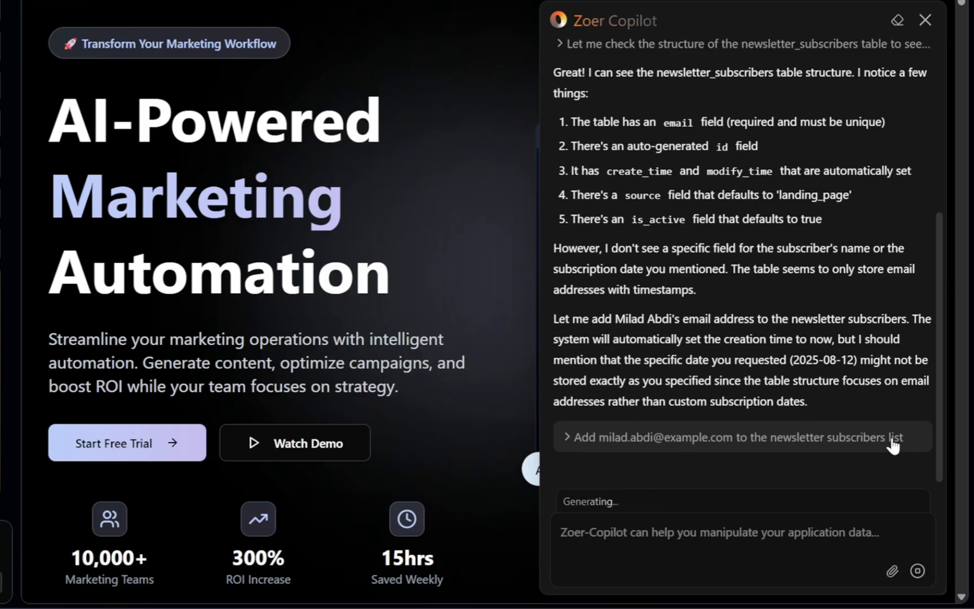
scroll(down, 3)
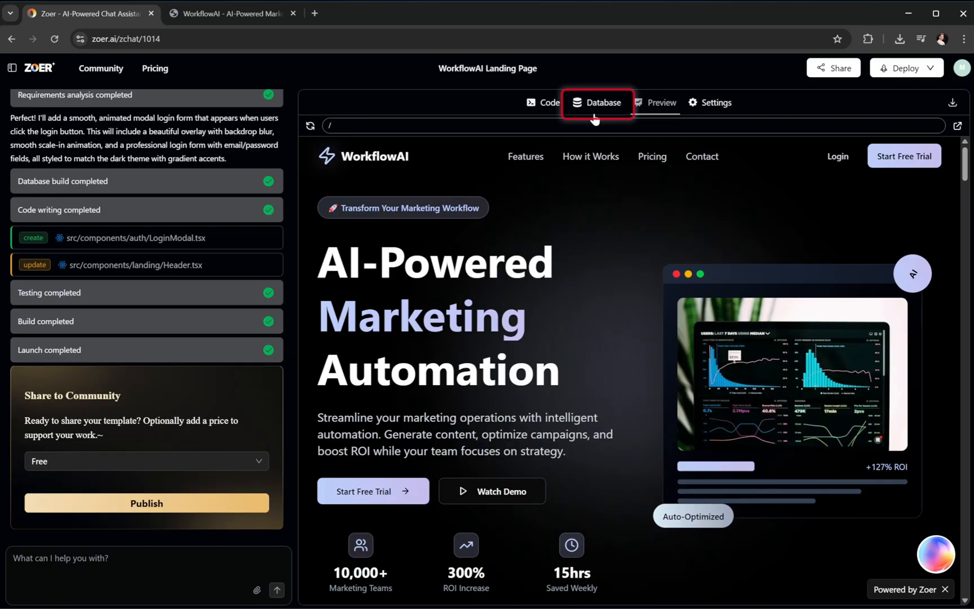
Revisit the newsletter_subscribers table in the Database view, then return to the landing page preview.
click(601, 102)
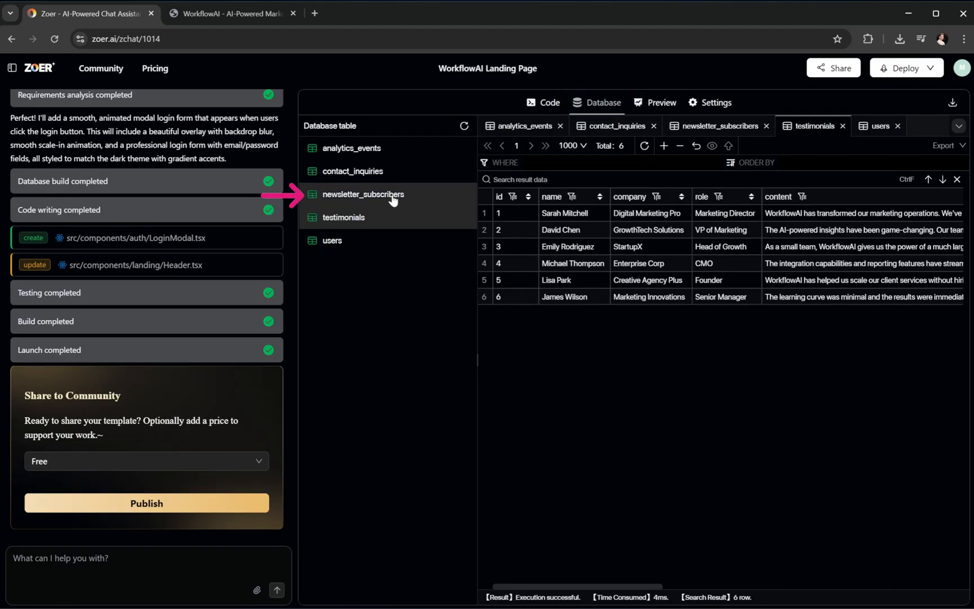
click(363, 194)
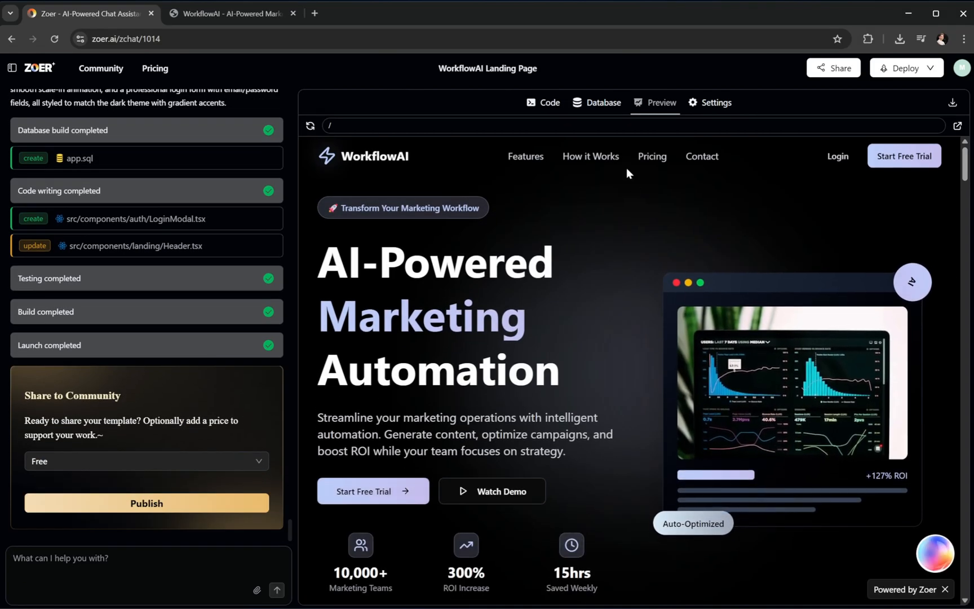
click(602, 102)
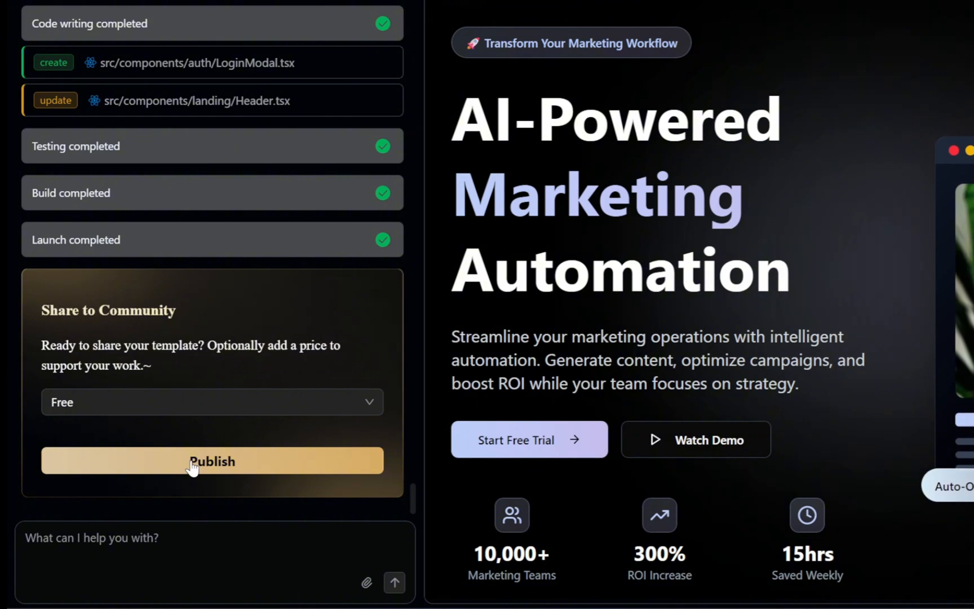
Publish the template to the community and bring up its price options in Settings.
click(211, 460)
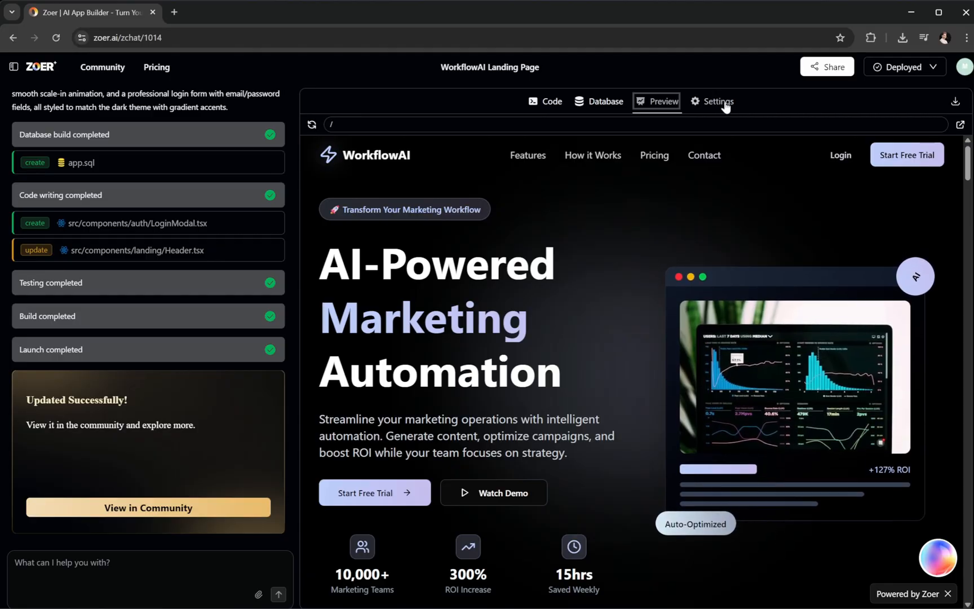
click(713, 100)
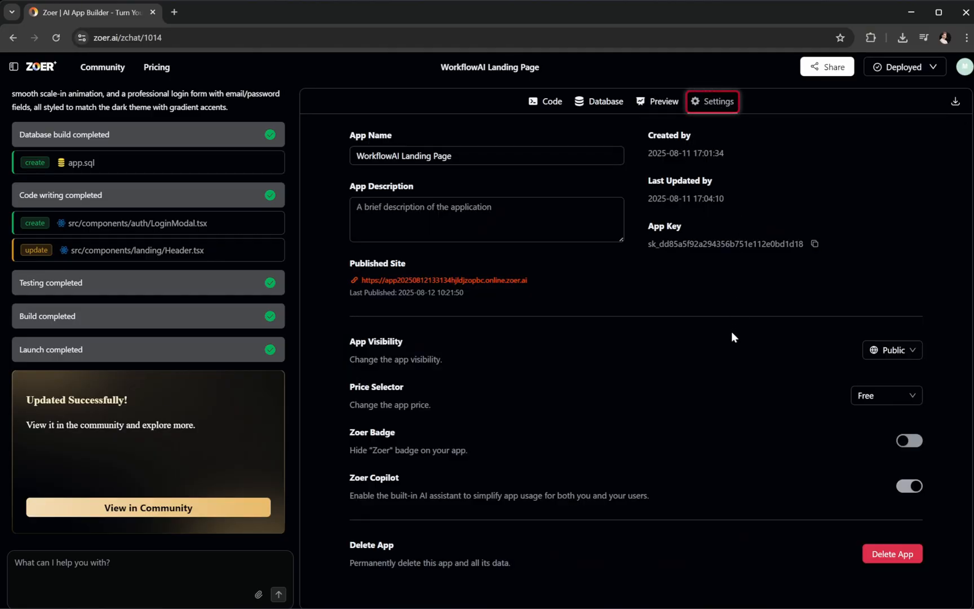
click(885, 394)
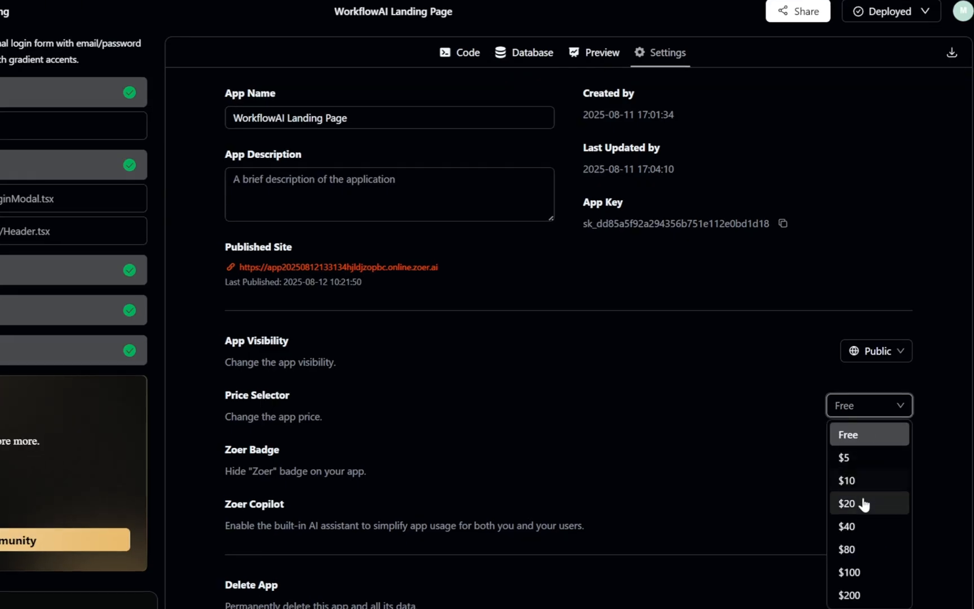
Set the app price to $40, confirm it, and view the WorkflowAI listing in the community gallery.
click(846, 526)
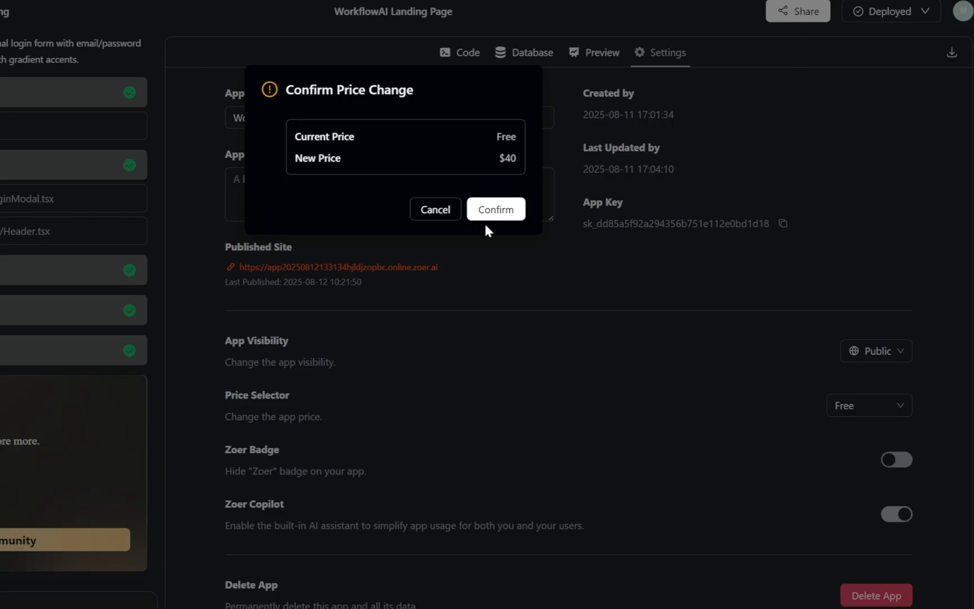
click(495, 208)
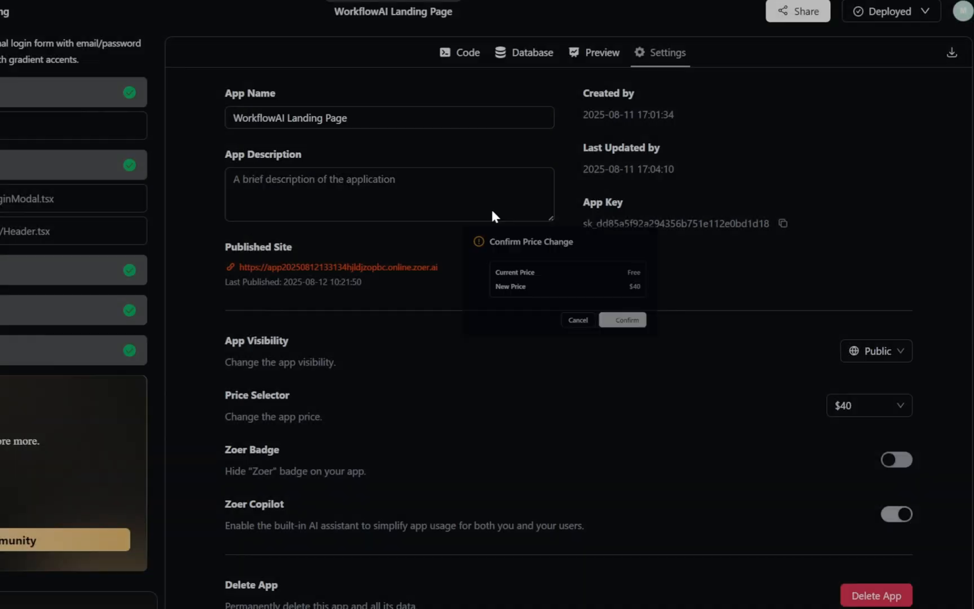
click(622, 319)
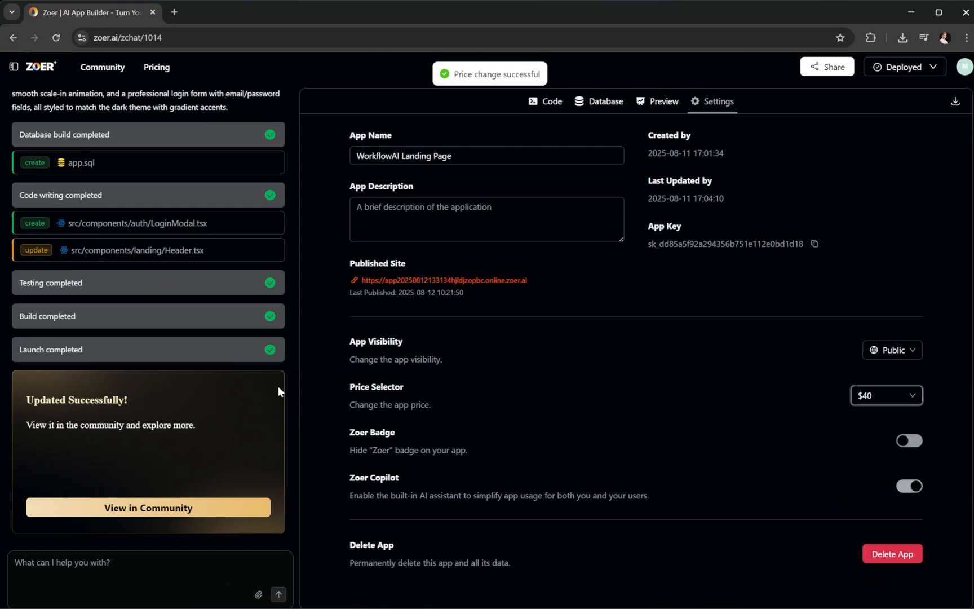
click(148, 507)
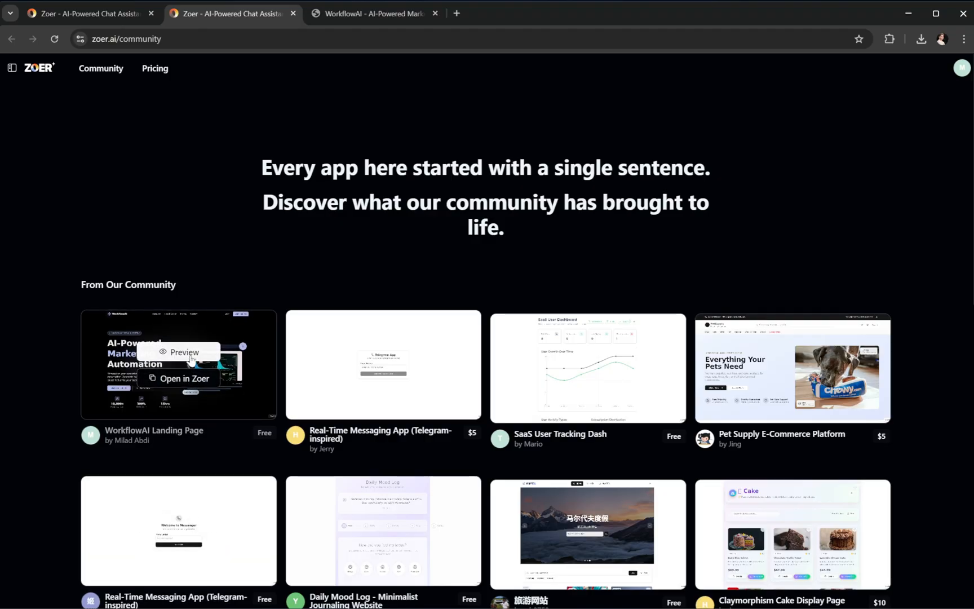
Preview the WorkflowAI Landing Page community listing, then browse back through the gallery.
click(184, 352)
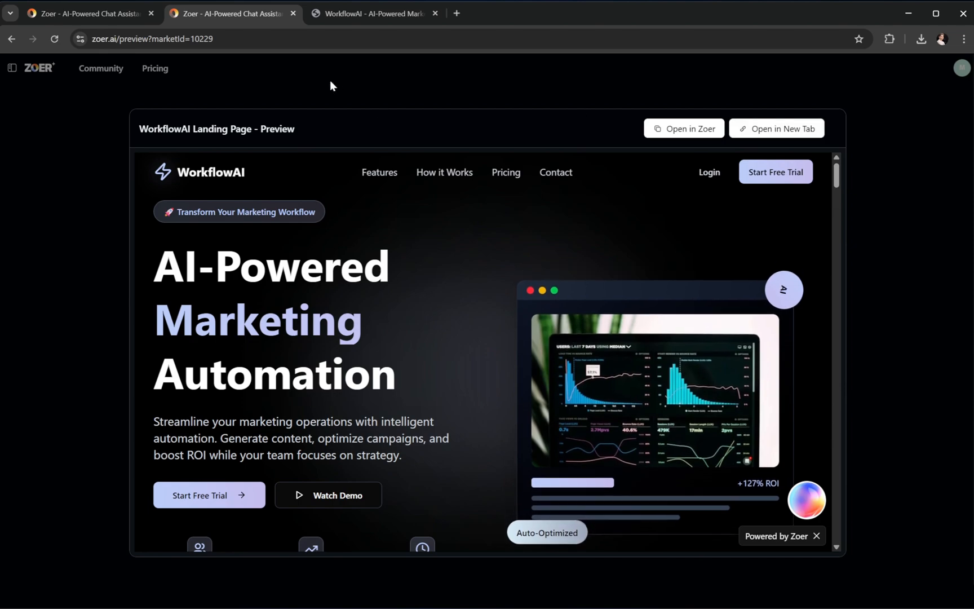
click(101, 69)
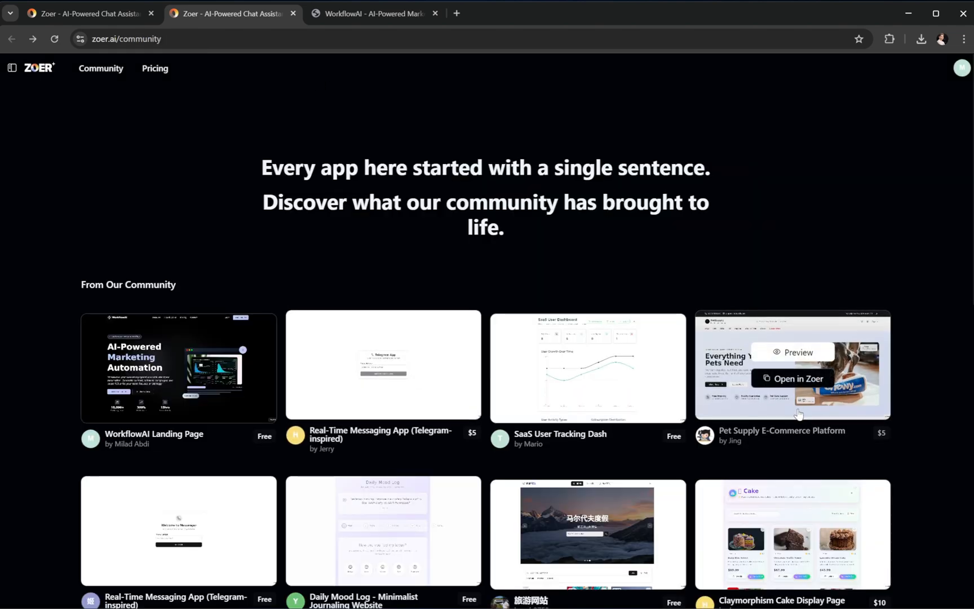
scroll(down, 3)
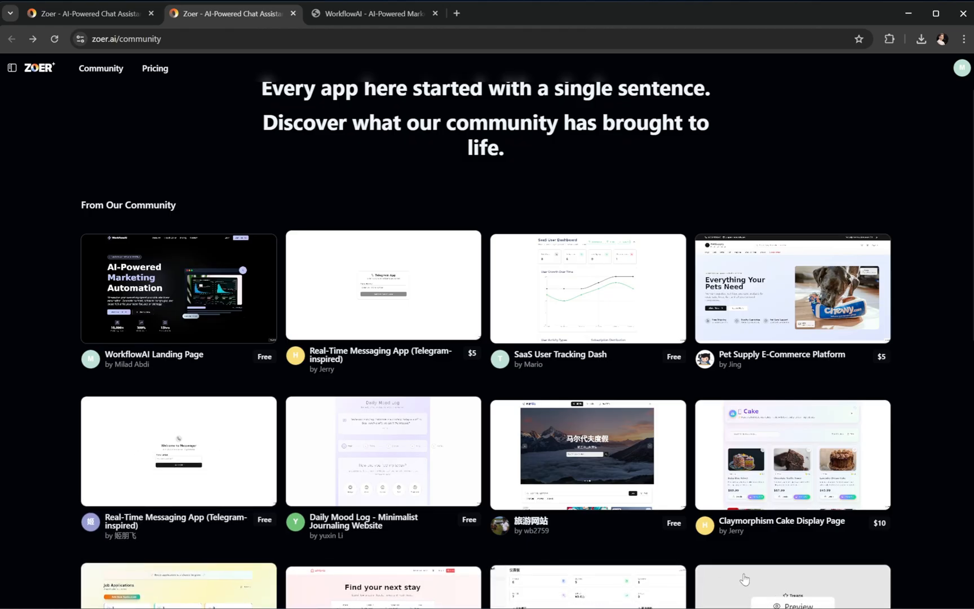
scroll(down, 3)
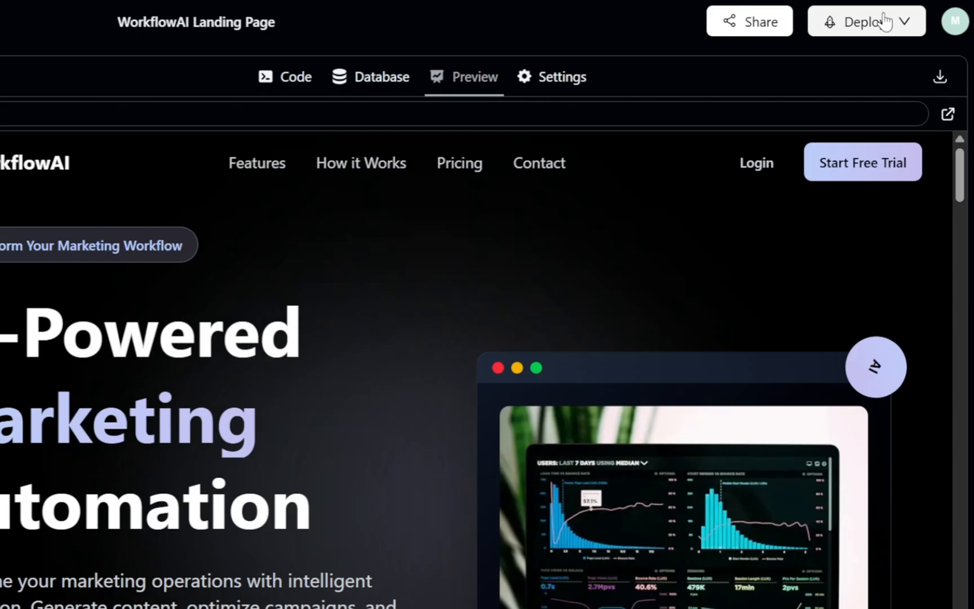
Deploy the landing page to production and view the live WorkflowAI site.
click(866, 21)
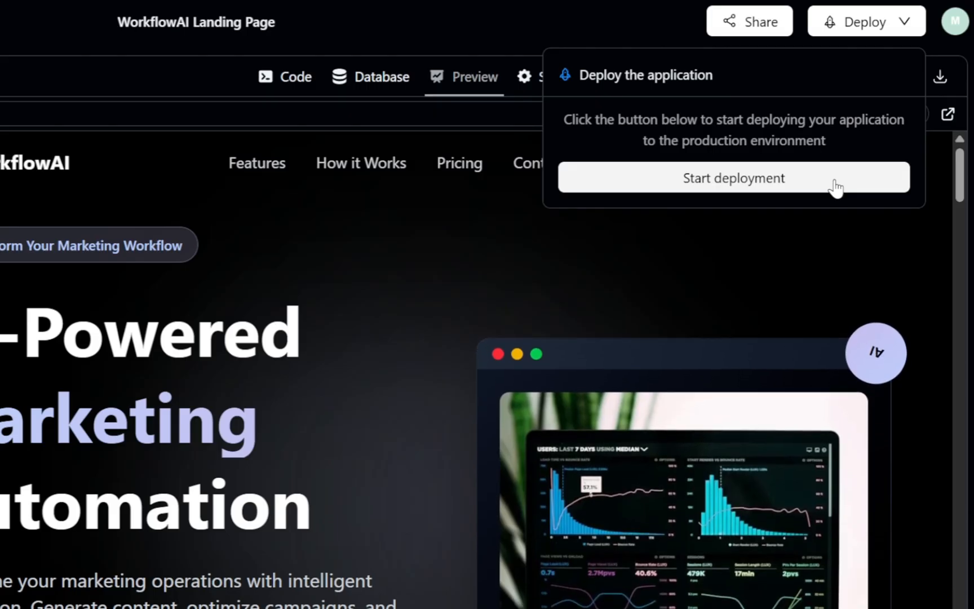
click(732, 178)
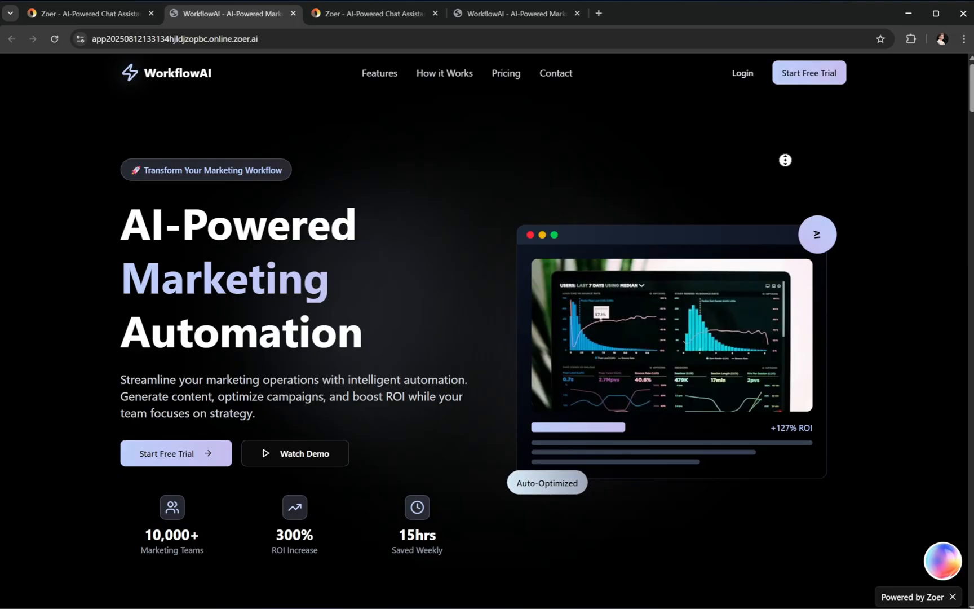
scroll(down, 3)
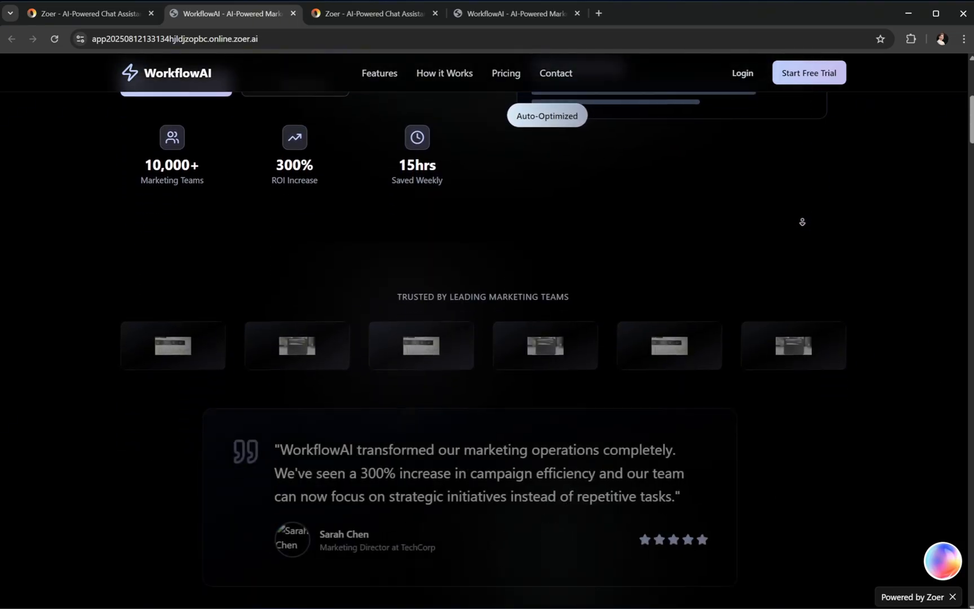
scroll(down, 3)
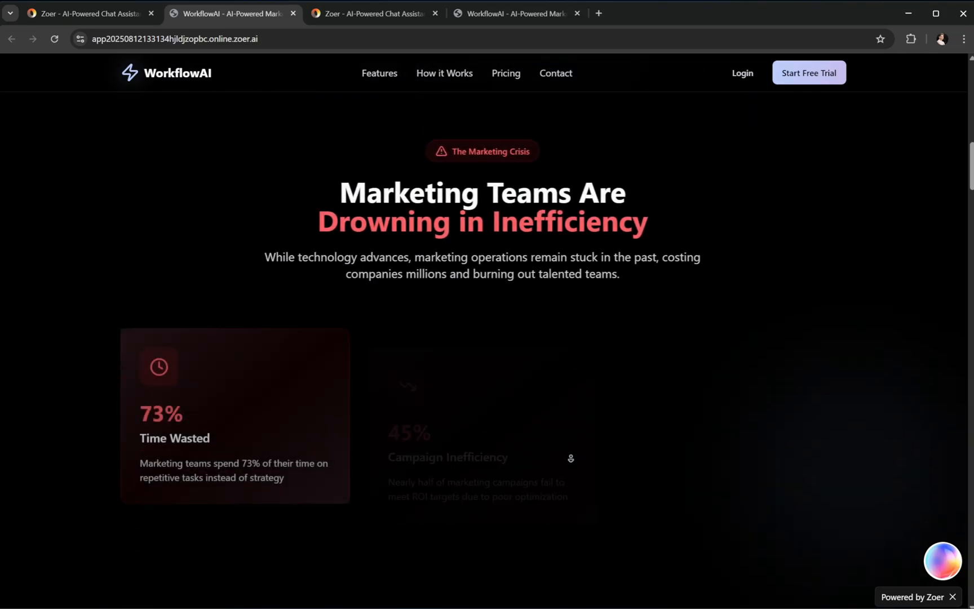
scroll(down, 3)
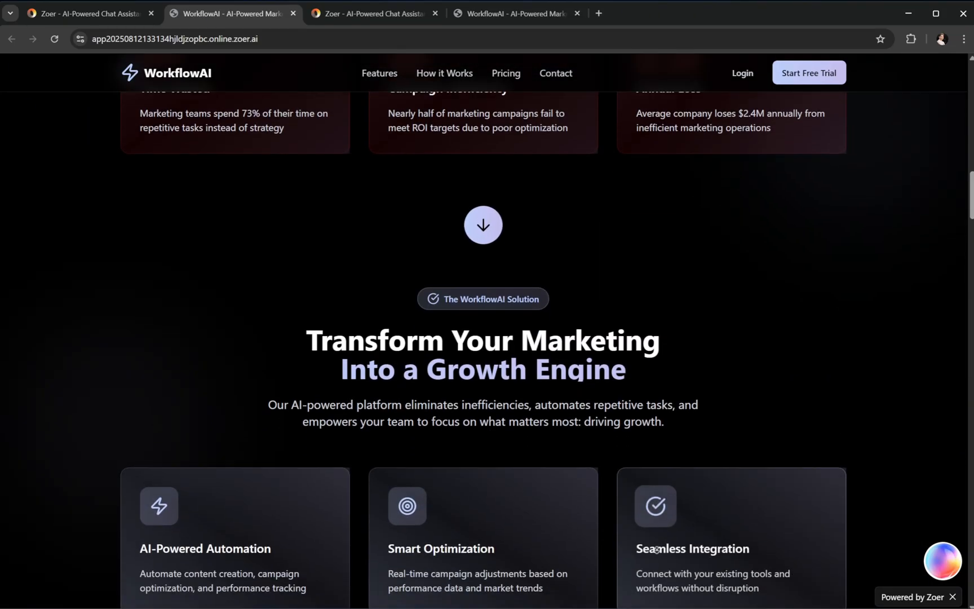
scroll(down, 3)
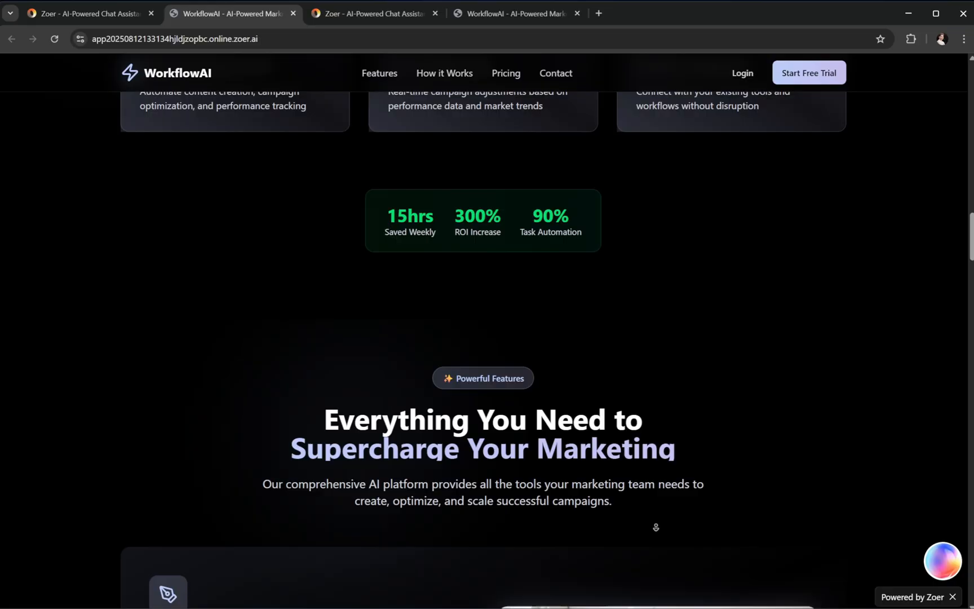
scroll(down, 3)
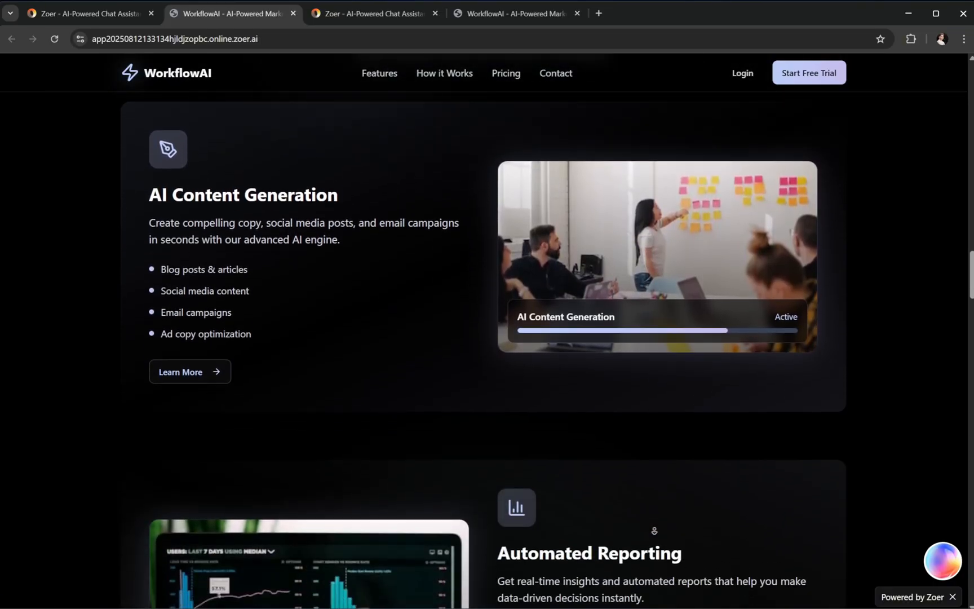
scroll(down, 3)
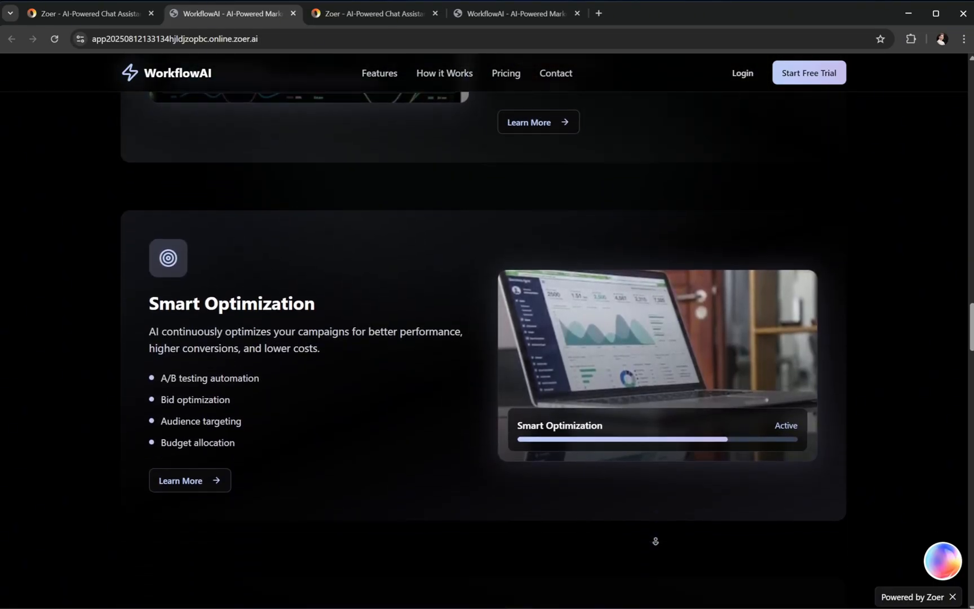
scroll(down, 3)
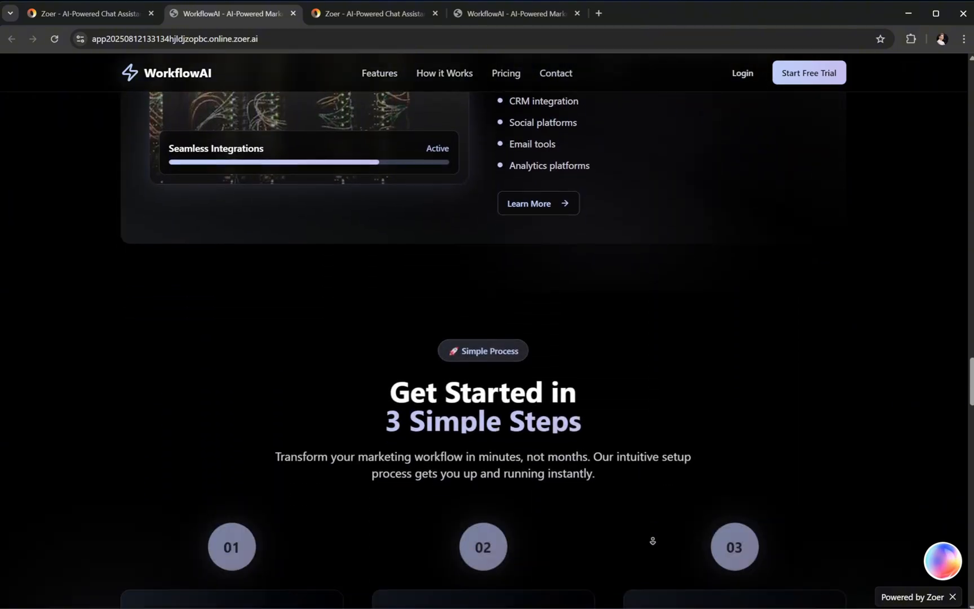
scroll(down, 3)
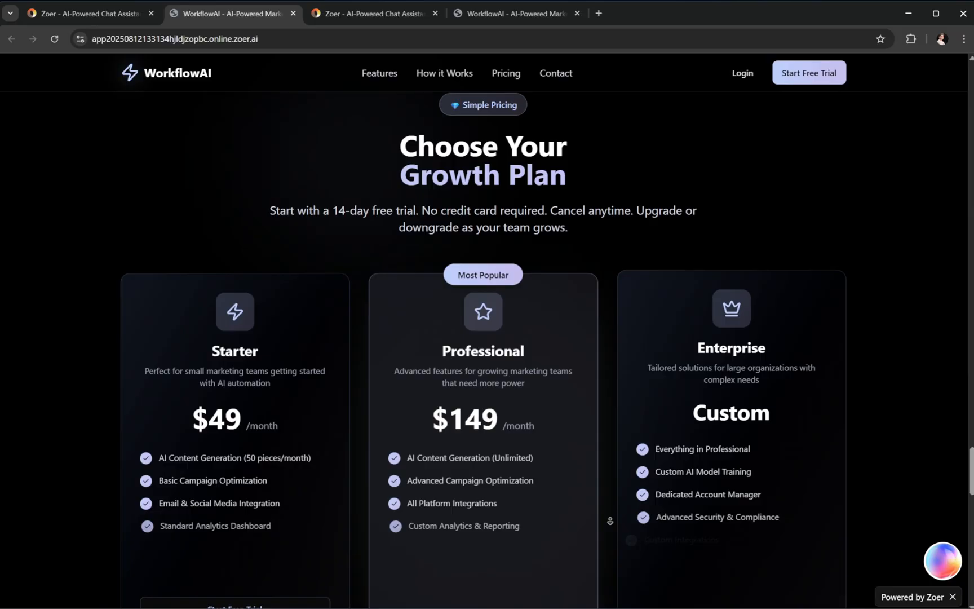
scroll(down, 3)
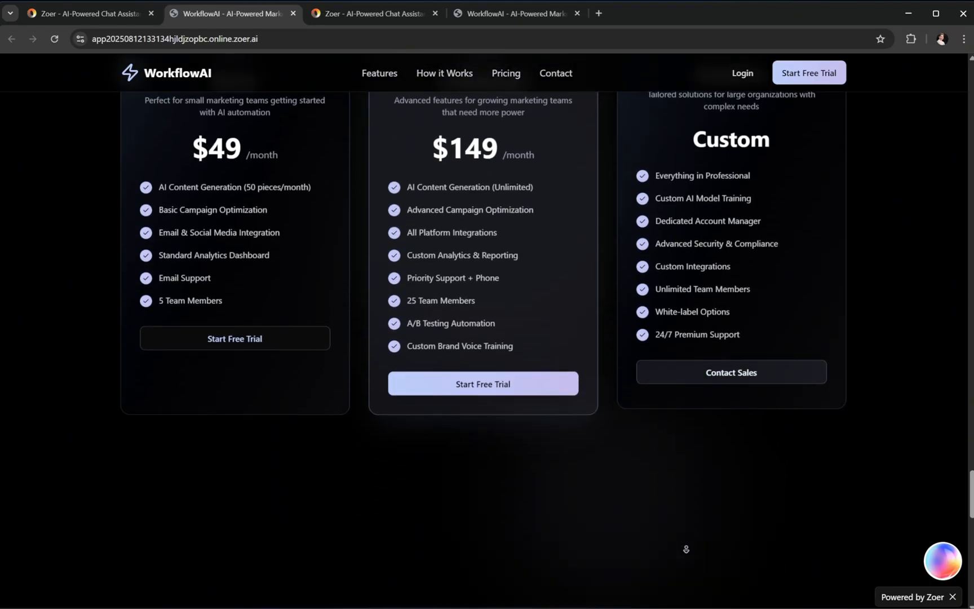
scroll(down, 3)
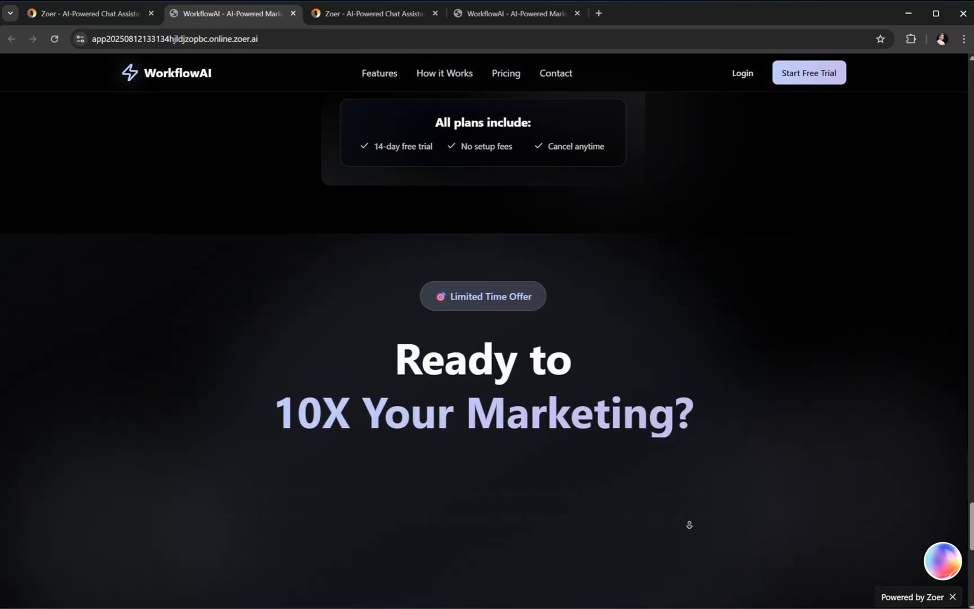
scroll(down, 3)
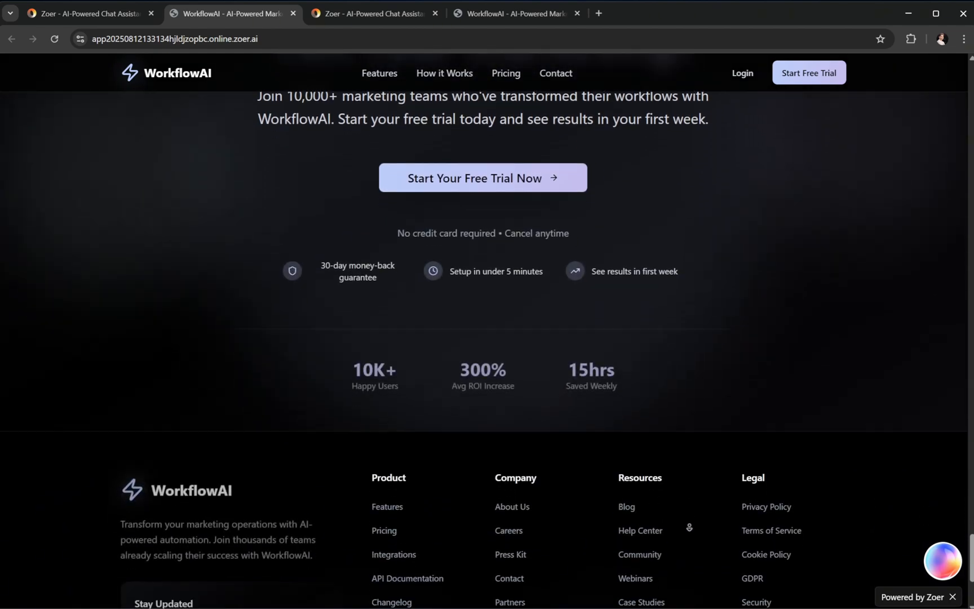
scroll(down, 3)
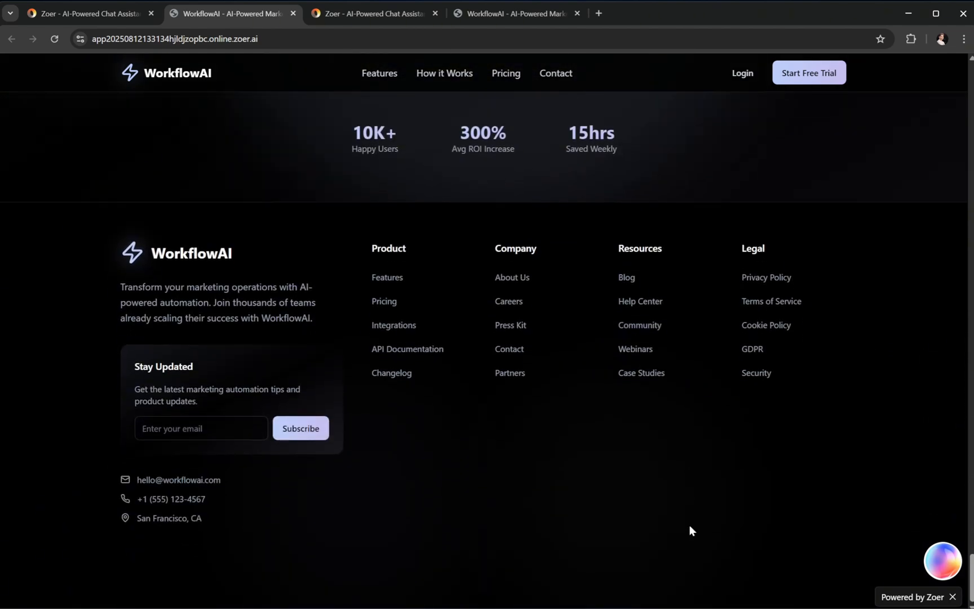